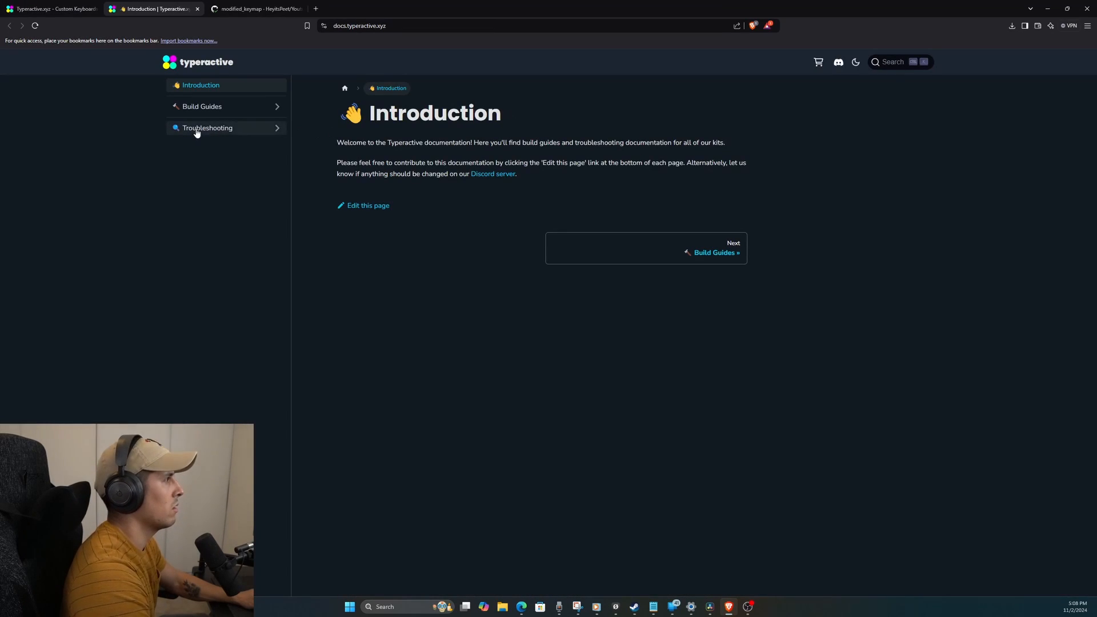
Step: Navigate to the Corne Wireless Firmware guide in Typeractive Docs and scroll through test files and default keymap
click(202, 106)
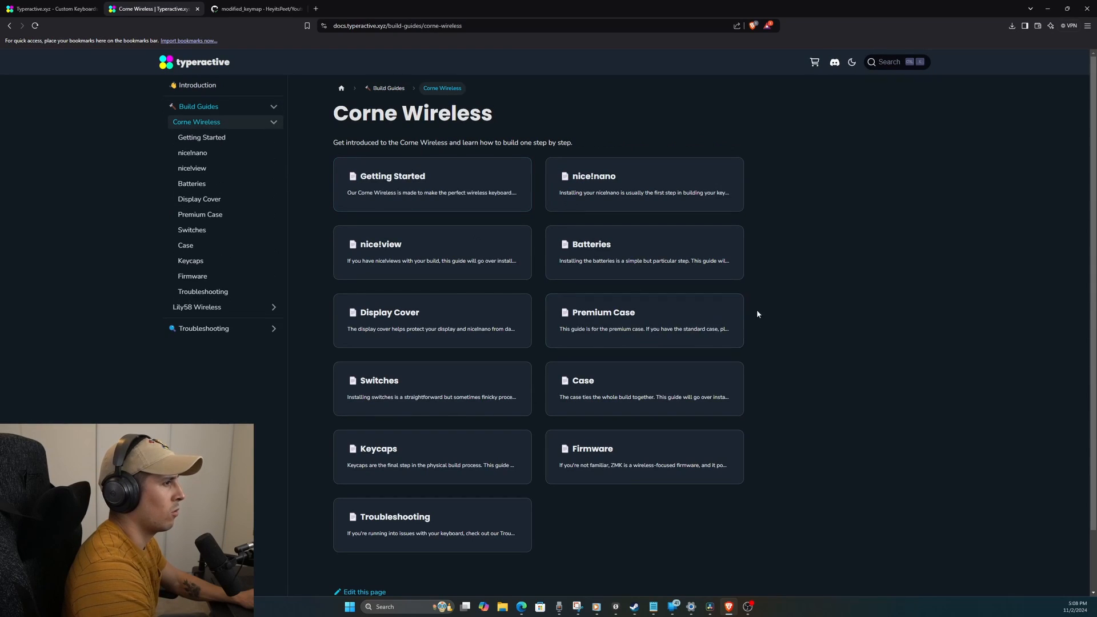
click(592, 448)
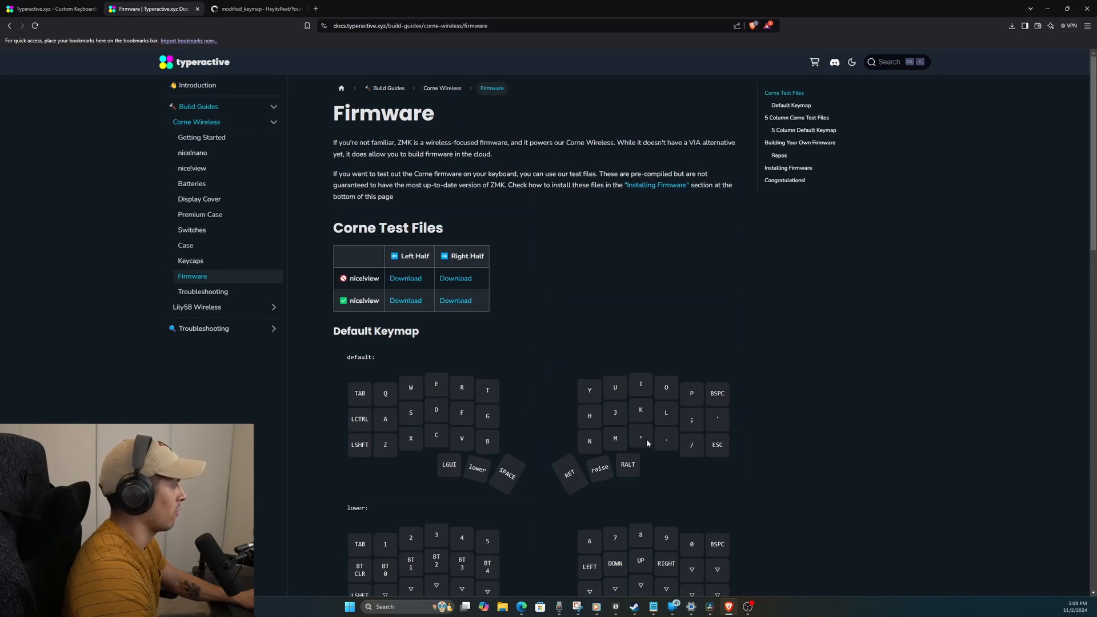
mouse_move(439, 166)
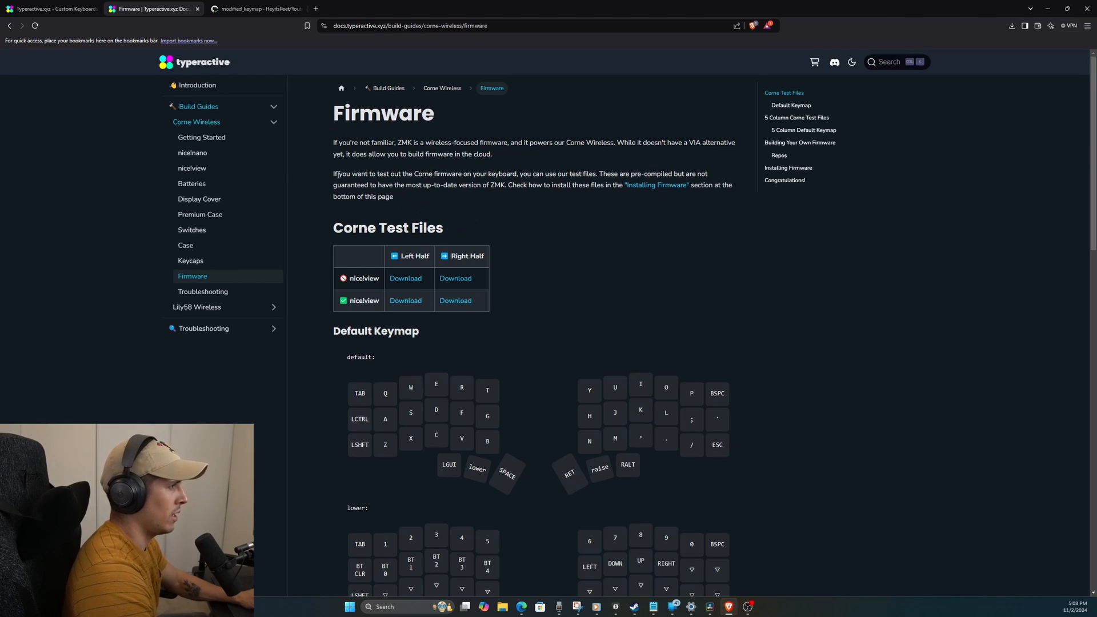
scroll(down, 3)
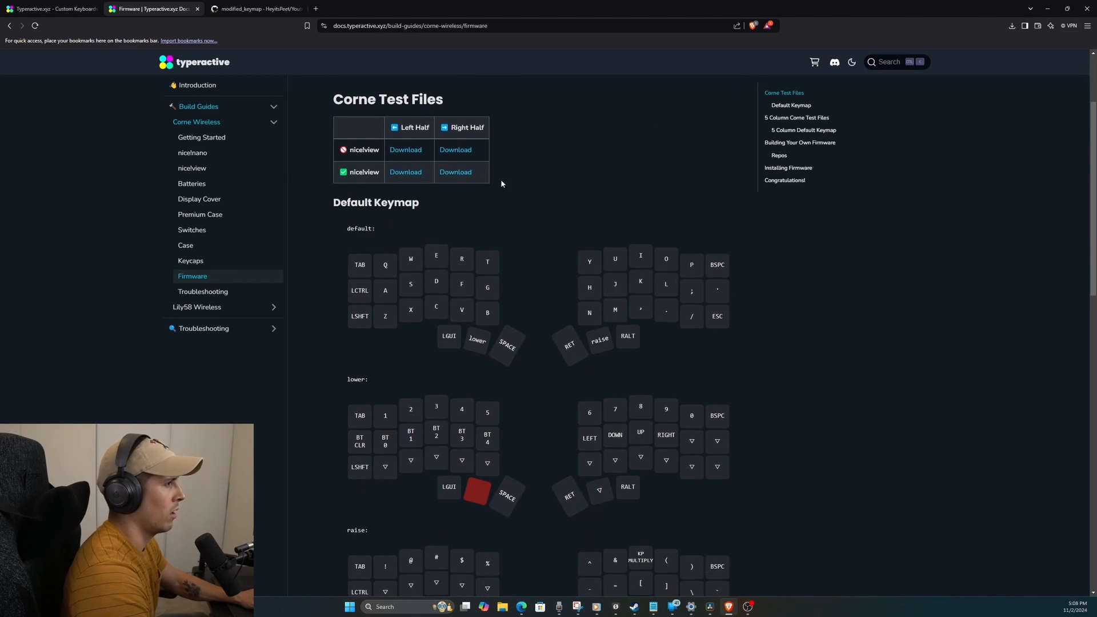
scroll(down, 3)
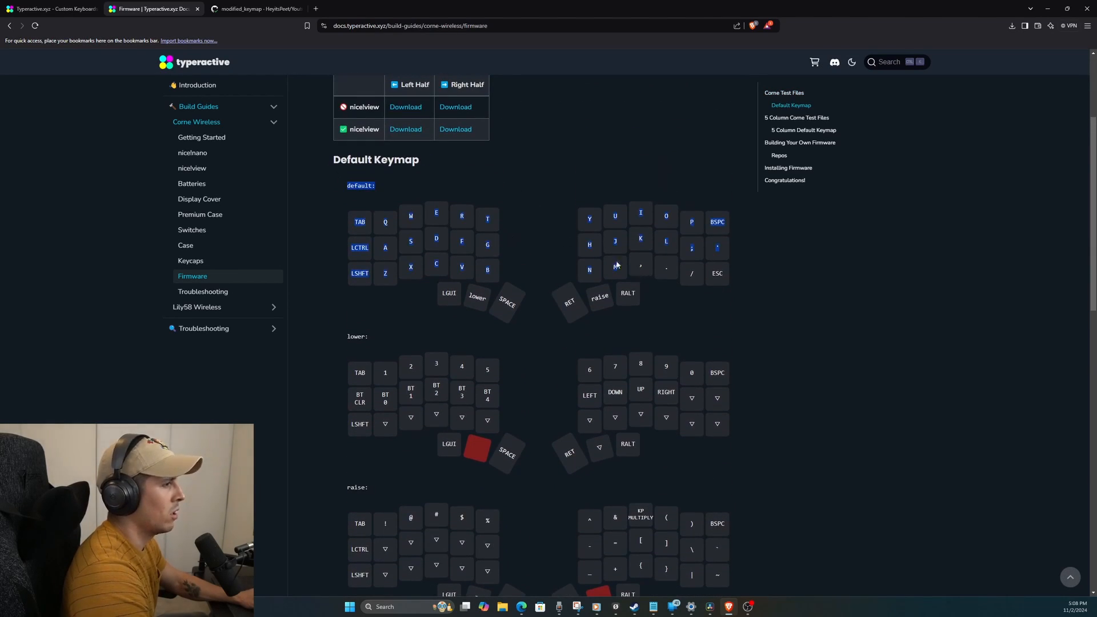
mouse_move(579, 239)
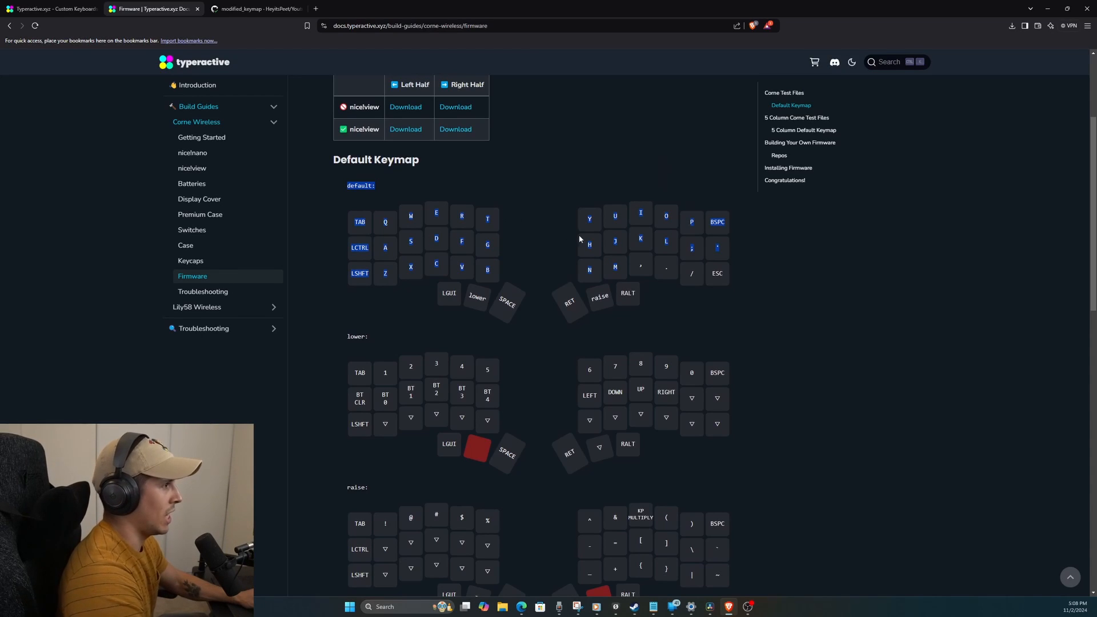
scroll(down, 3)
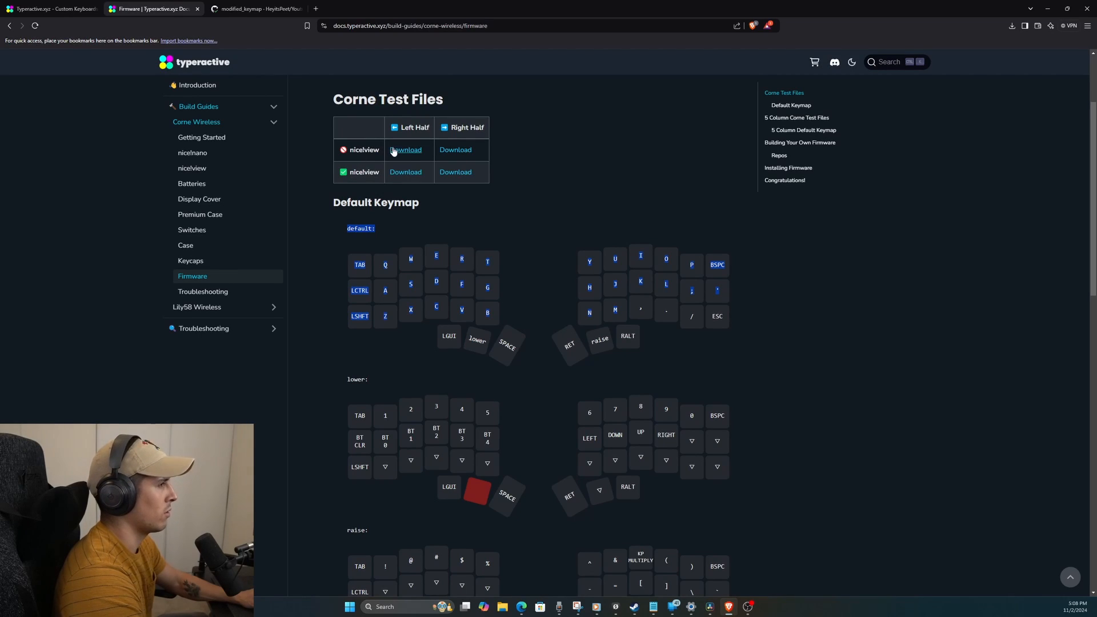
Step: Scroll down to the Building Your Own Firmware section with its template repositories table
click(405, 172)
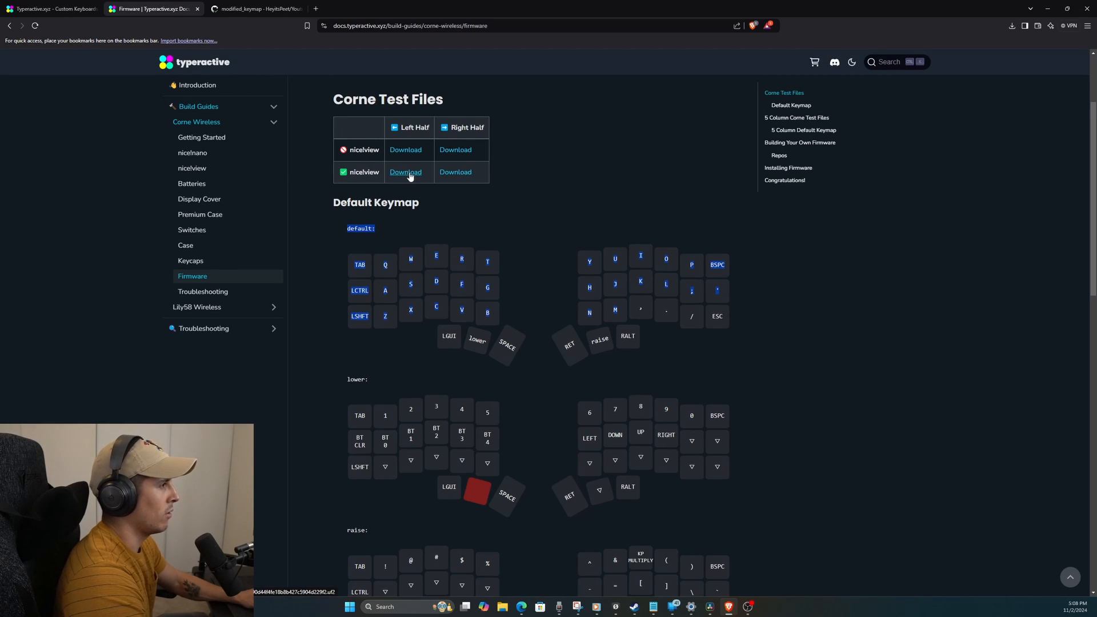
mouse_move(426, 216)
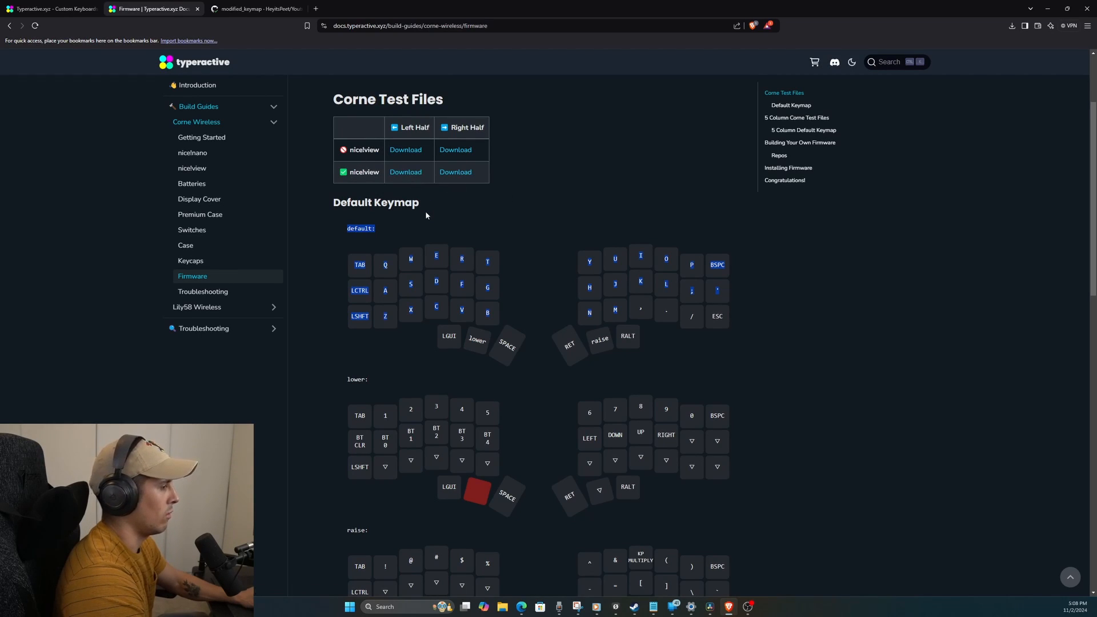
mouse_move(453, 197)
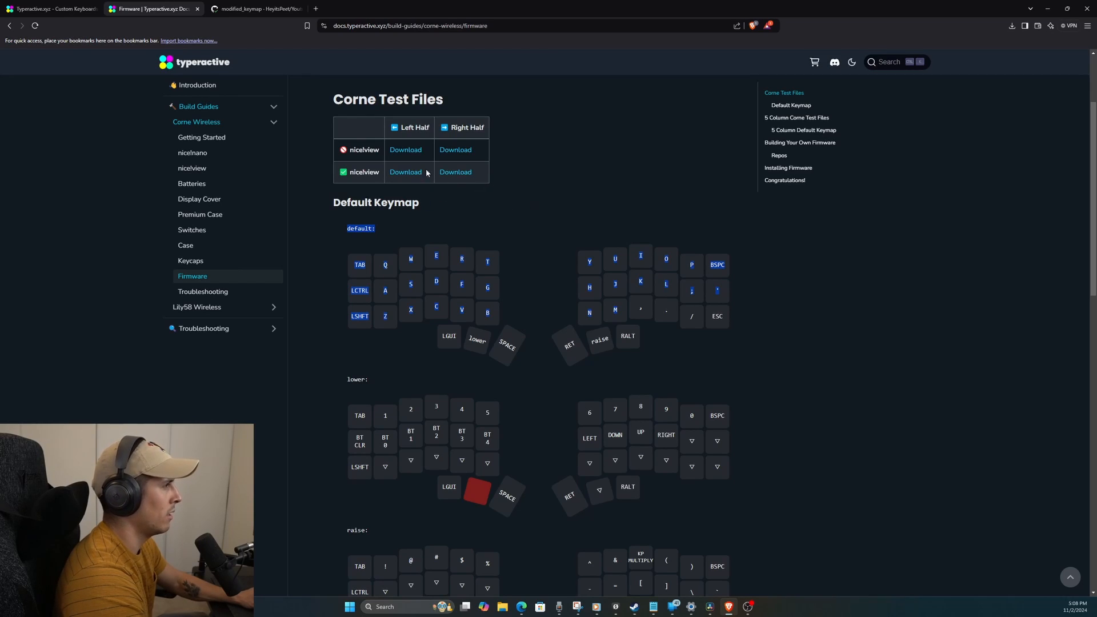
scroll(down, 3)
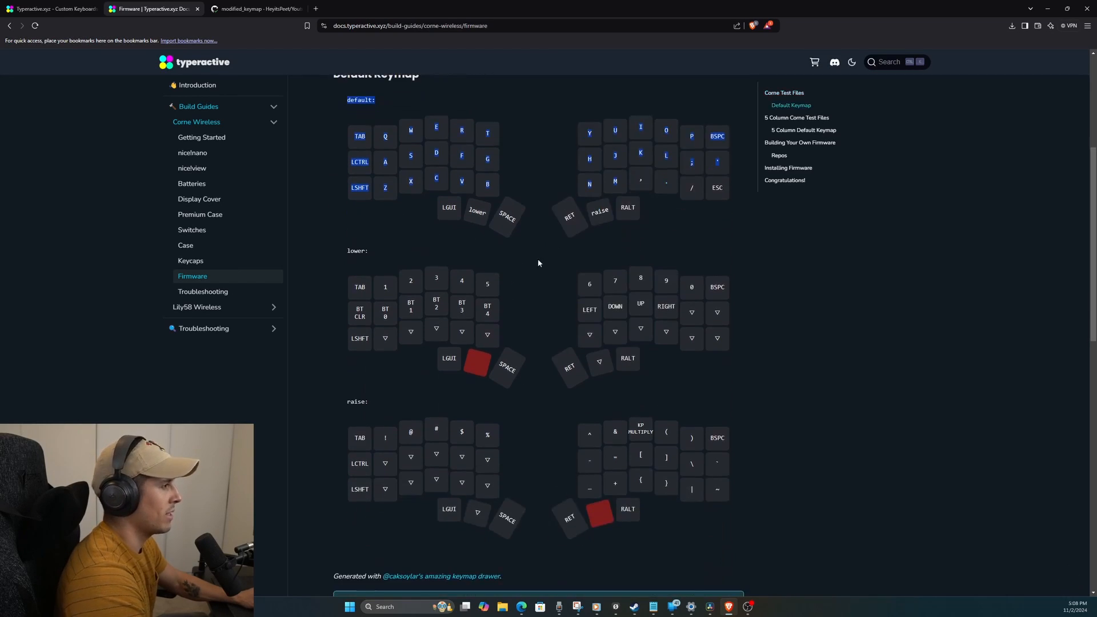
scroll(down, 3)
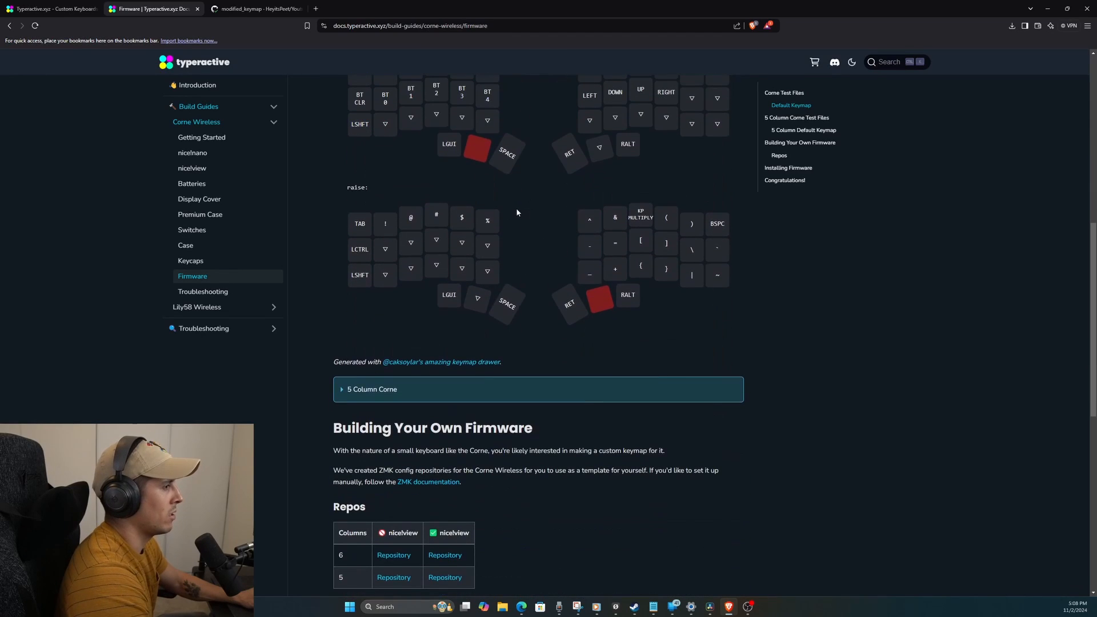
mouse_move(411, 347)
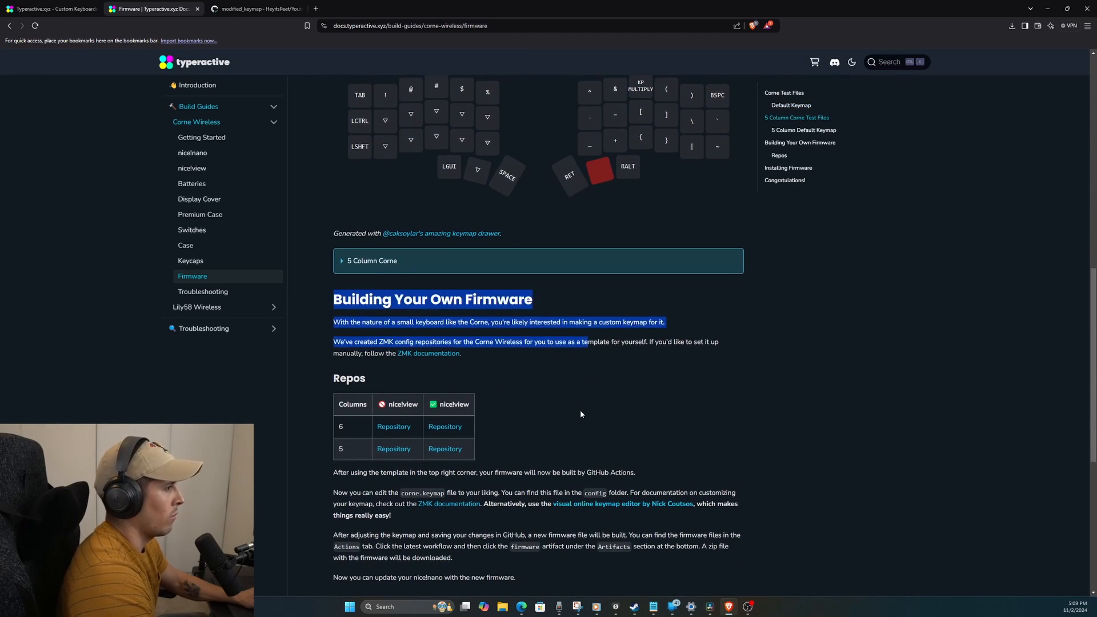
click(350, 423)
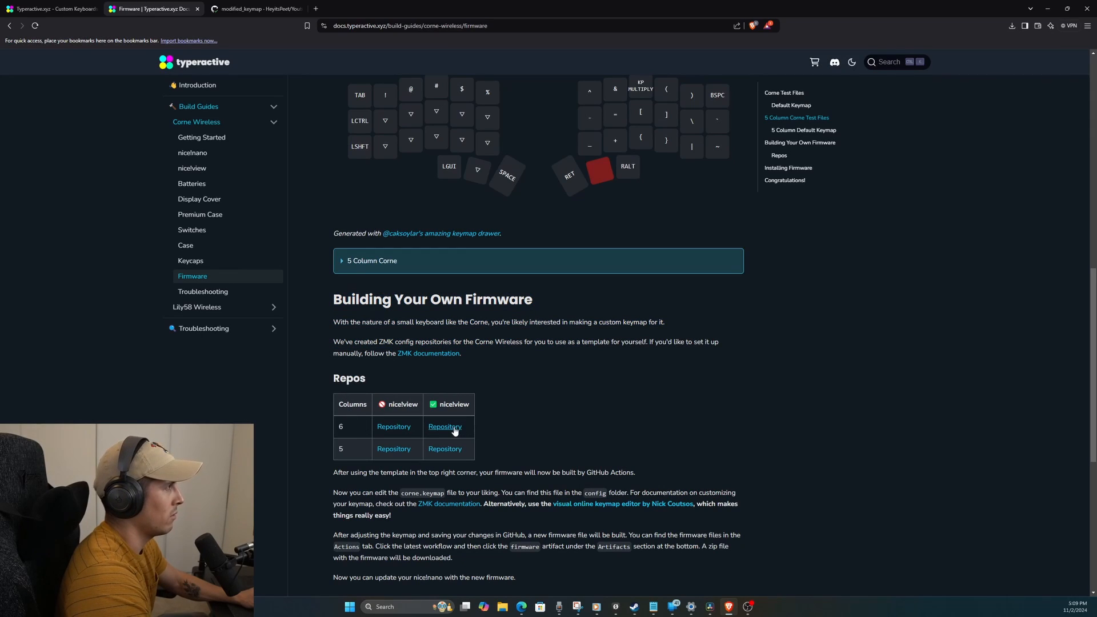
Step: Start a new GitHub repository from the nice!view 6-column corne-wireless-view-zmk-config template
click(444, 427)
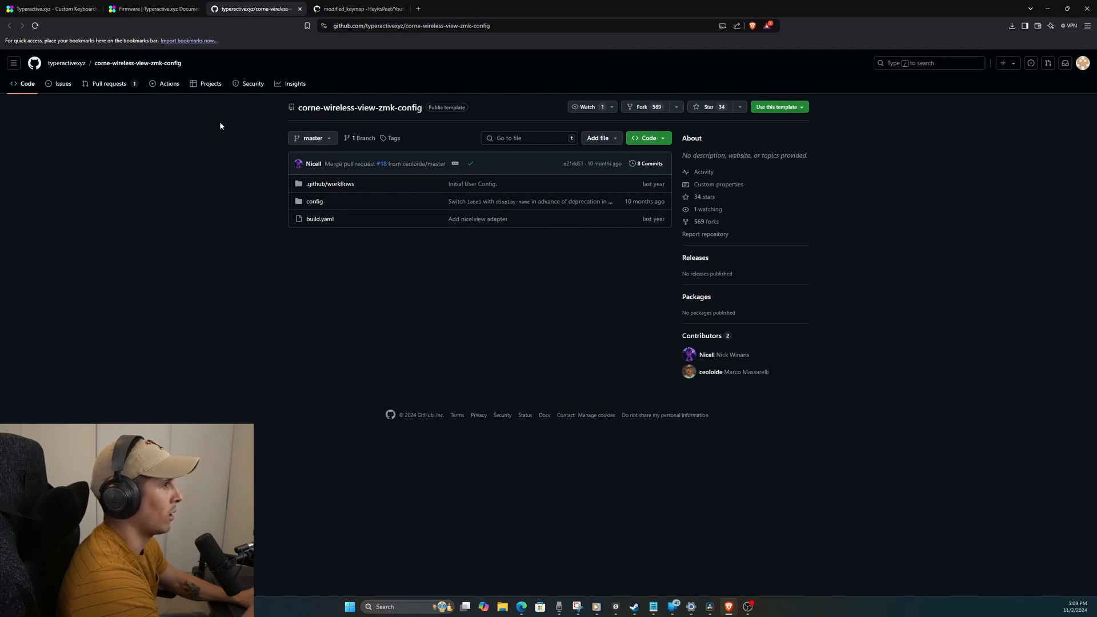
click(801, 107)
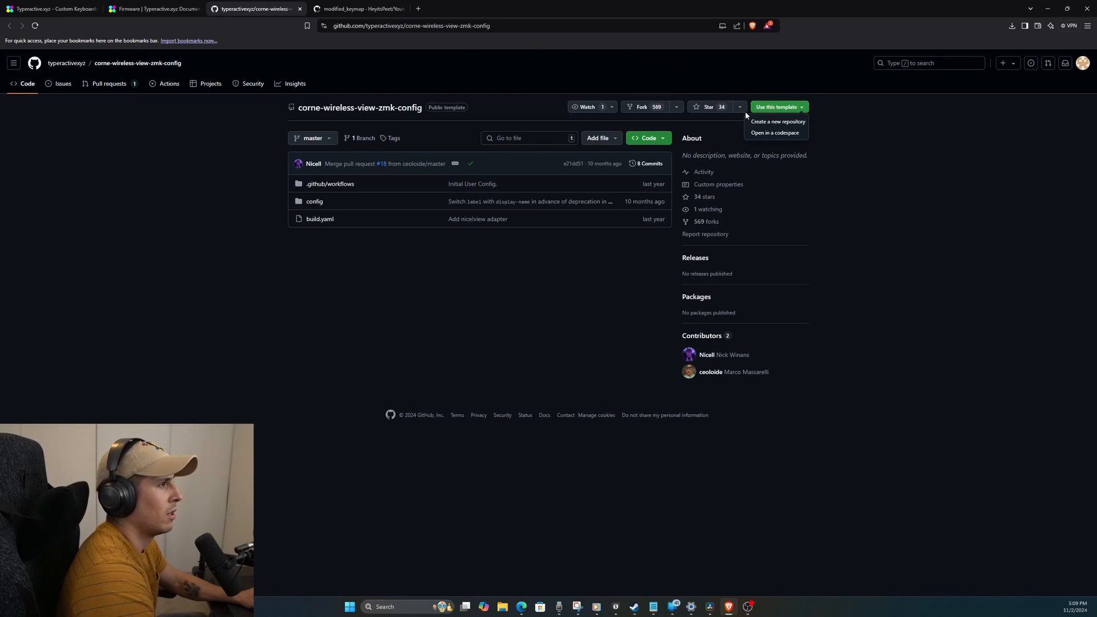
click(778, 121)
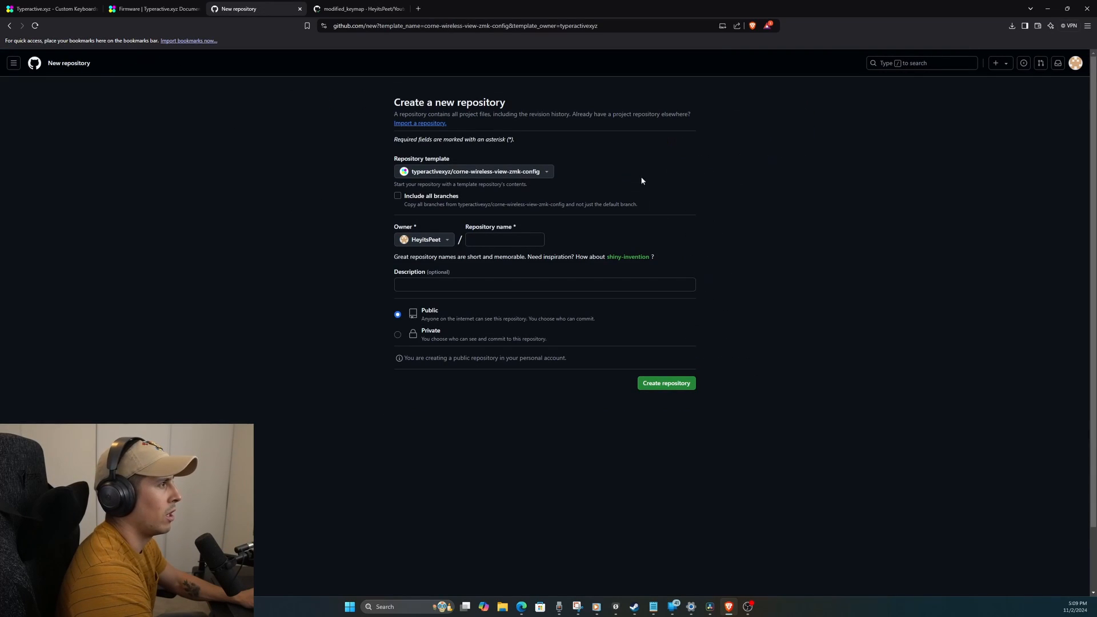
mouse_move(1076, 73)
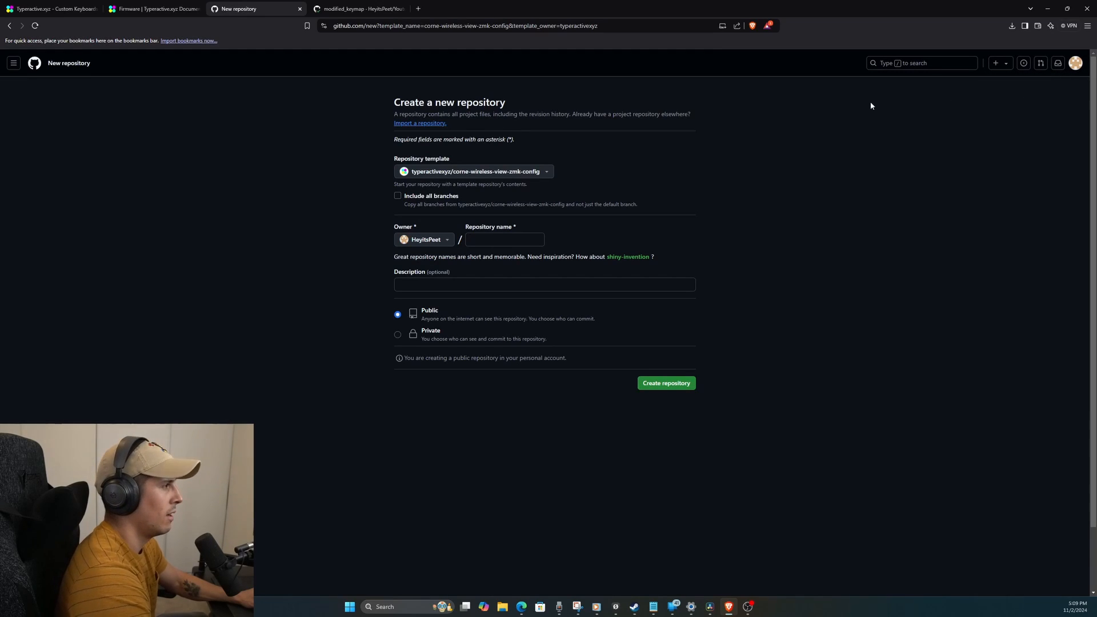
Step: Name the new repository Corne_Config and add the description Corne Config
click(504, 238)
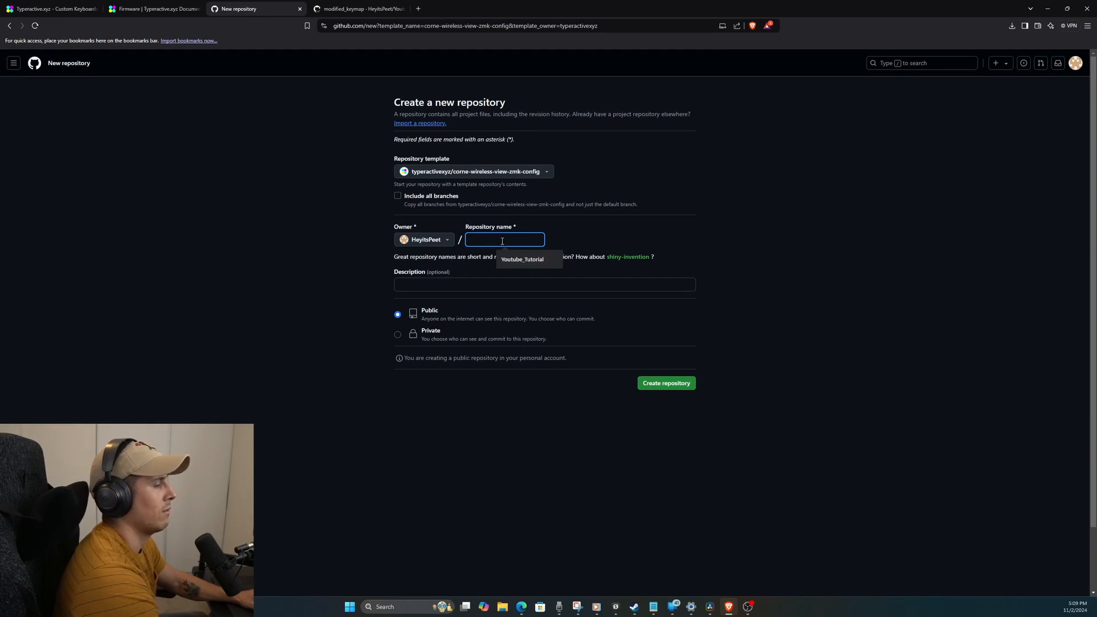
text(Corne_Conf)
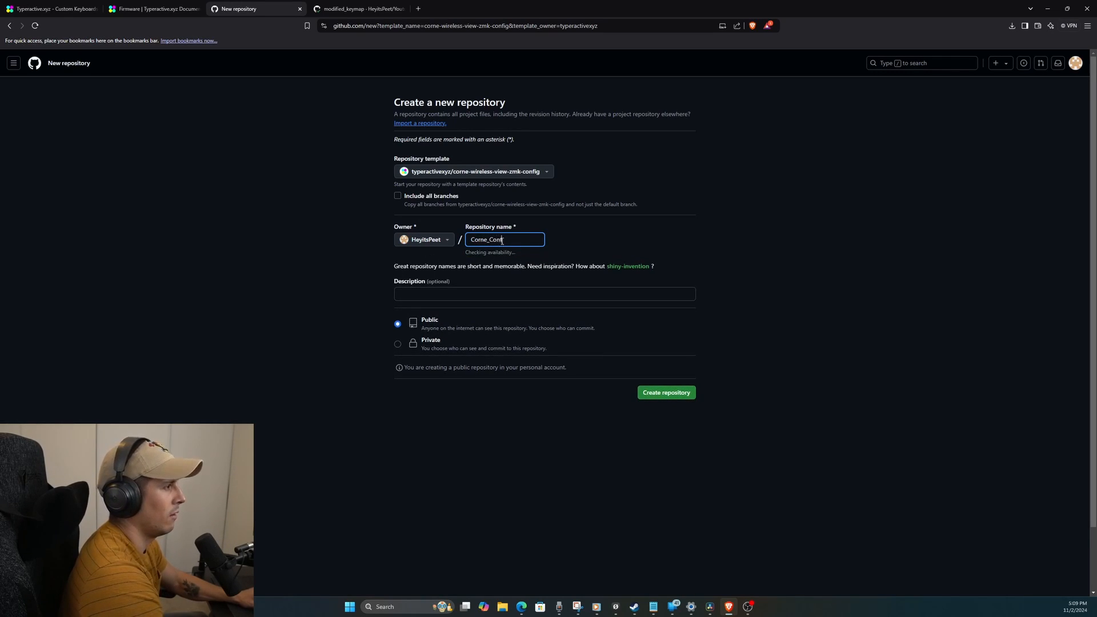
click(529, 294)
text(Corne Config)
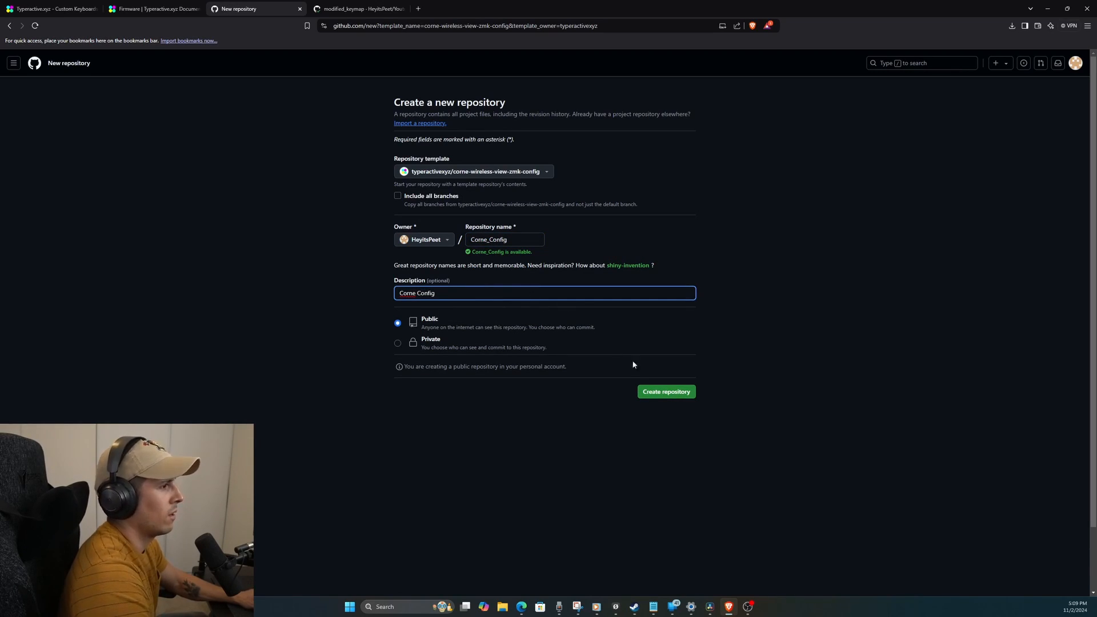
Step: Create the Corne_Config repository from the template and start a new browser tab
click(665, 391)
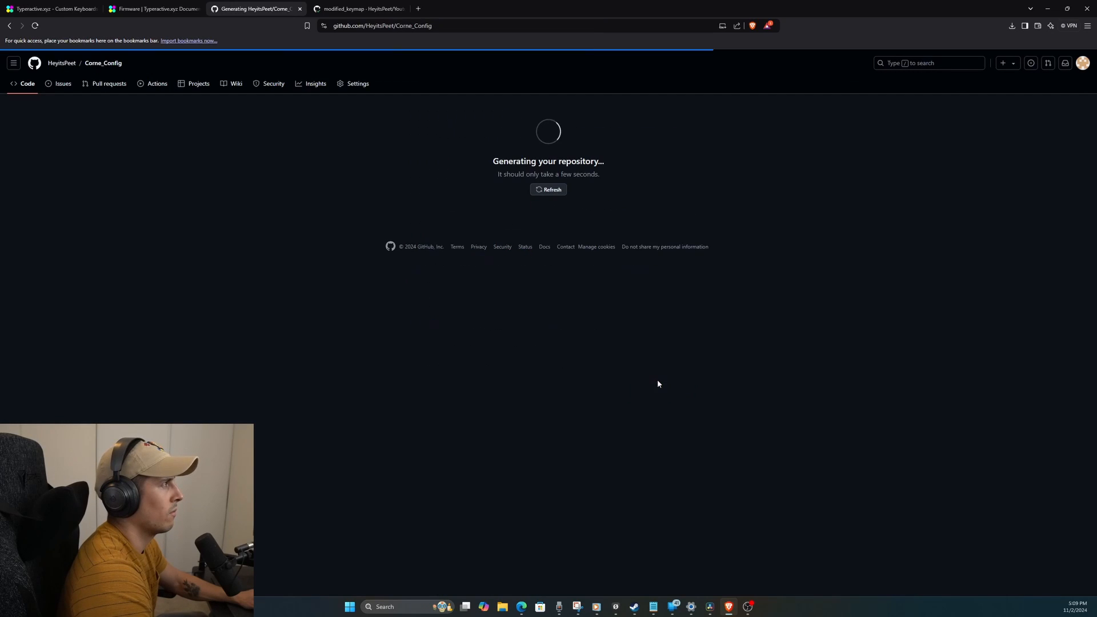
mouse_move(574, 321)
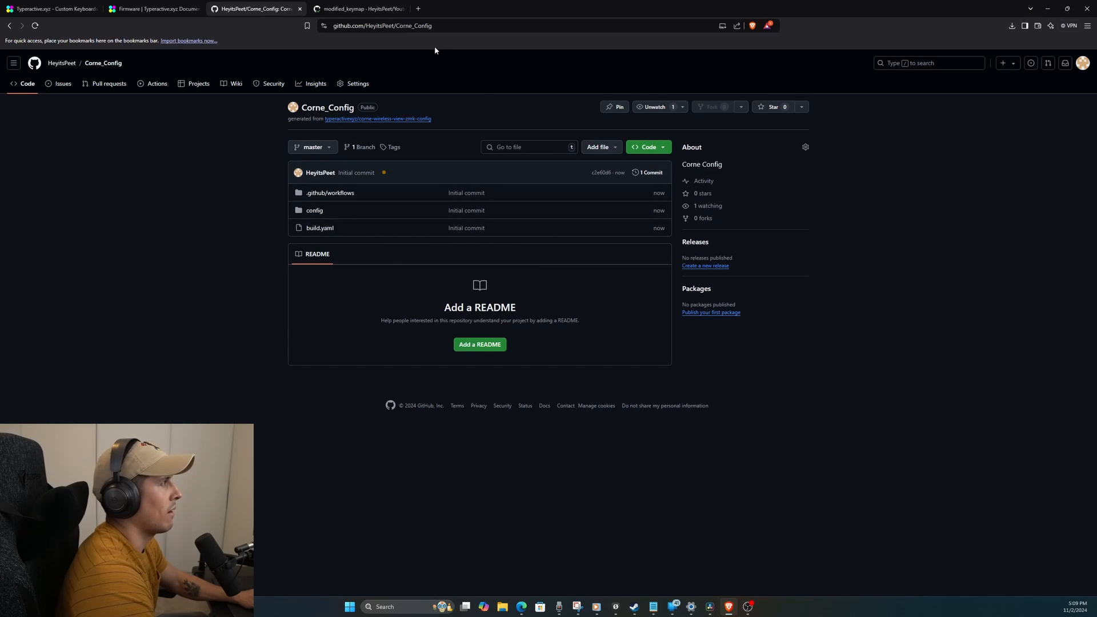
click(418, 8)
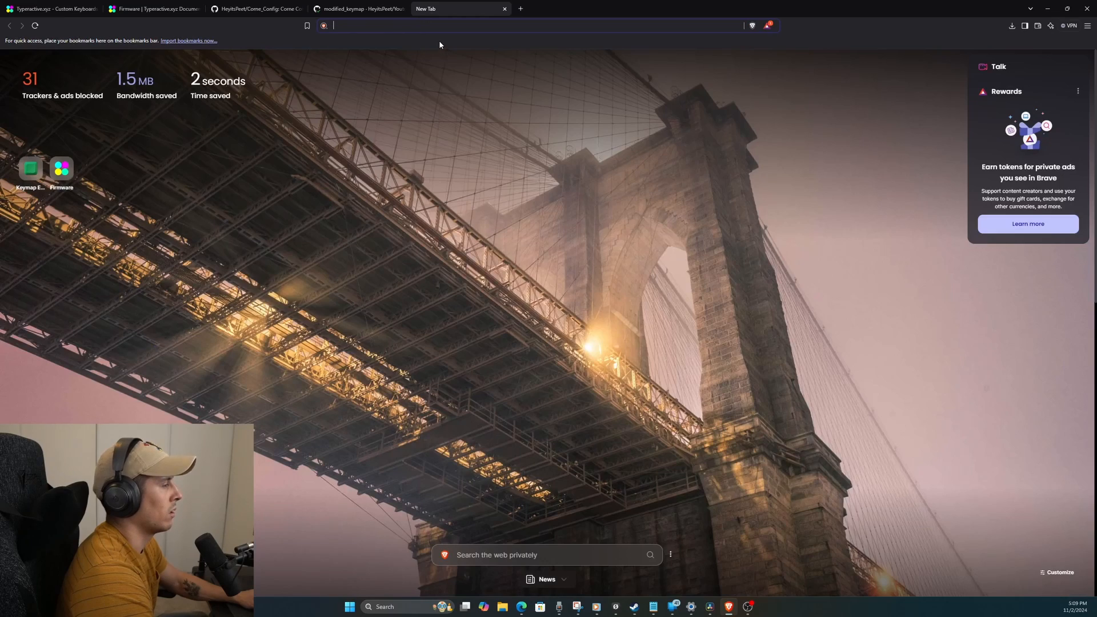
Step: Check the modified_keymap GitHub Actions build run finished successfully
text(key)
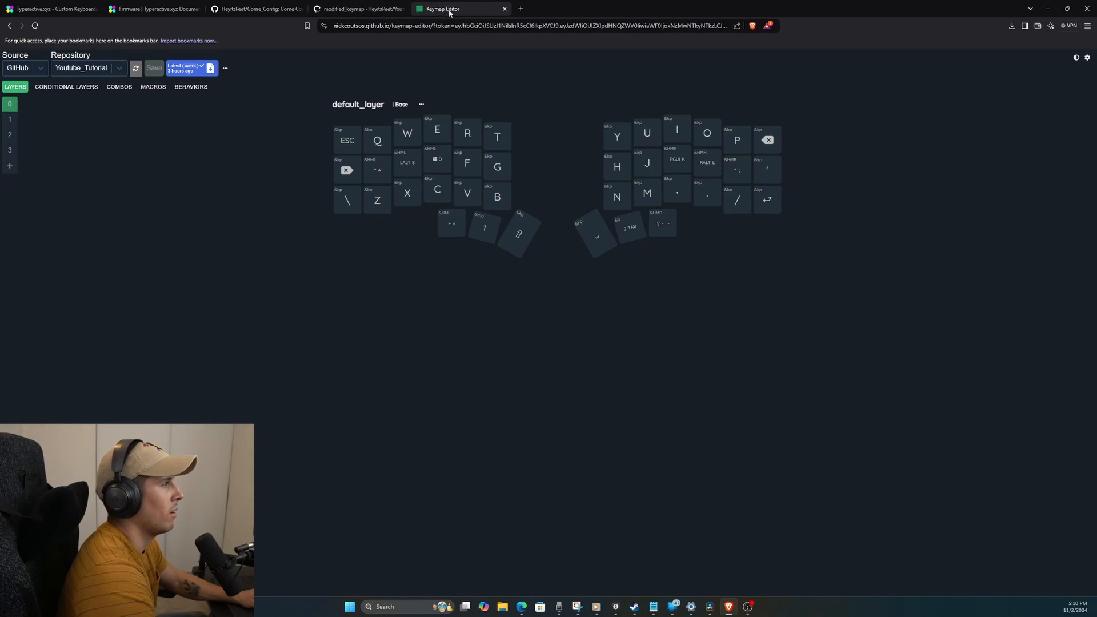
click(357, 8)
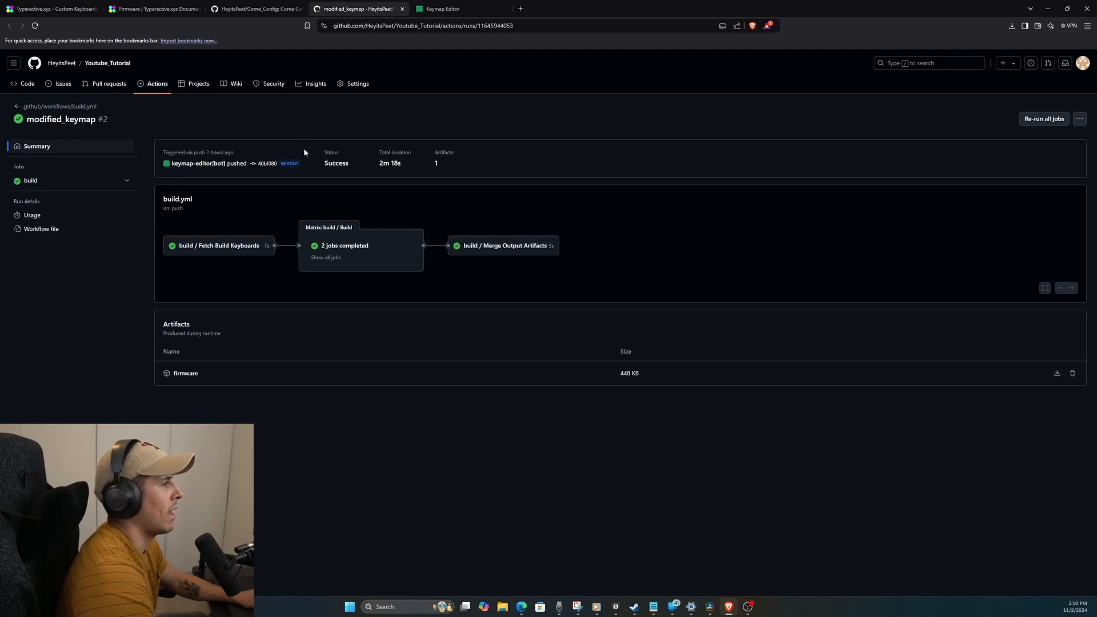
mouse_move(356, 145)
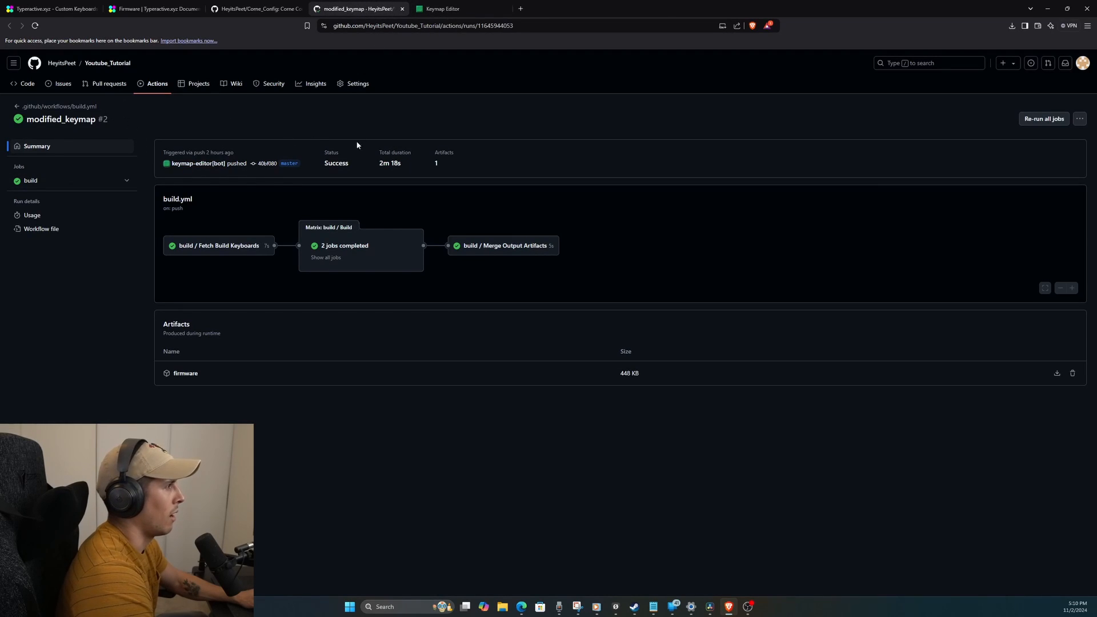
mouse_move(466, 173)
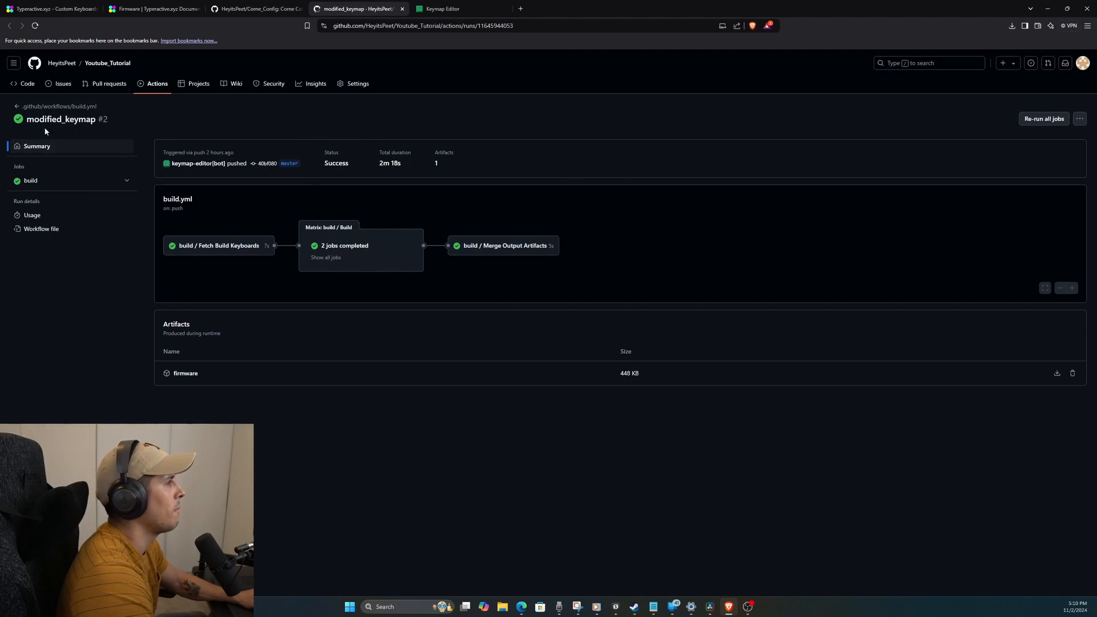
click(30, 181)
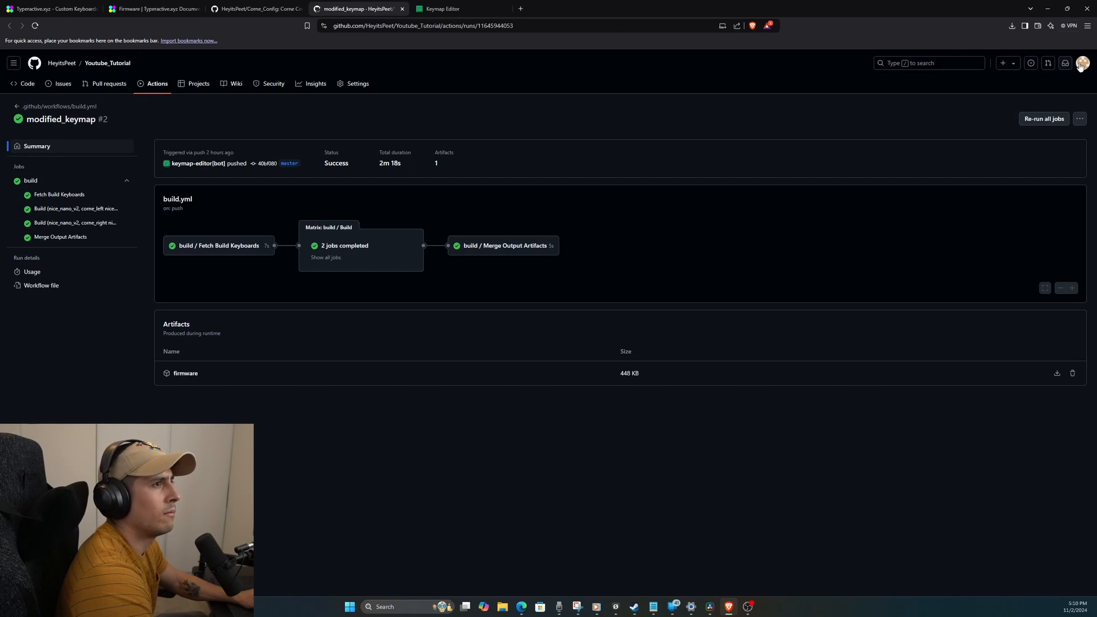
Step: Go to your GitHub repositories list showing Corne_Config and Youtube_Tutorial
click(1081, 62)
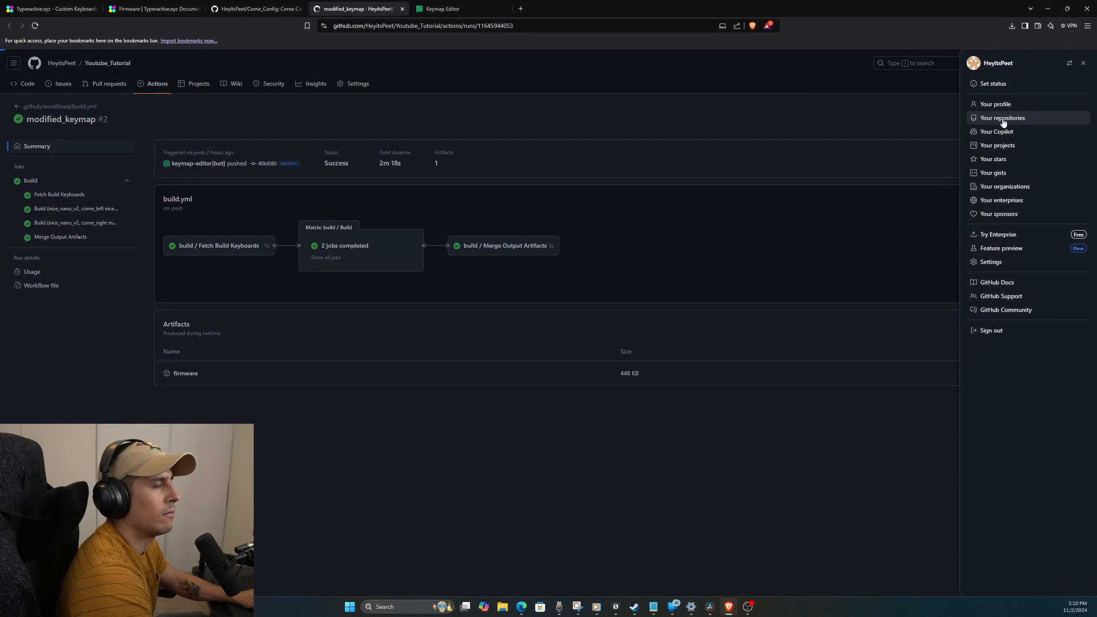
click(1002, 117)
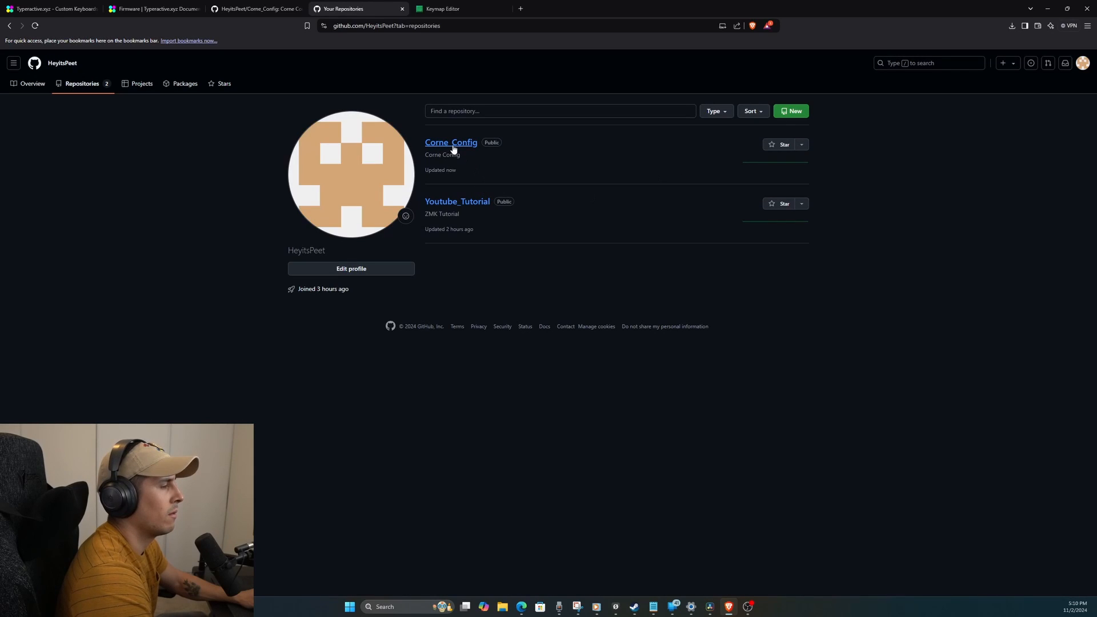
Step: View corne.keymap in Corne_Config's config folder on GitHub, then return to the Keymap Editor
click(451, 142)
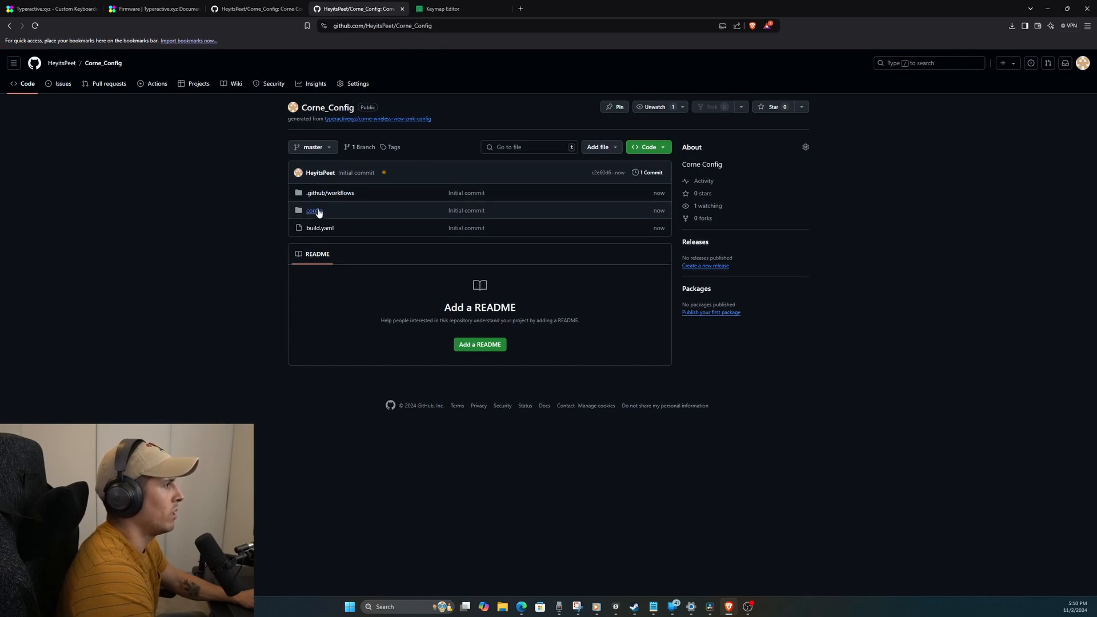
click(314, 211)
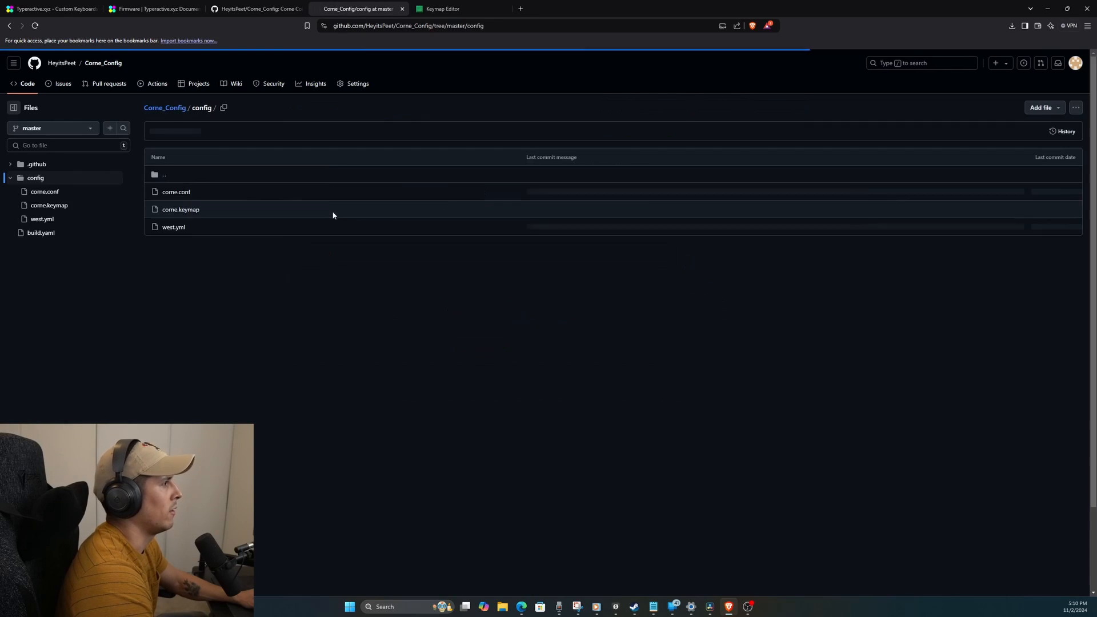
click(181, 209)
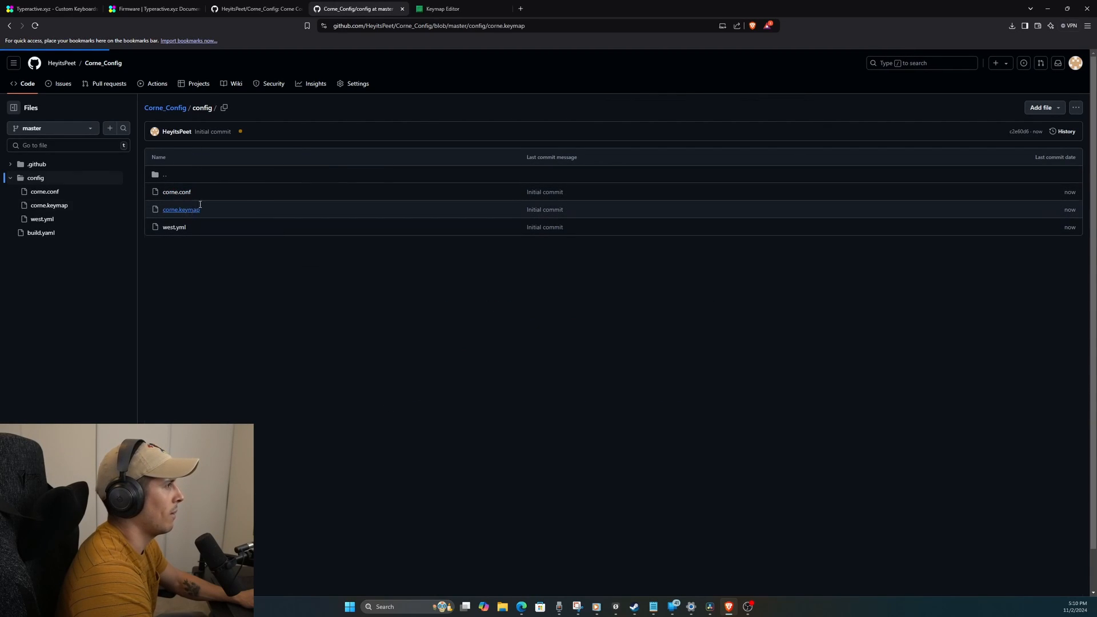
click(180, 209)
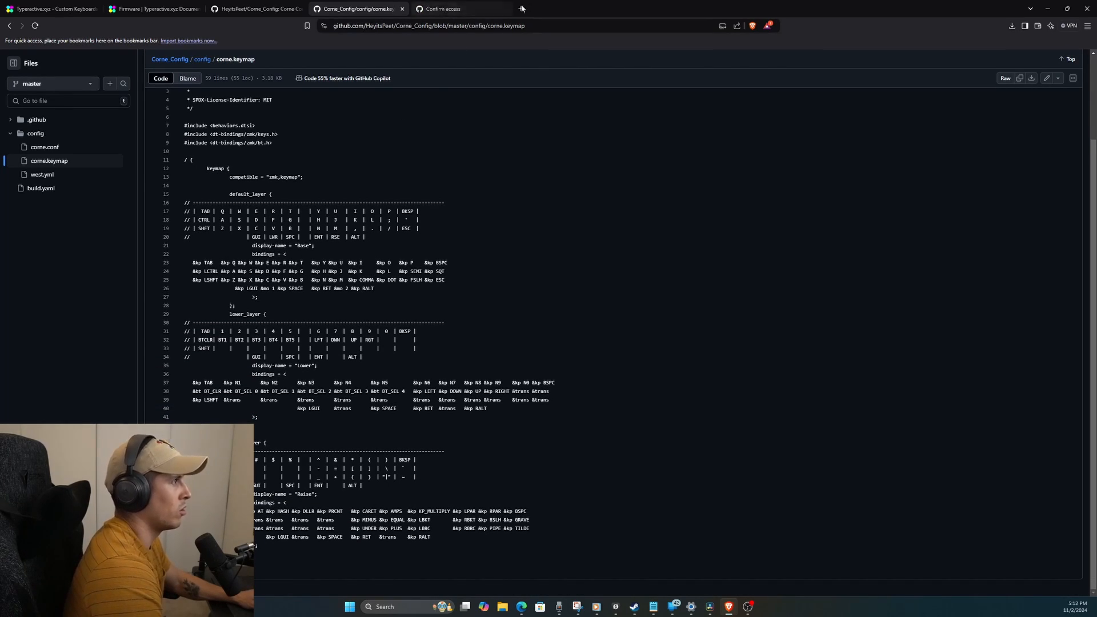
click(621, 8)
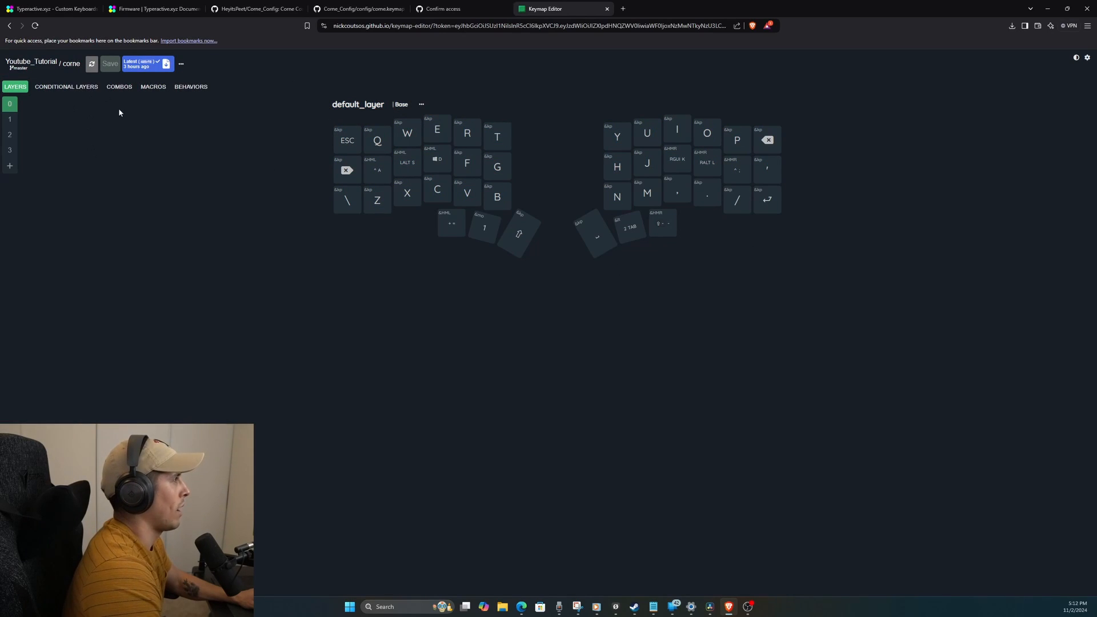
mouse_move(159, 134)
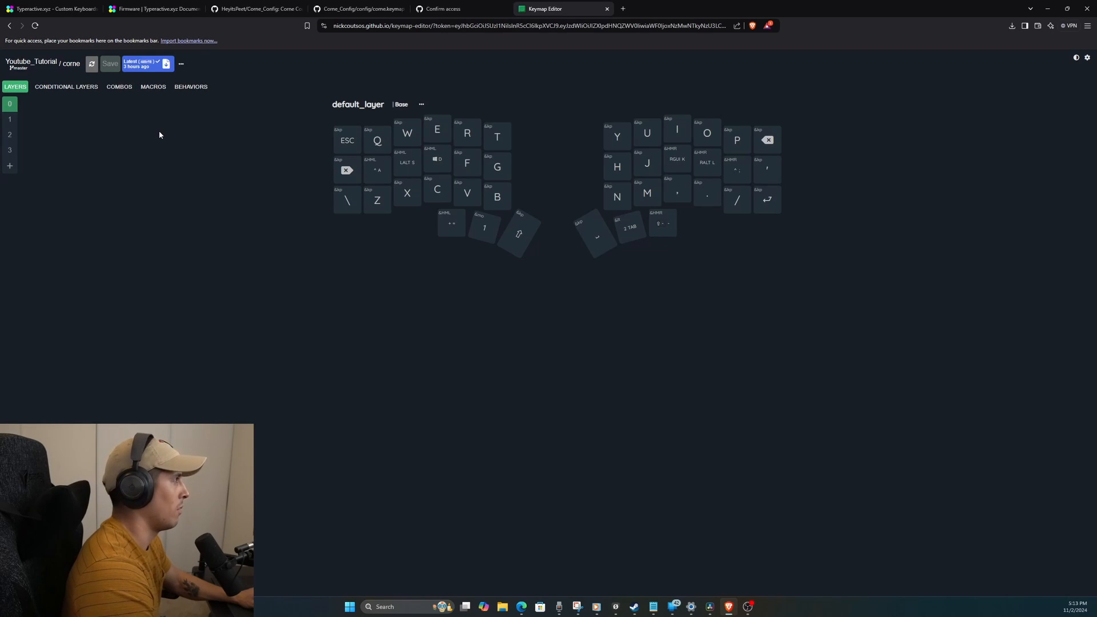
Step: Go to the Keymap Editor GitHub app's repository access settings via Add/remove repositories
click(42, 64)
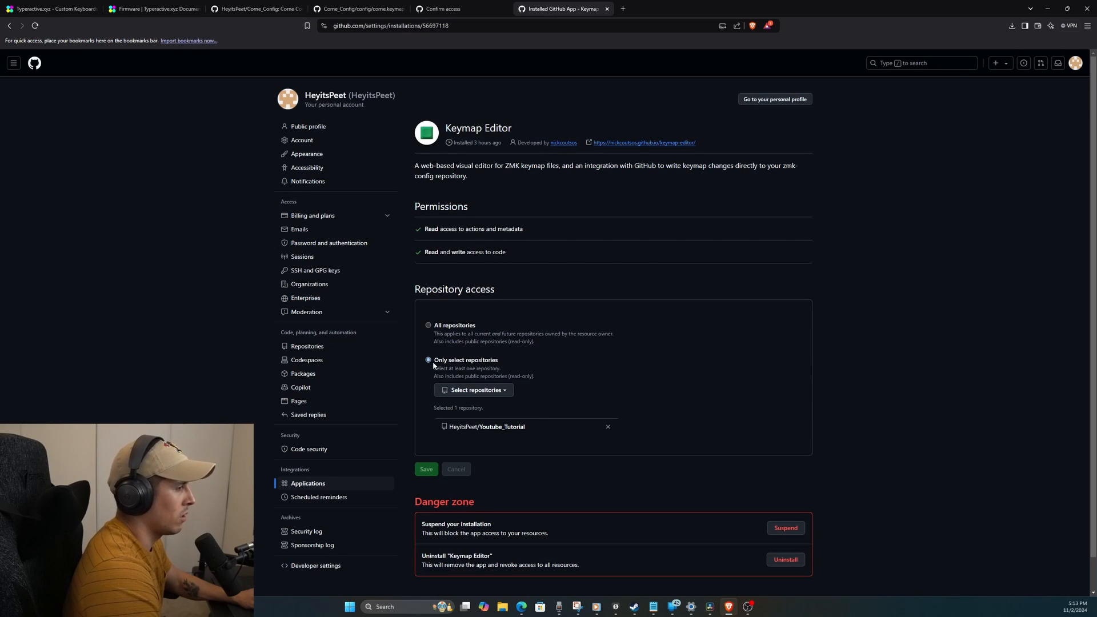
Step: Grant the Keymap Editor app access to HeyitsPeet/Corne_Config alongside Youtube_Tutorial and save
click(474, 389)
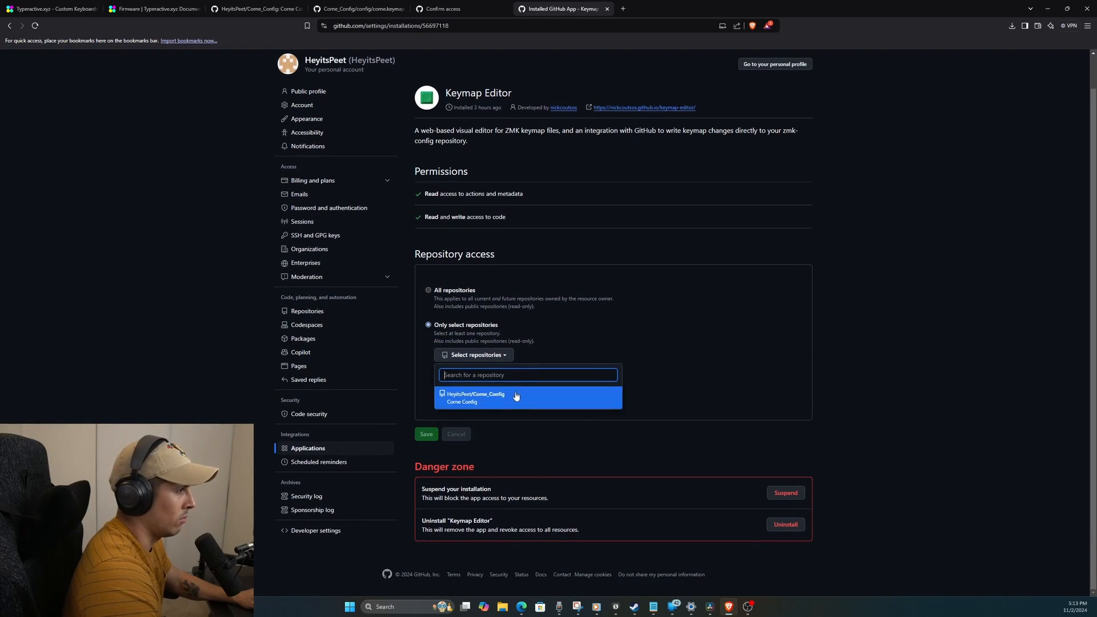
click(528, 396)
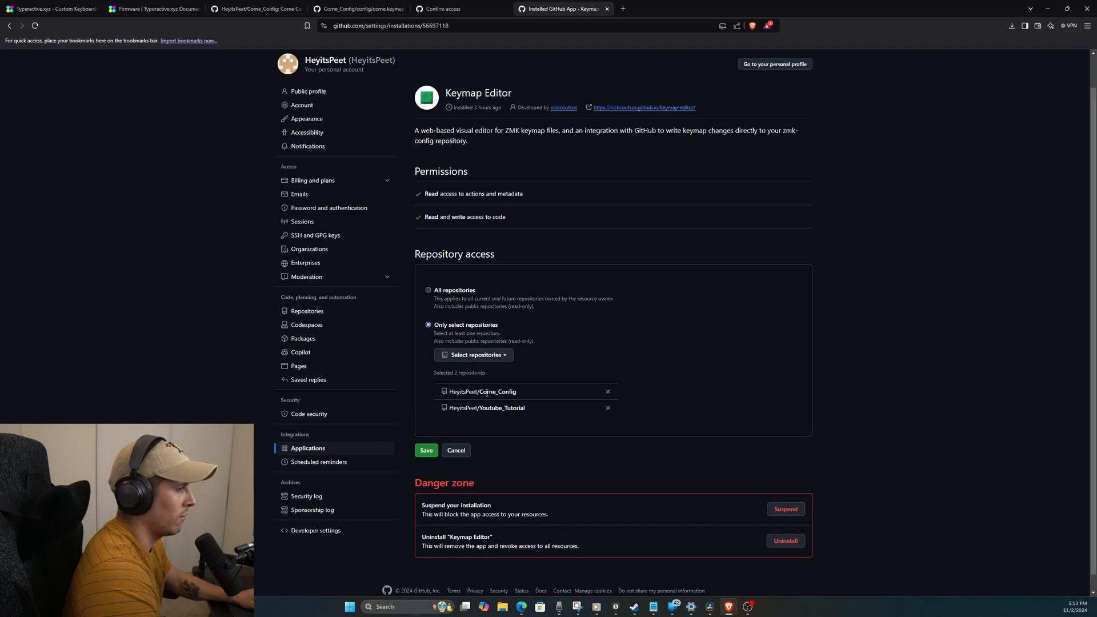
double_click(503, 408)
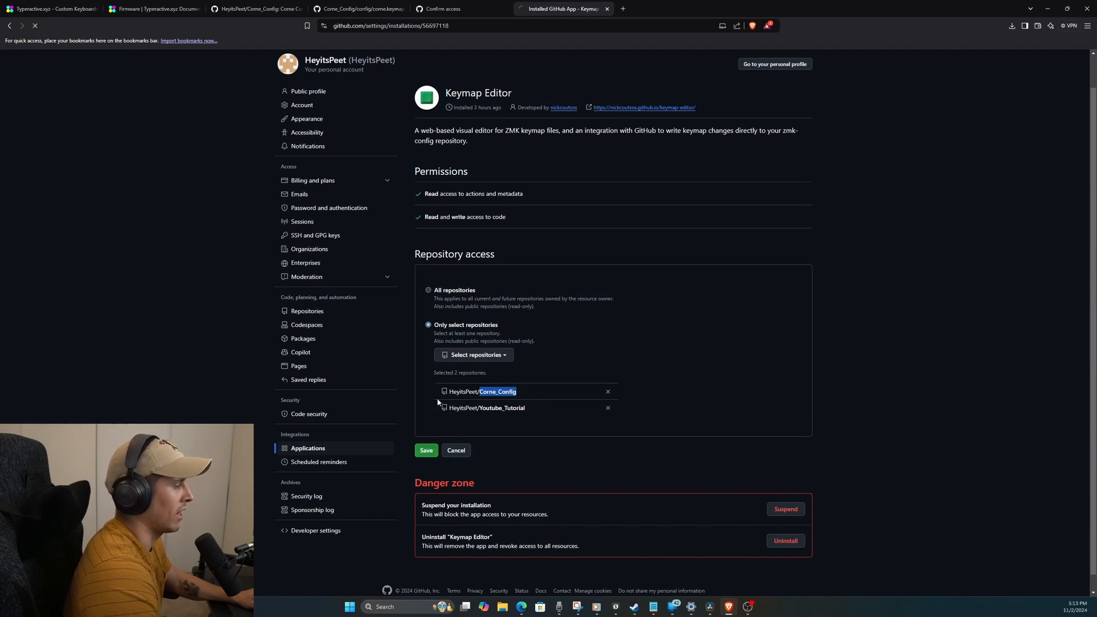
click(560, 8)
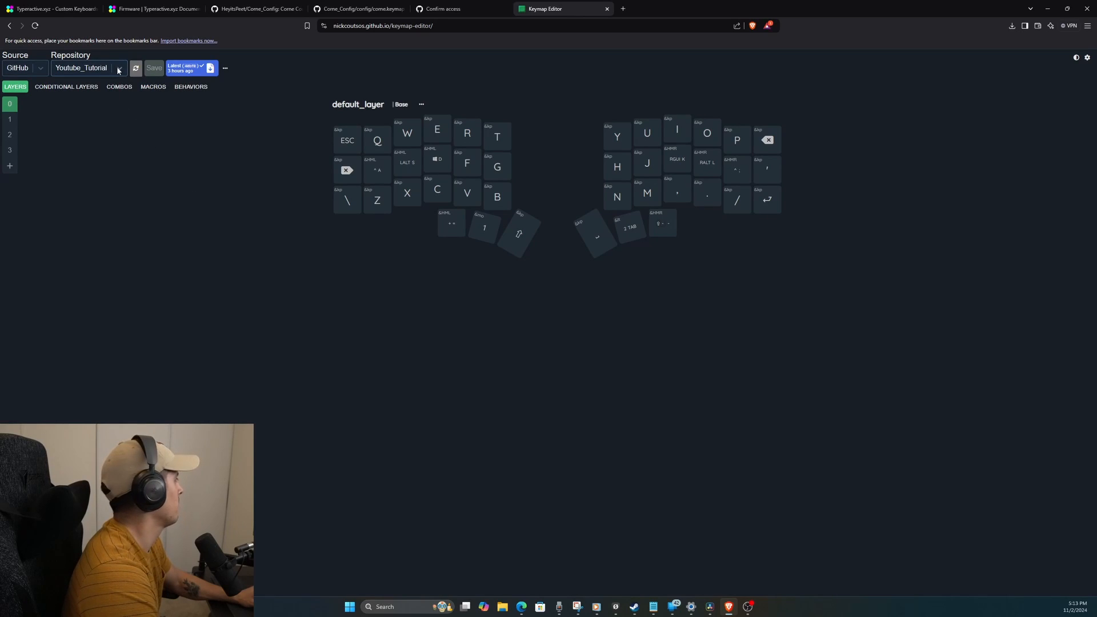
Step: Load the HeyitsPeet/Corne_Config repository's corne keymap in the Keymap Editor
click(119, 67)
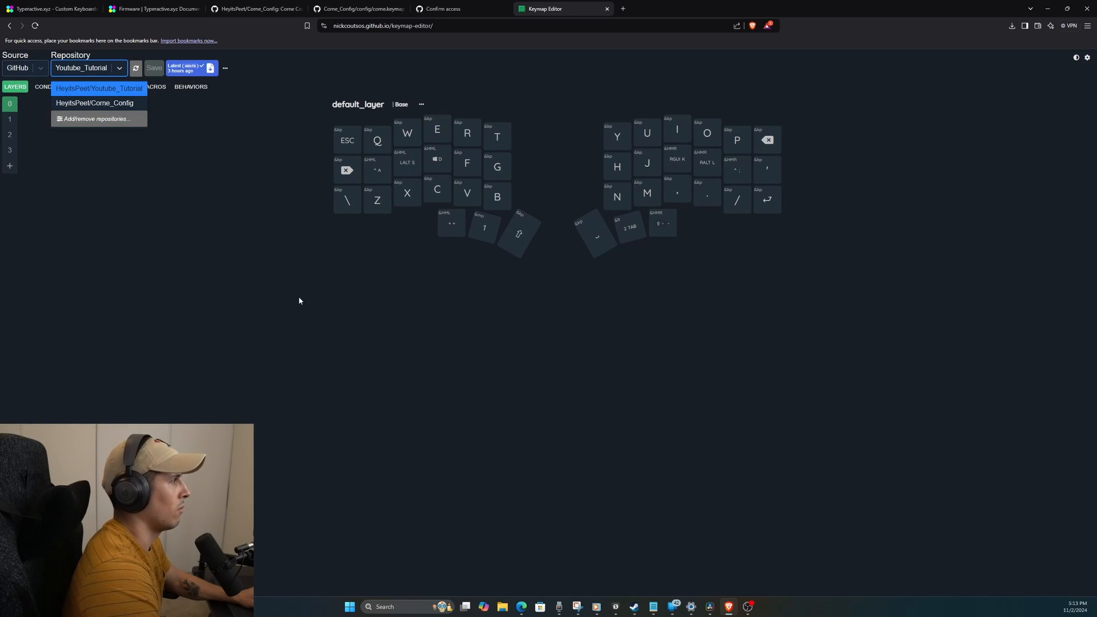
click(98, 88)
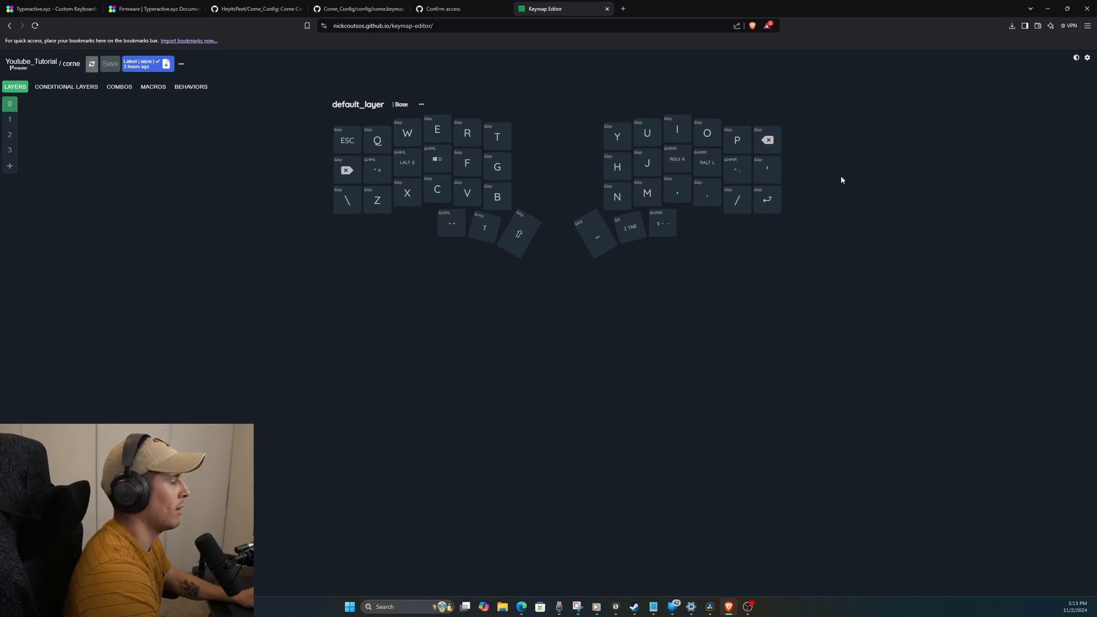
mouse_move(98, 92)
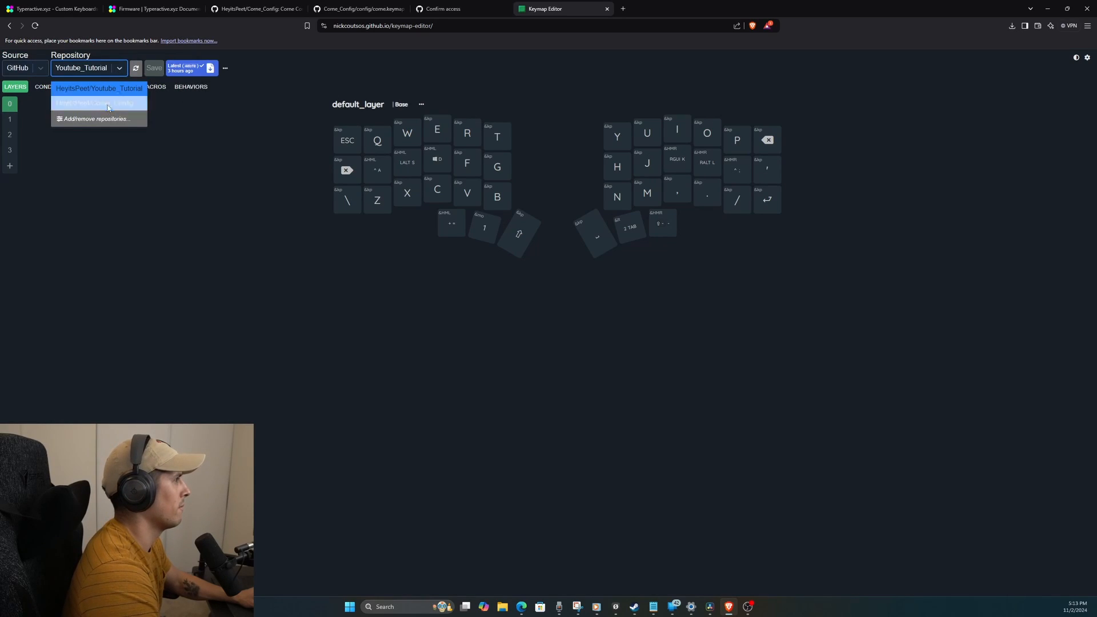
click(98, 103)
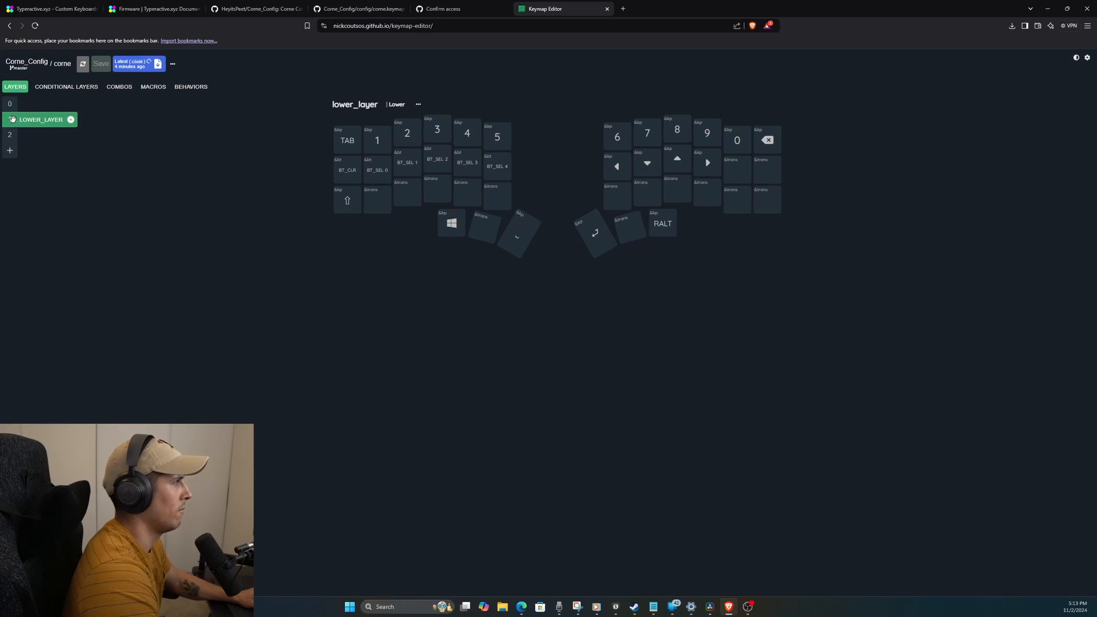
Step: Browse the raise and base layers, comparing them against the Typeractive docs' default keymap
click(39, 135)
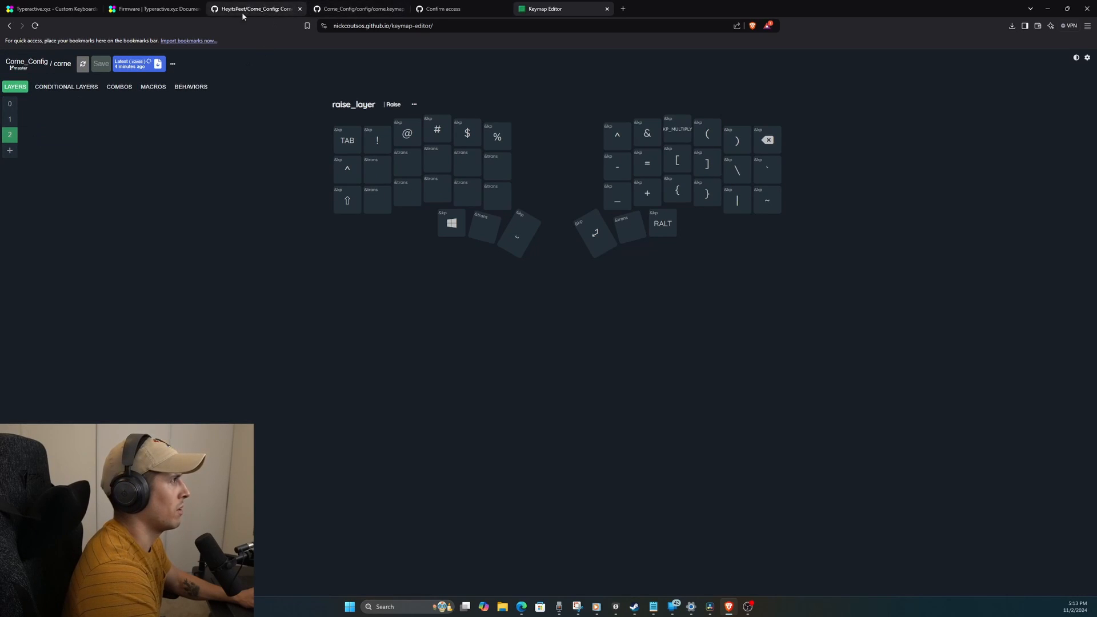
click(152, 8)
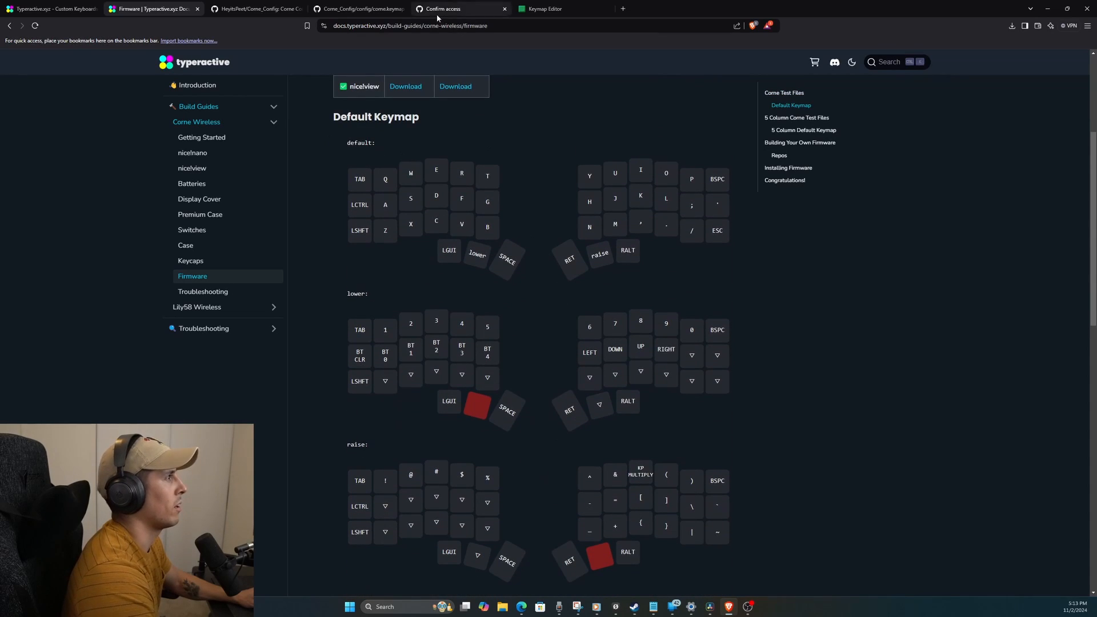
click(545, 8)
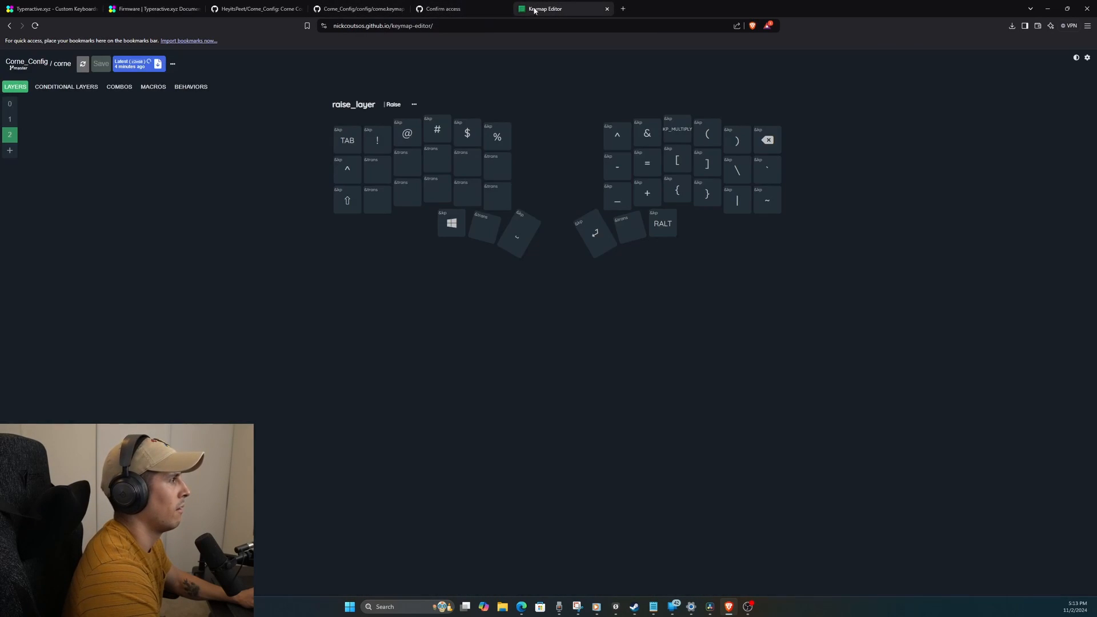
click(10, 104)
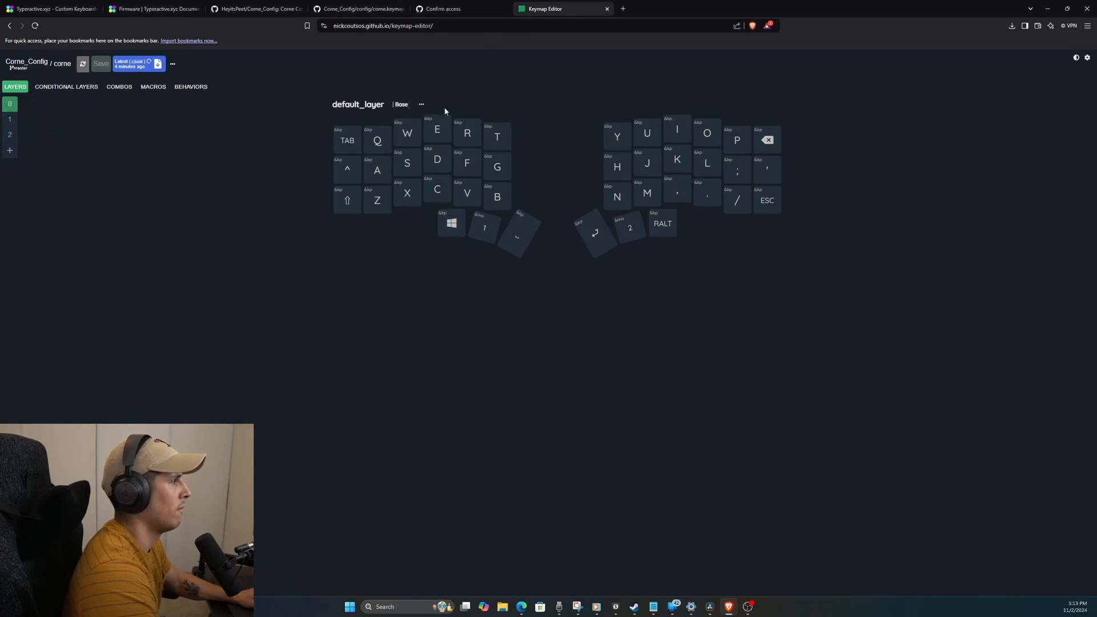
click(356, 8)
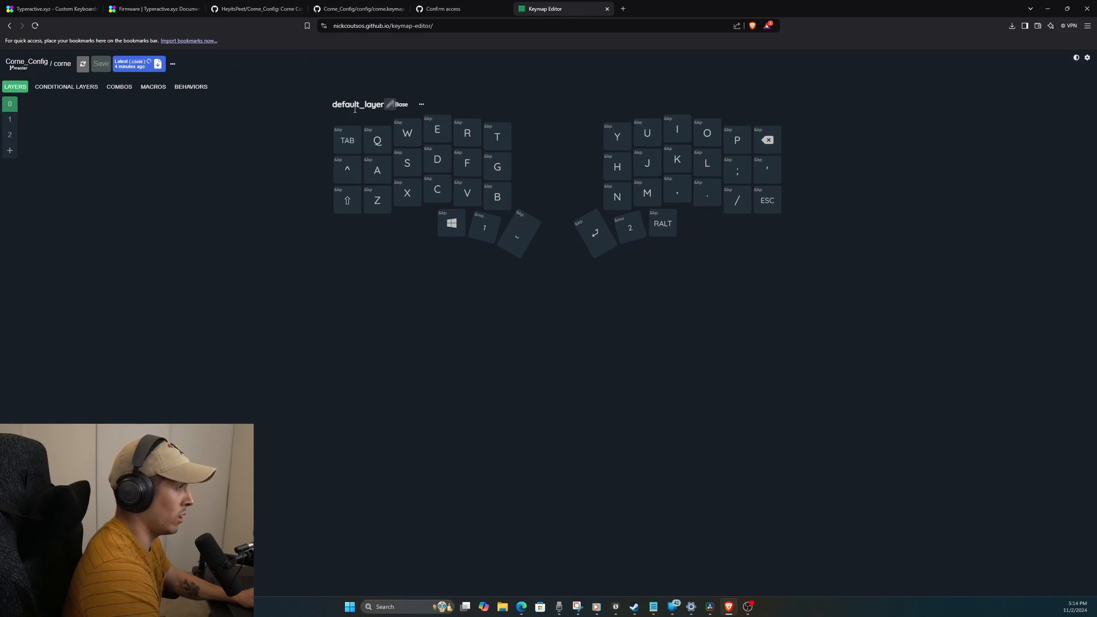
Step: Rebind the default layer's top-left TAB key to Escape
click(376, 139)
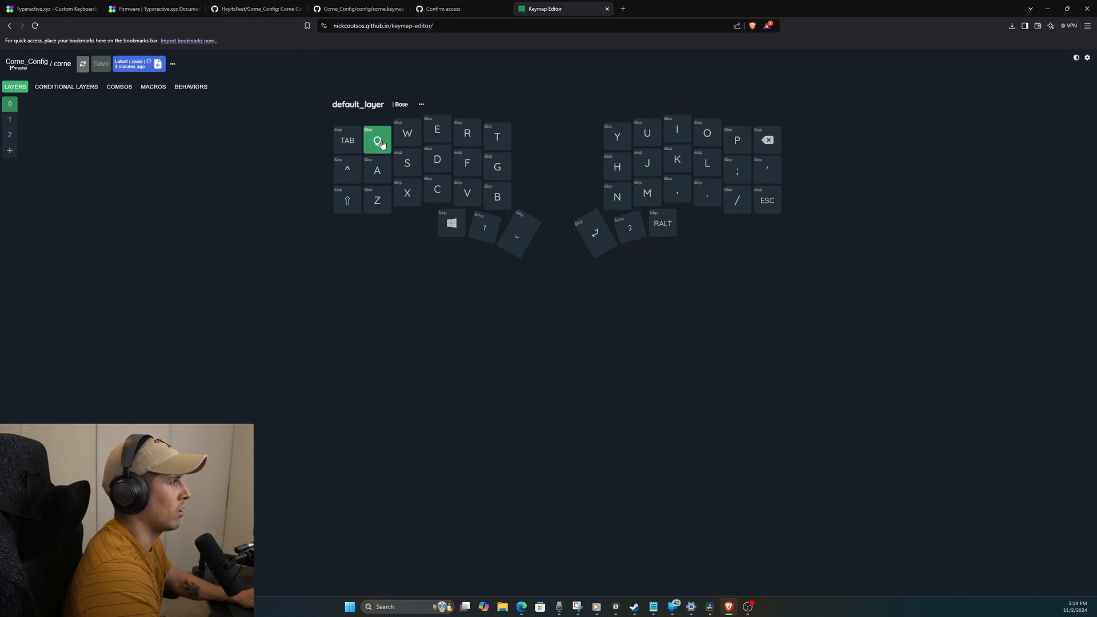
click(347, 140)
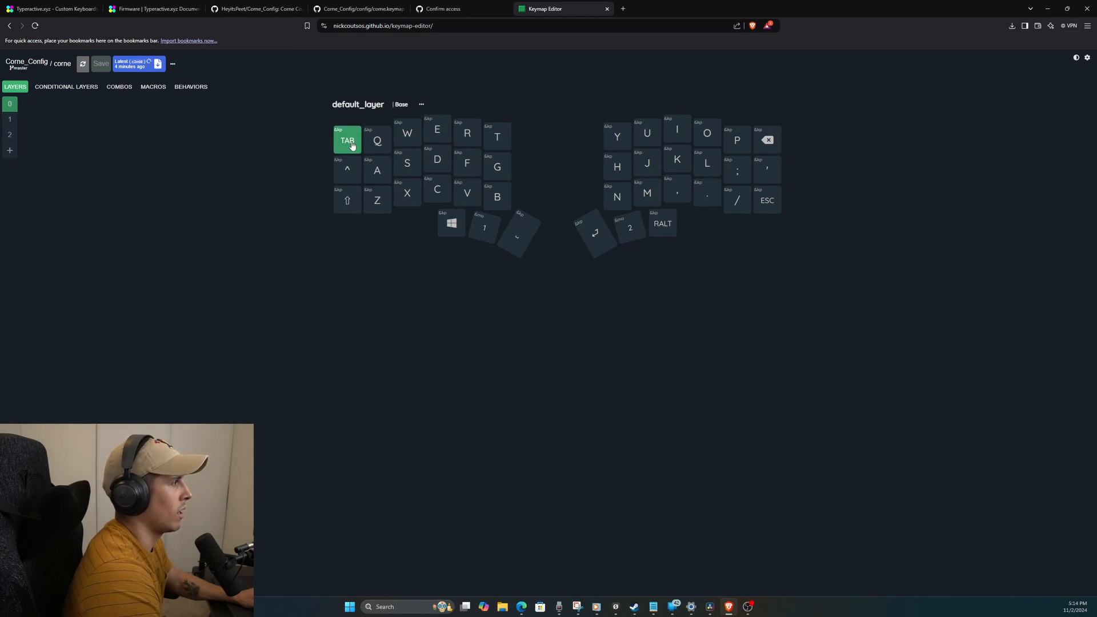
click(346, 139)
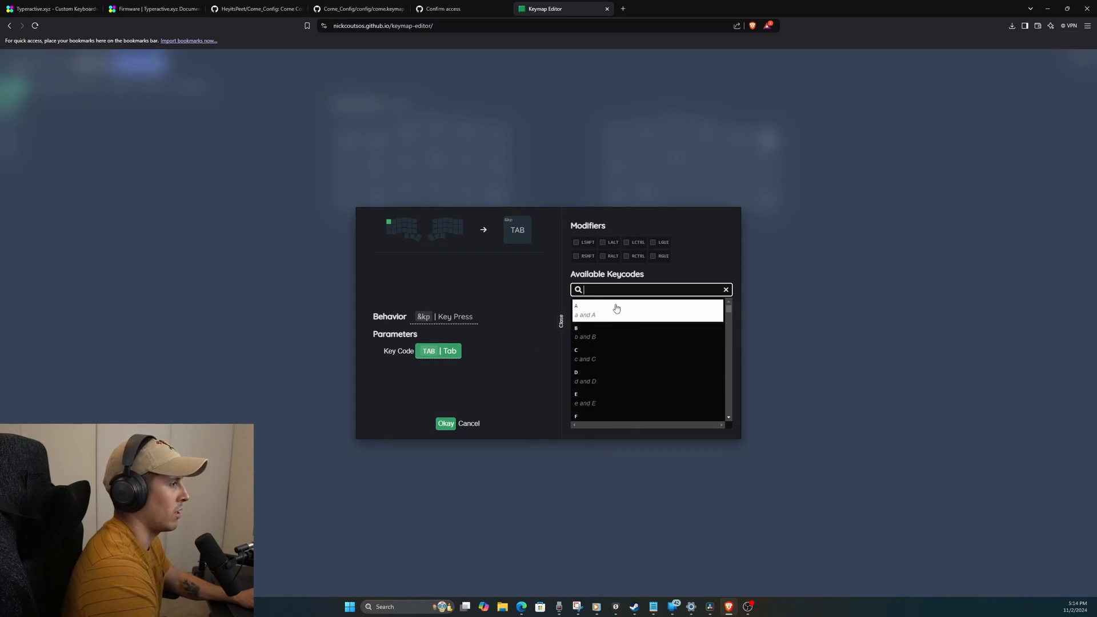
text(e)
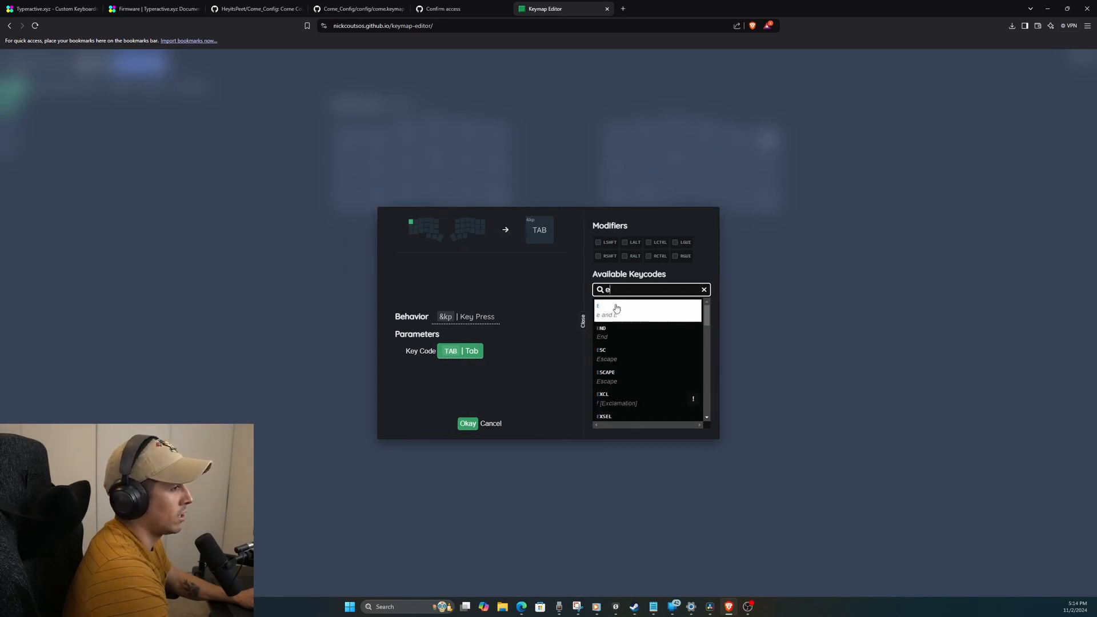
text(sc)
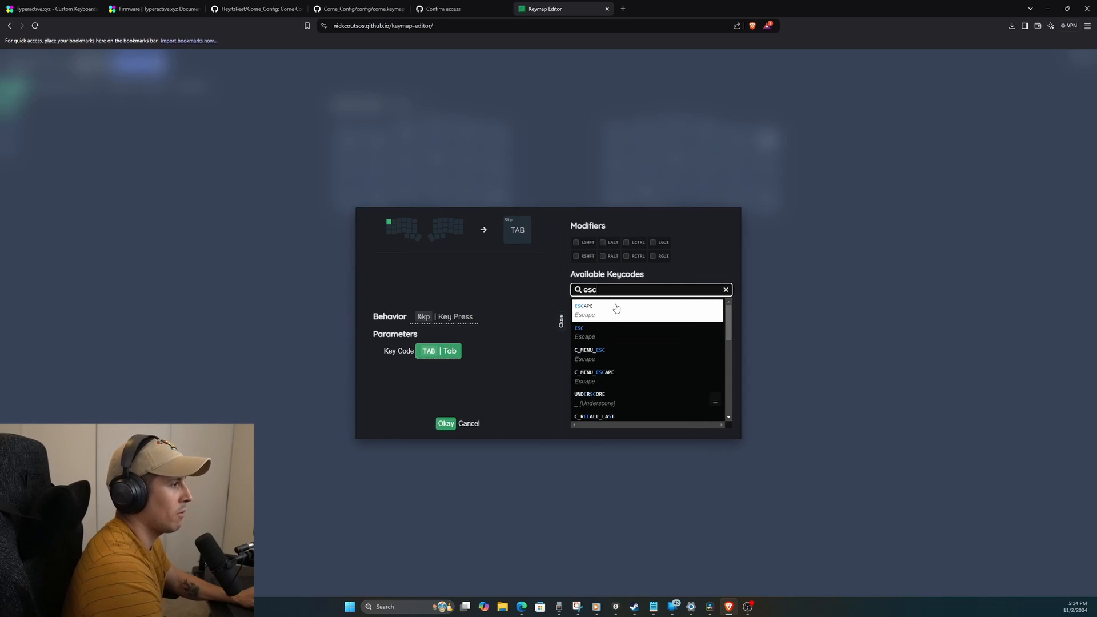
click(582, 310)
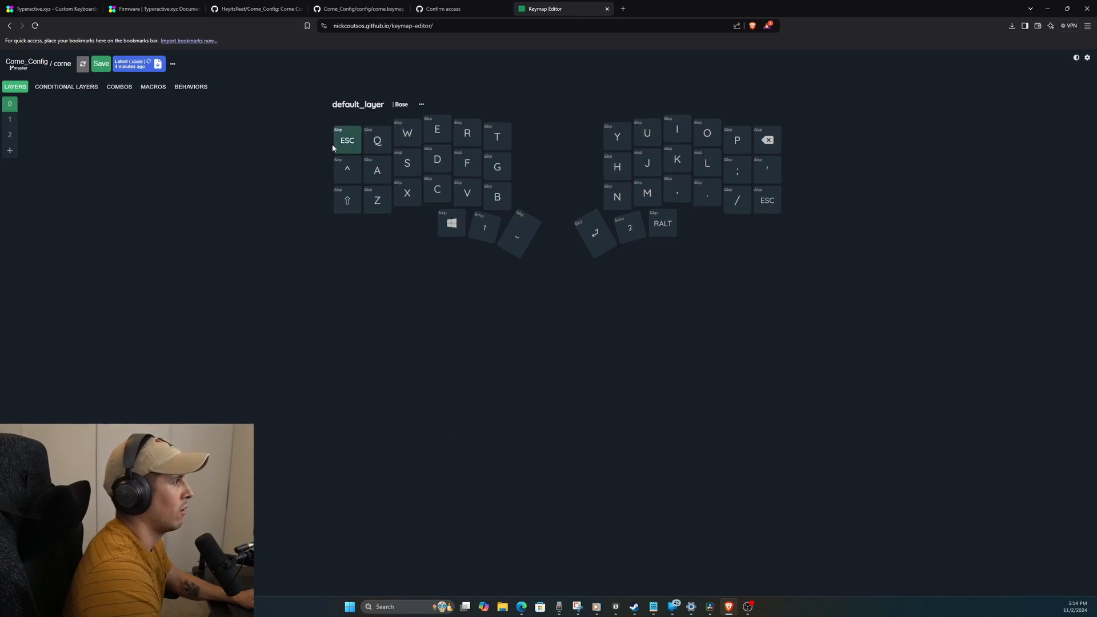
mouse_move(58, 75)
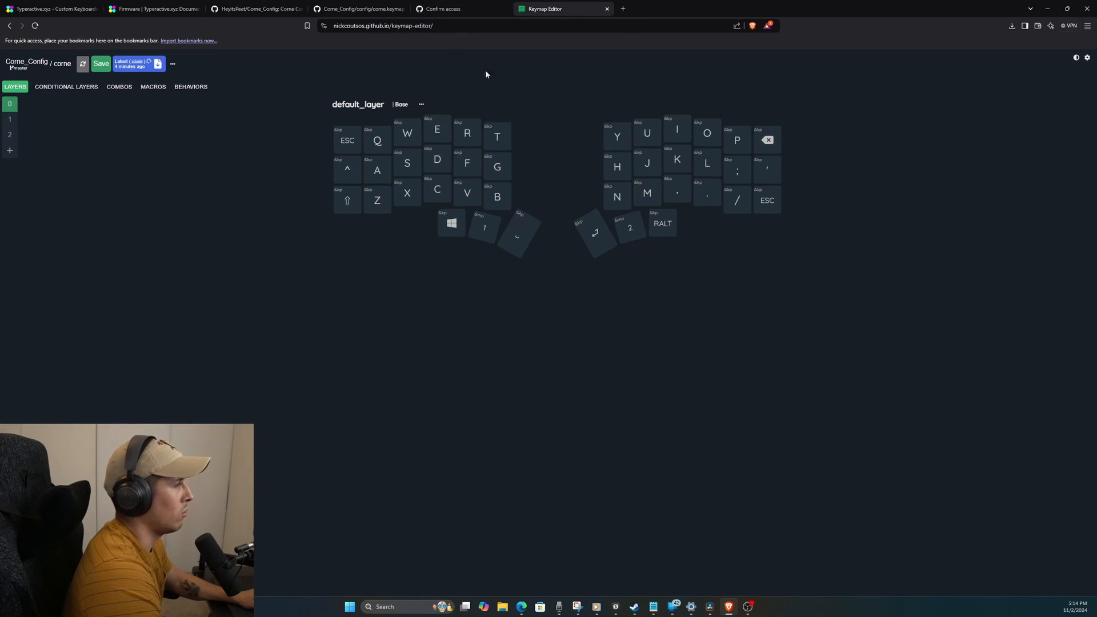
mouse_move(531, 81)
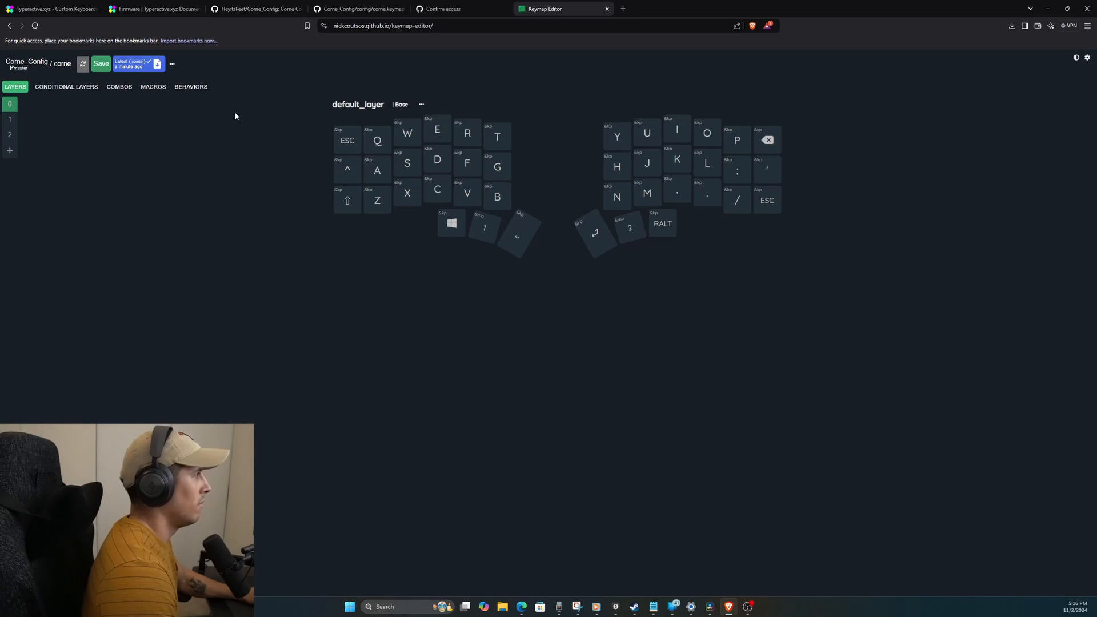
click(348, 139)
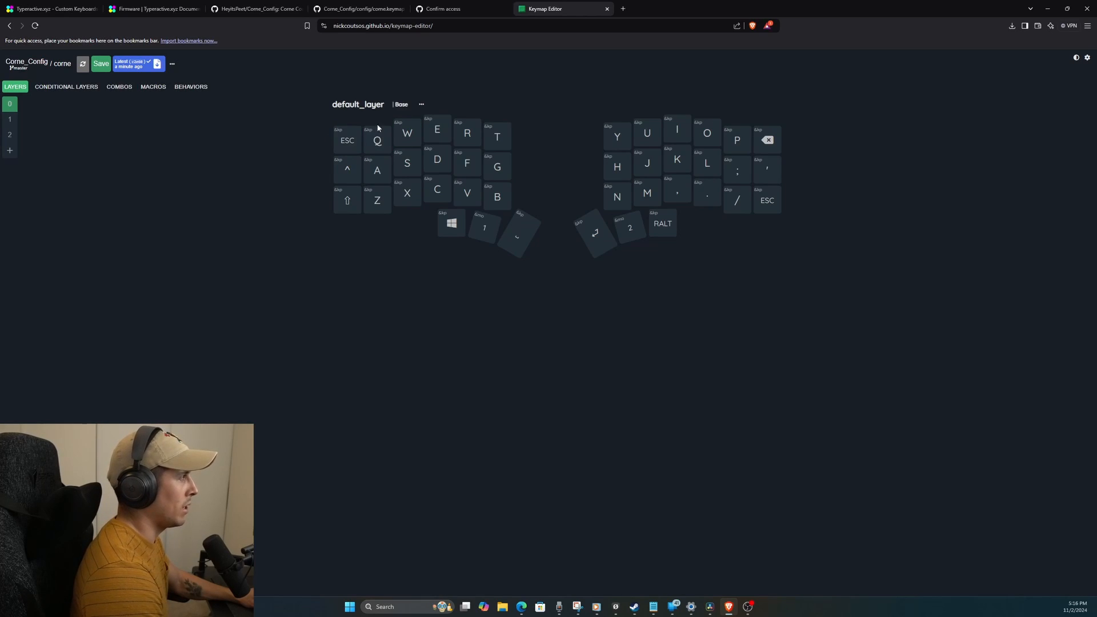
mouse_move(521, 108)
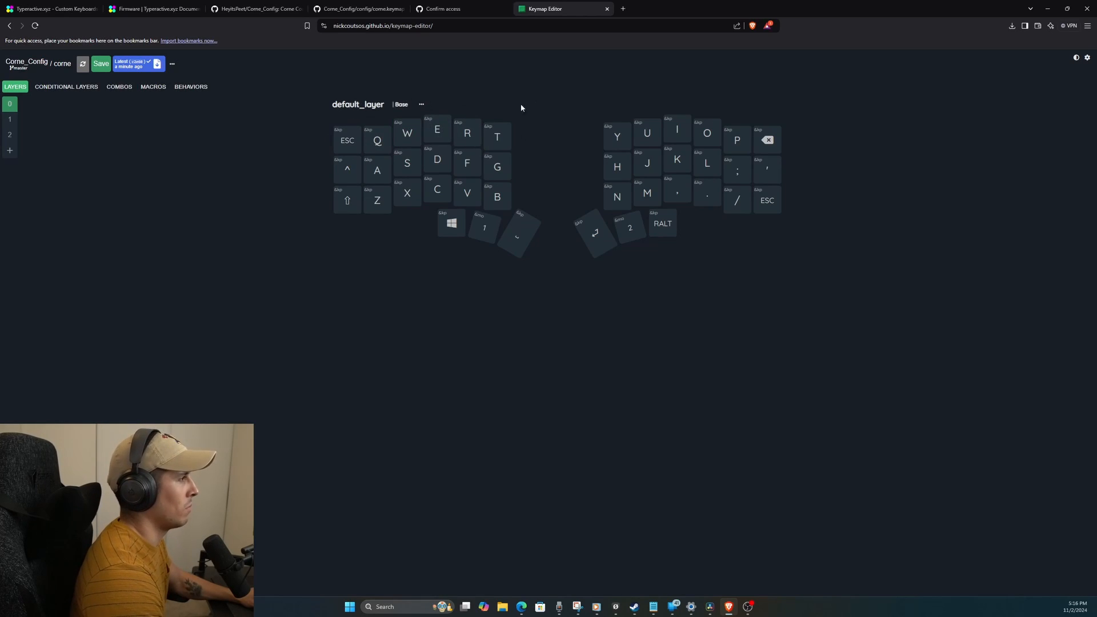
mouse_move(545, 105)
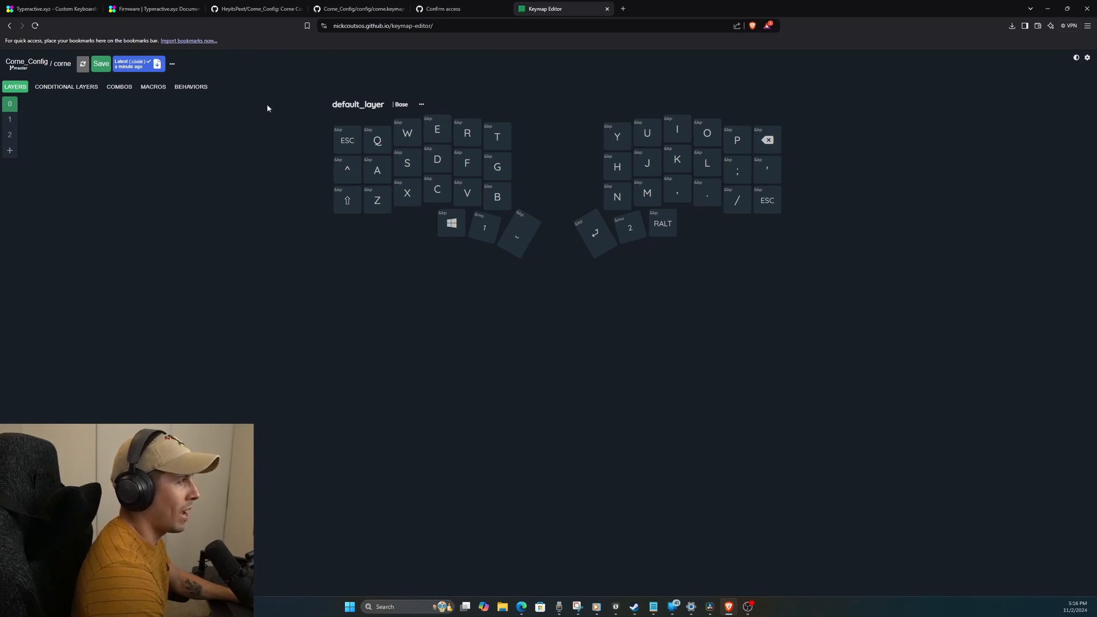
mouse_move(286, 93)
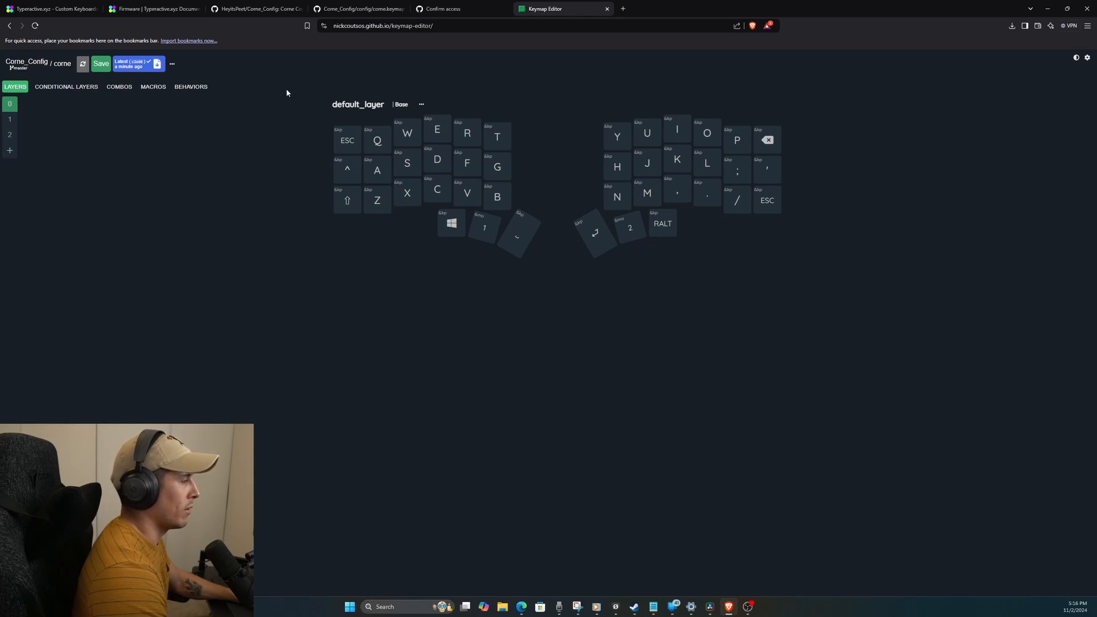
click(348, 139)
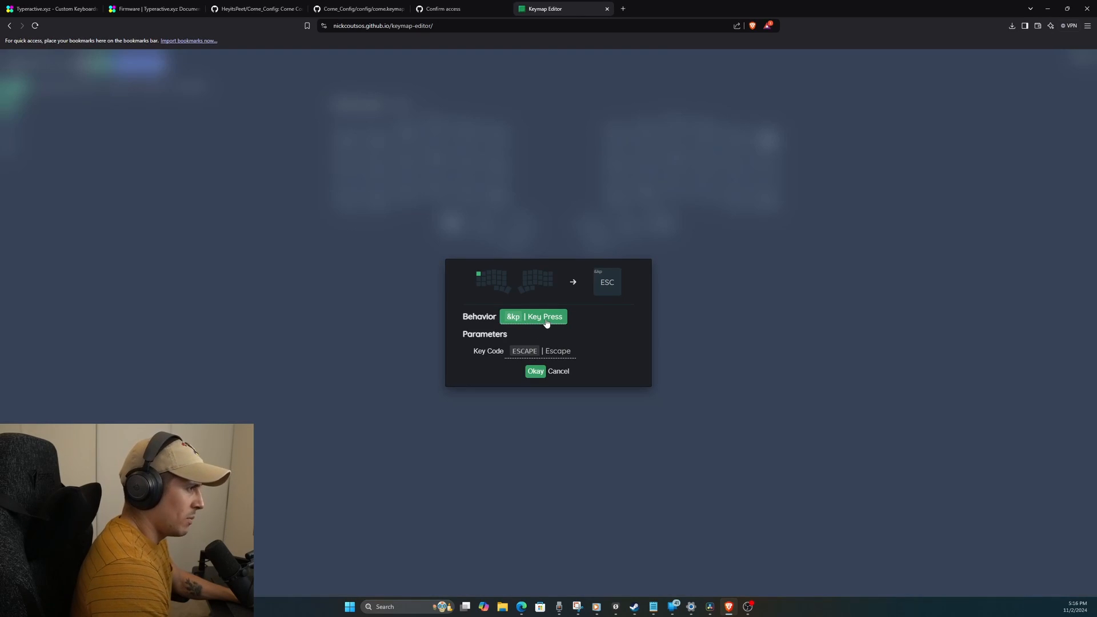
mouse_move(545, 322)
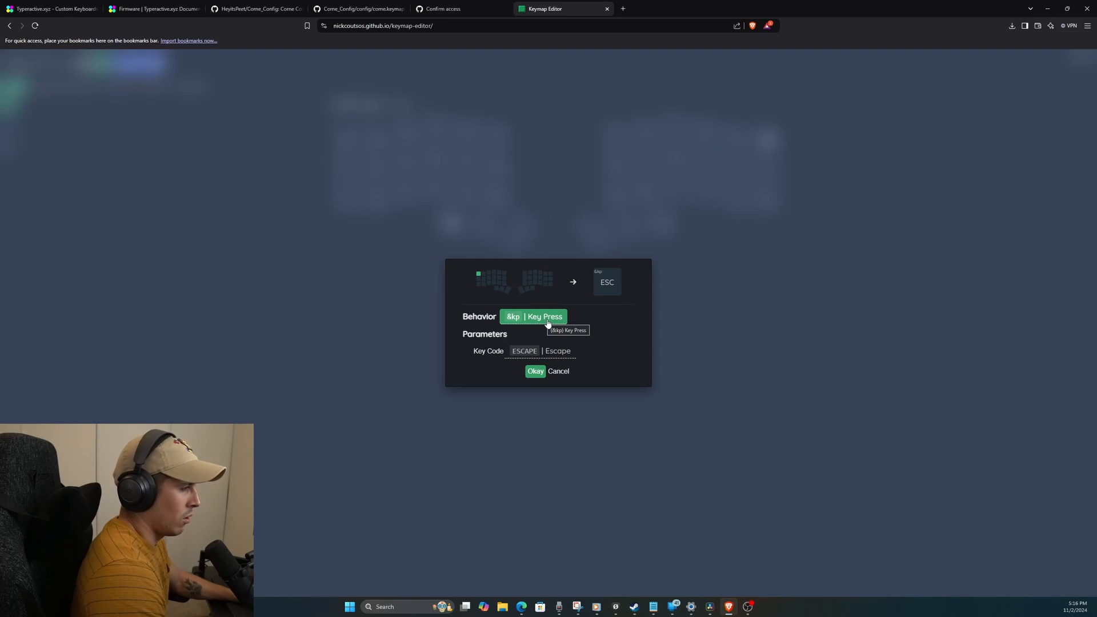
click(535, 370)
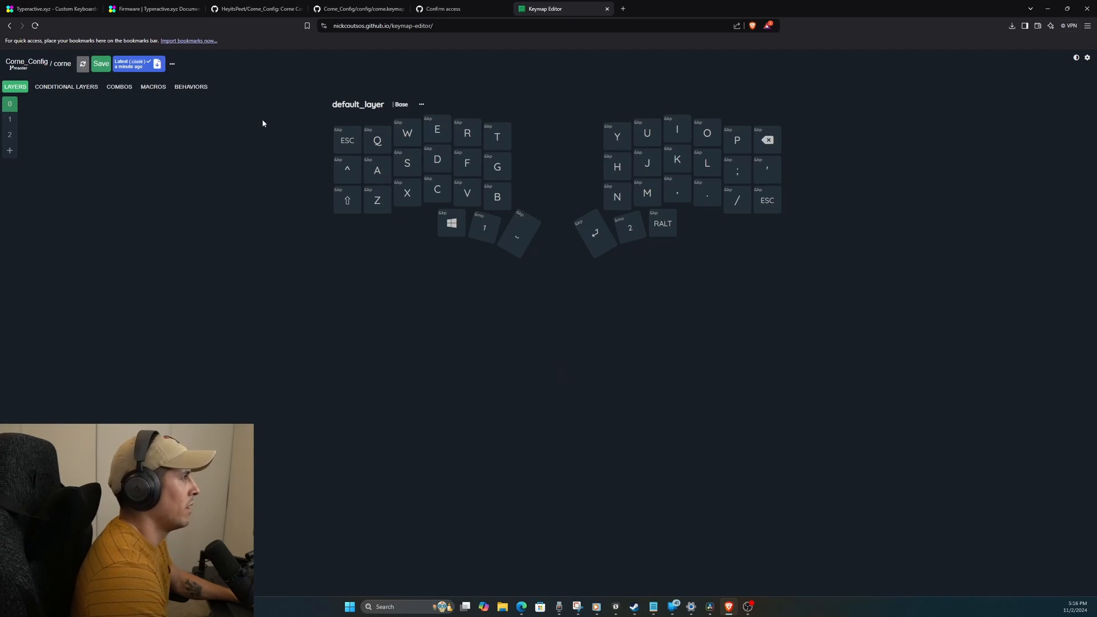
click(82, 67)
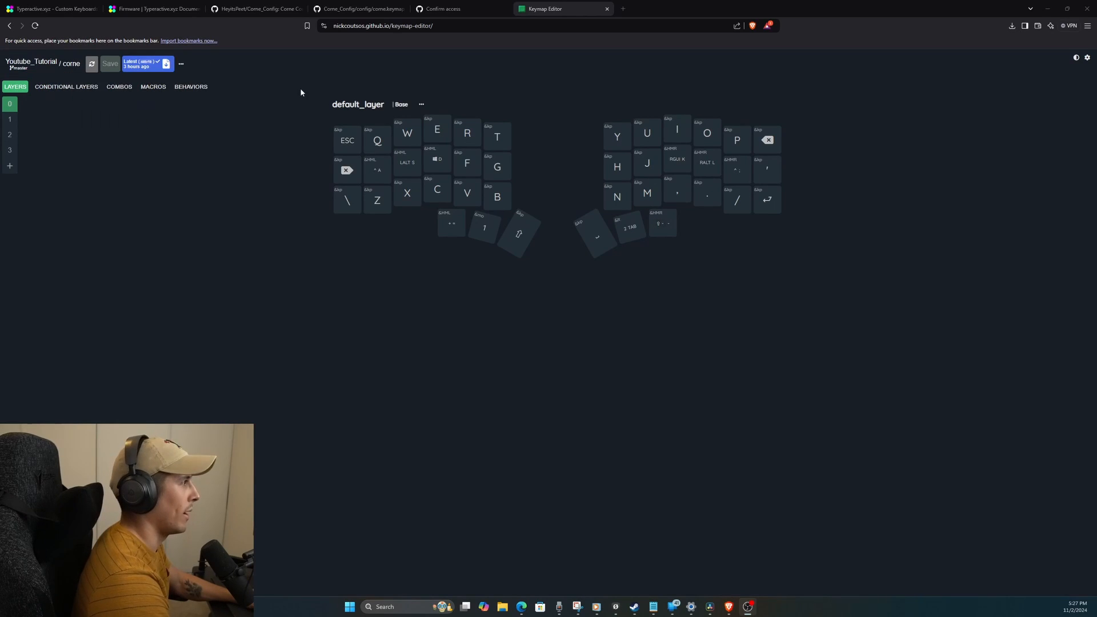
mouse_move(311, 108)
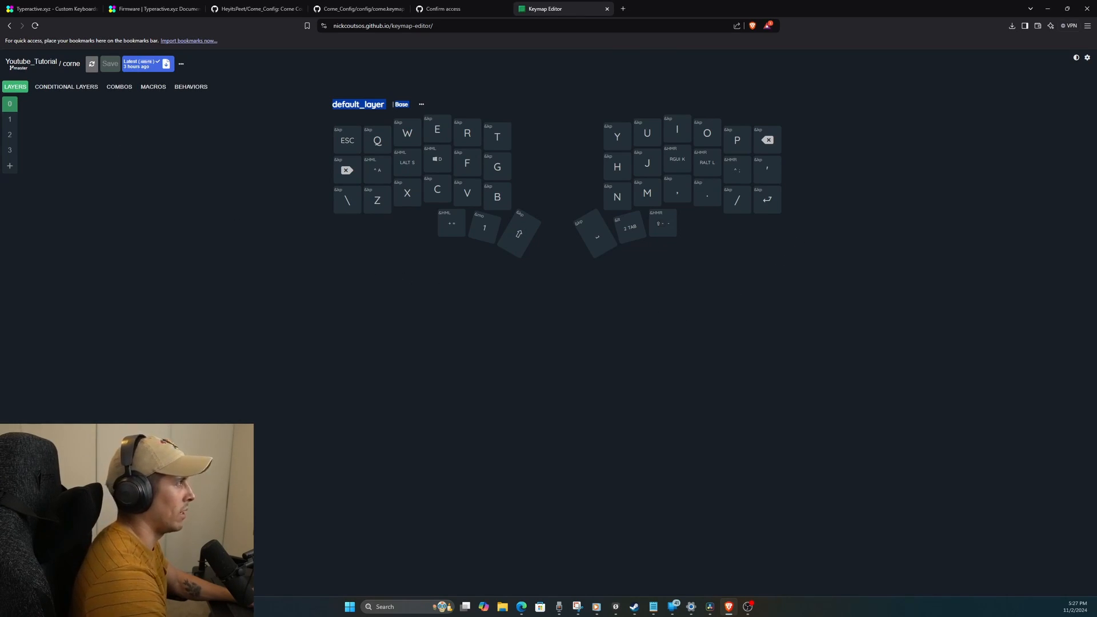
click(9, 119)
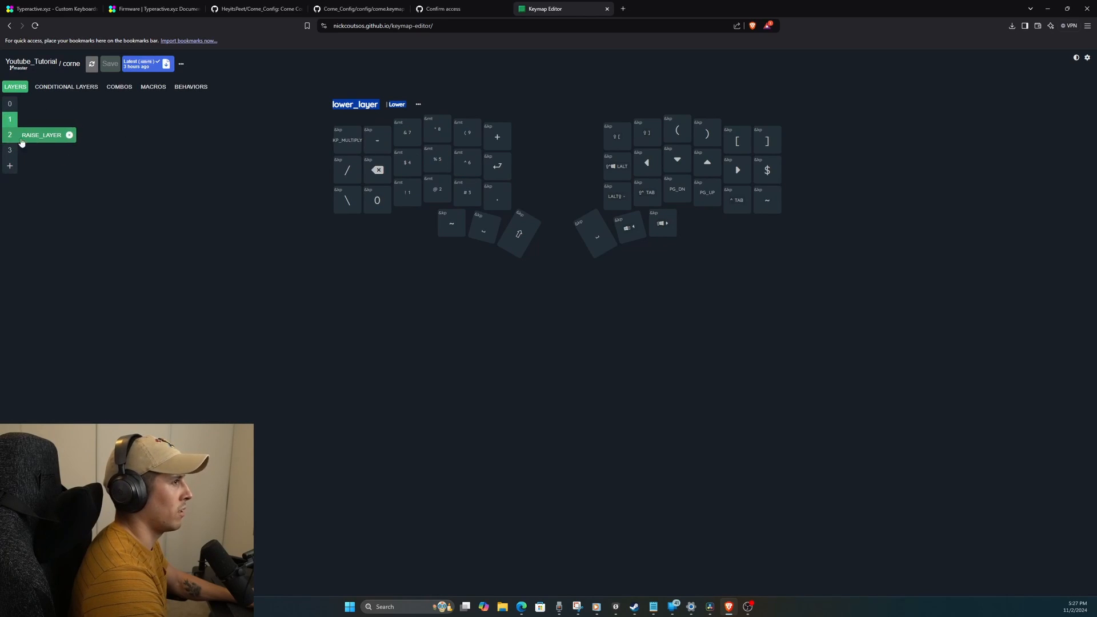
click(41, 134)
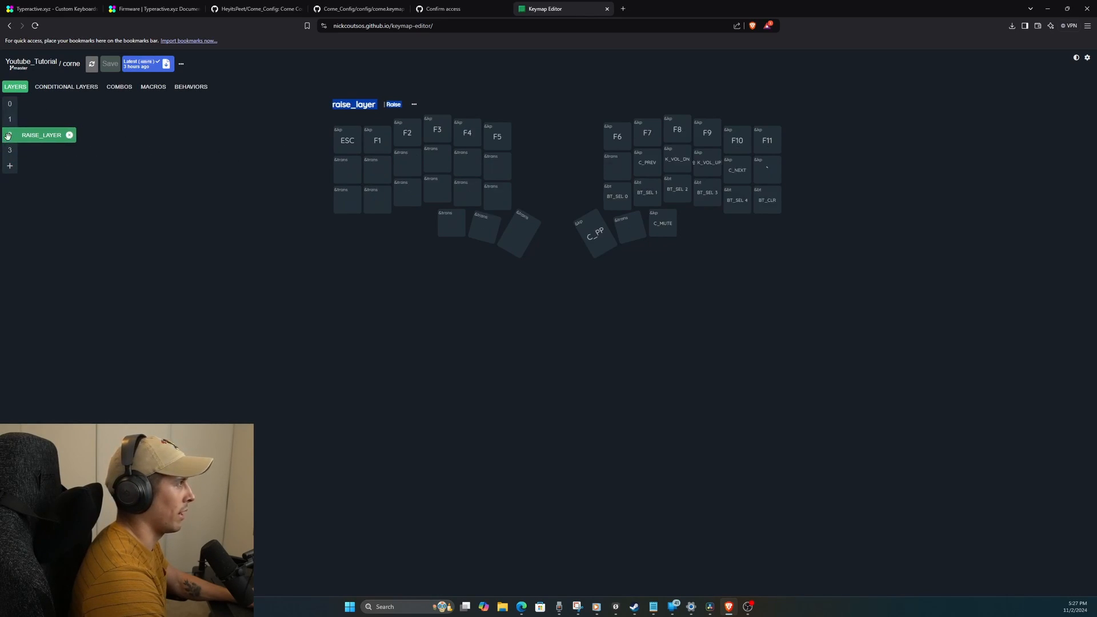
click(10, 104)
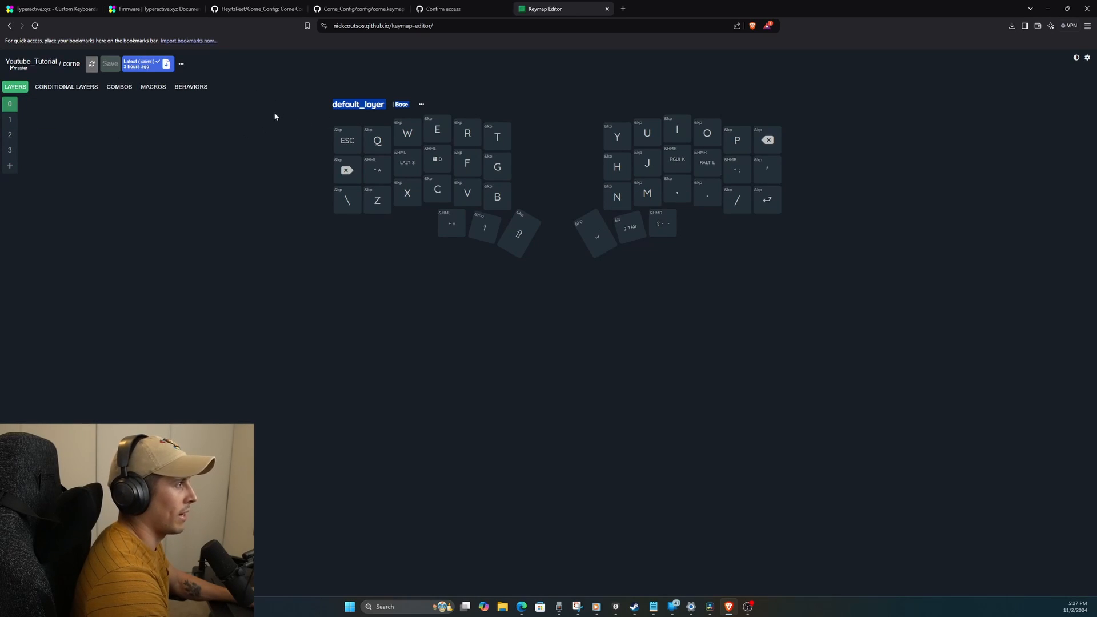
click(376, 139)
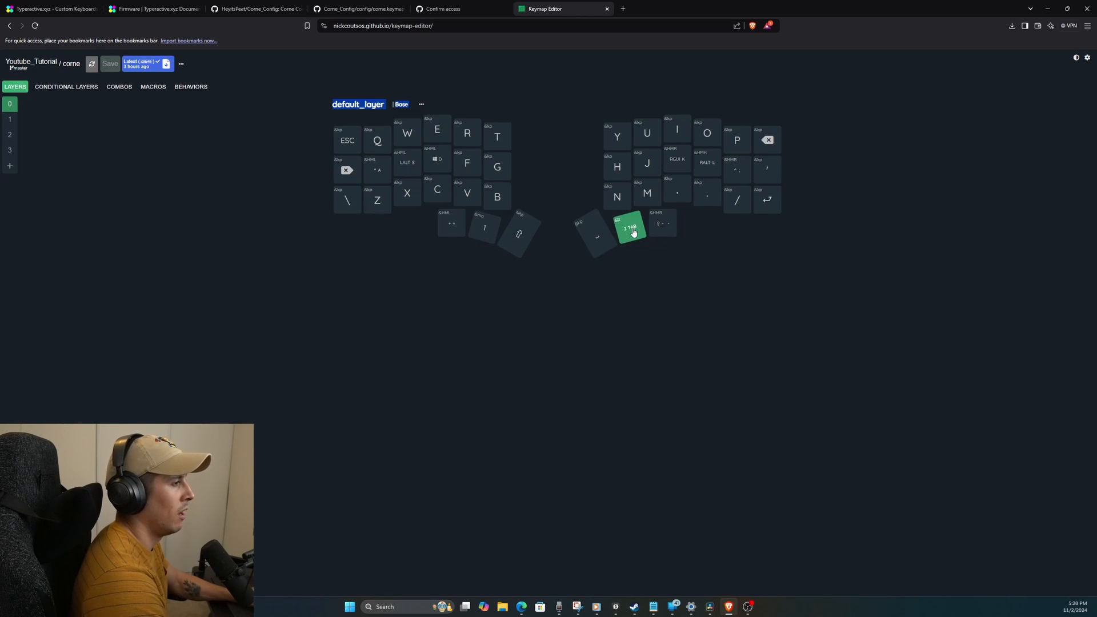
mouse_move(196, 220)
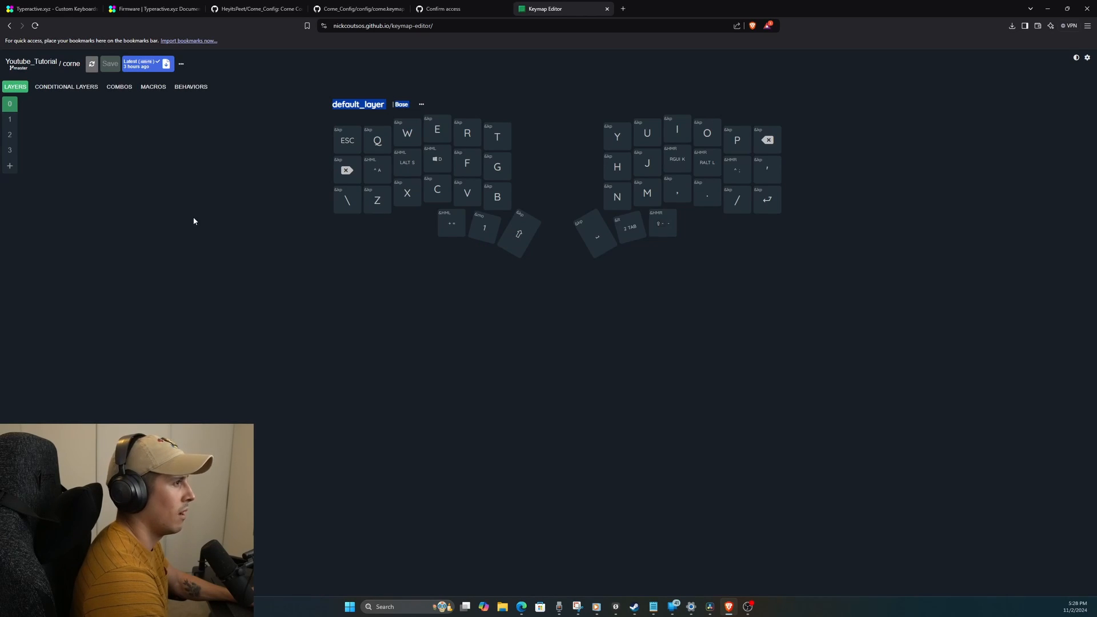
mouse_move(216, 206)
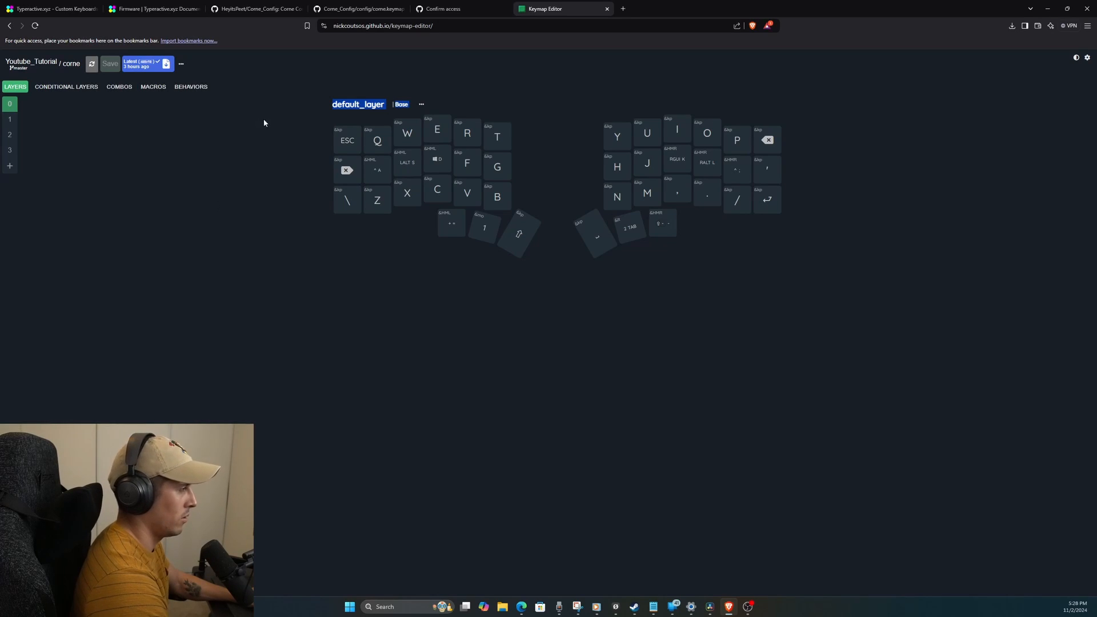
mouse_move(272, 126)
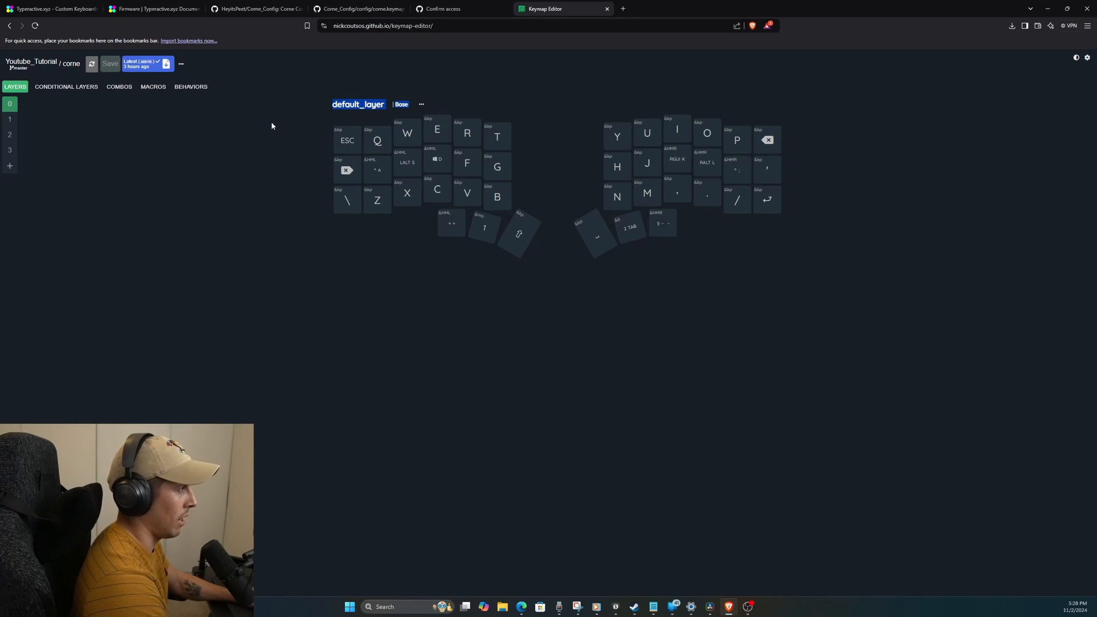
click(407, 162)
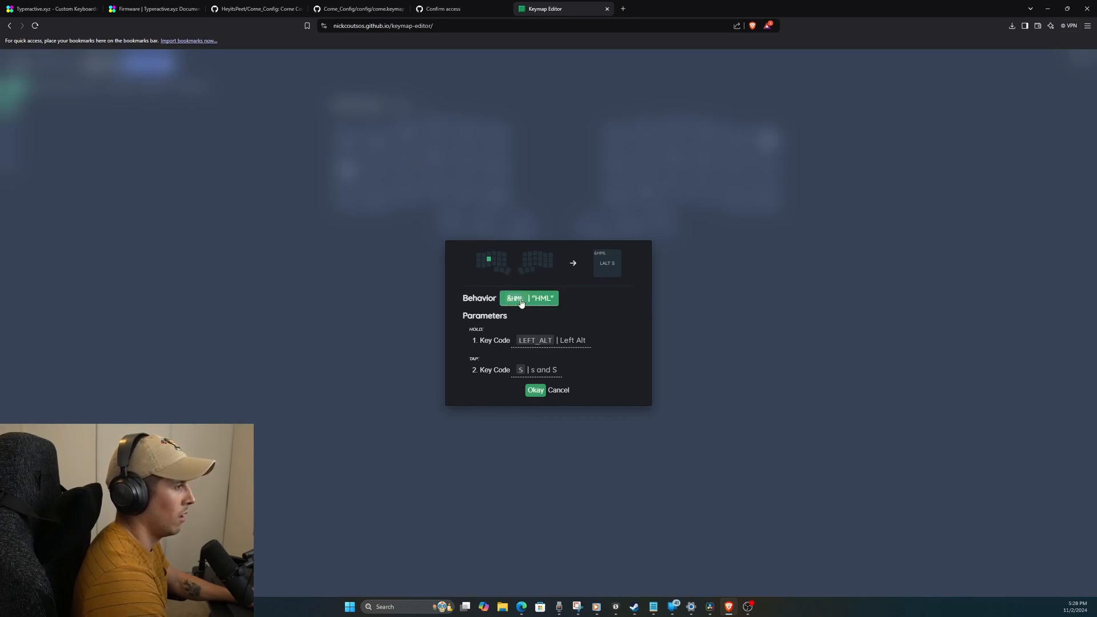
click(530, 298)
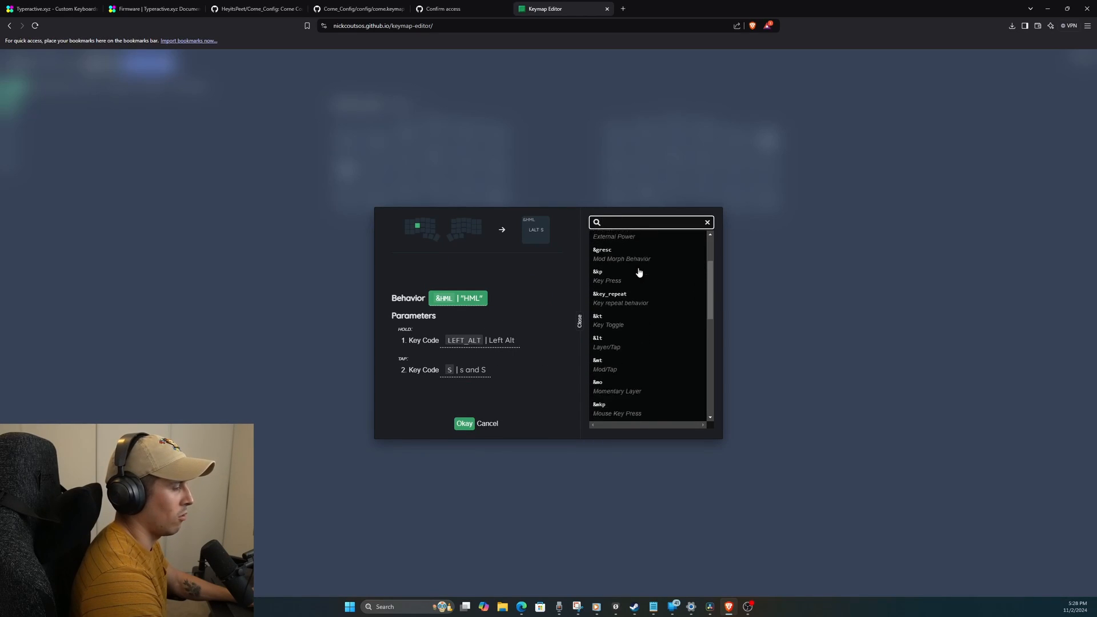
scroll(down, 3)
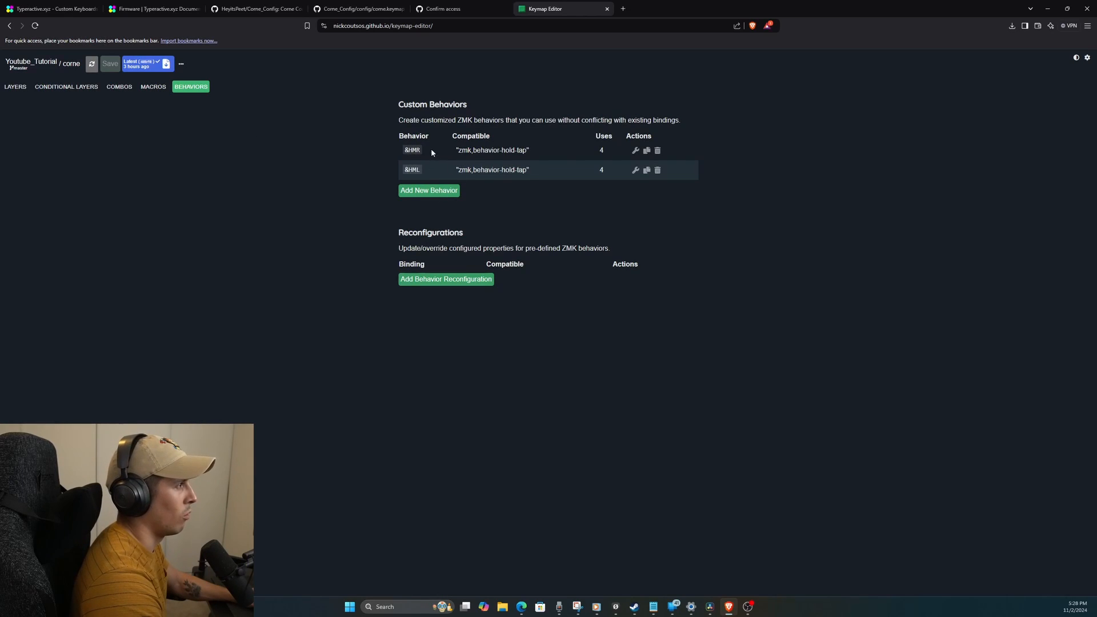
mouse_move(546, 148)
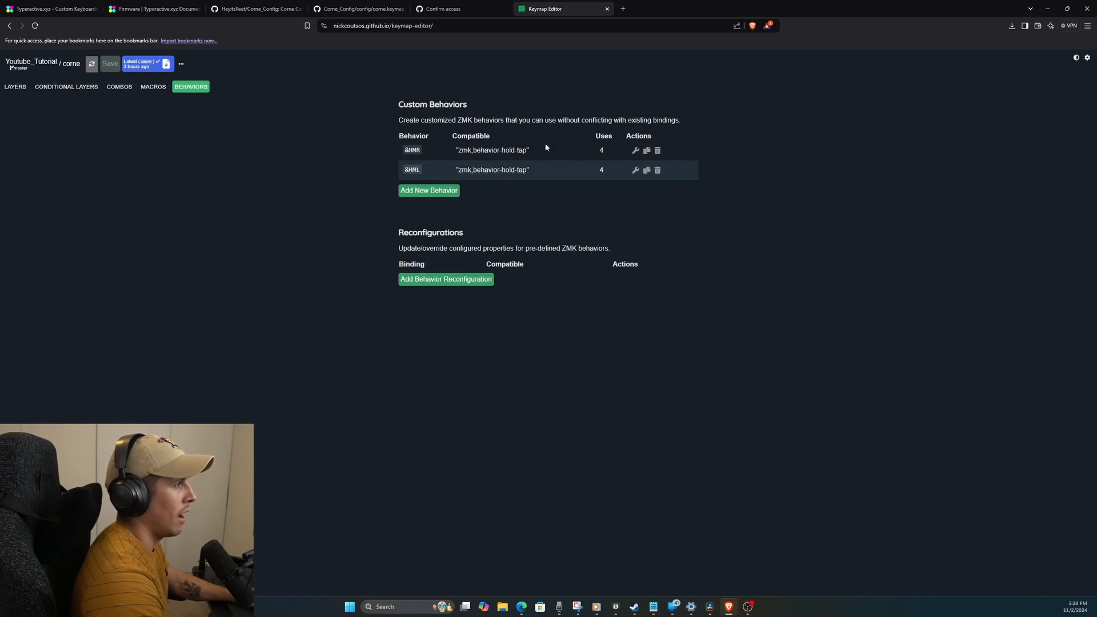
mouse_move(498, 180)
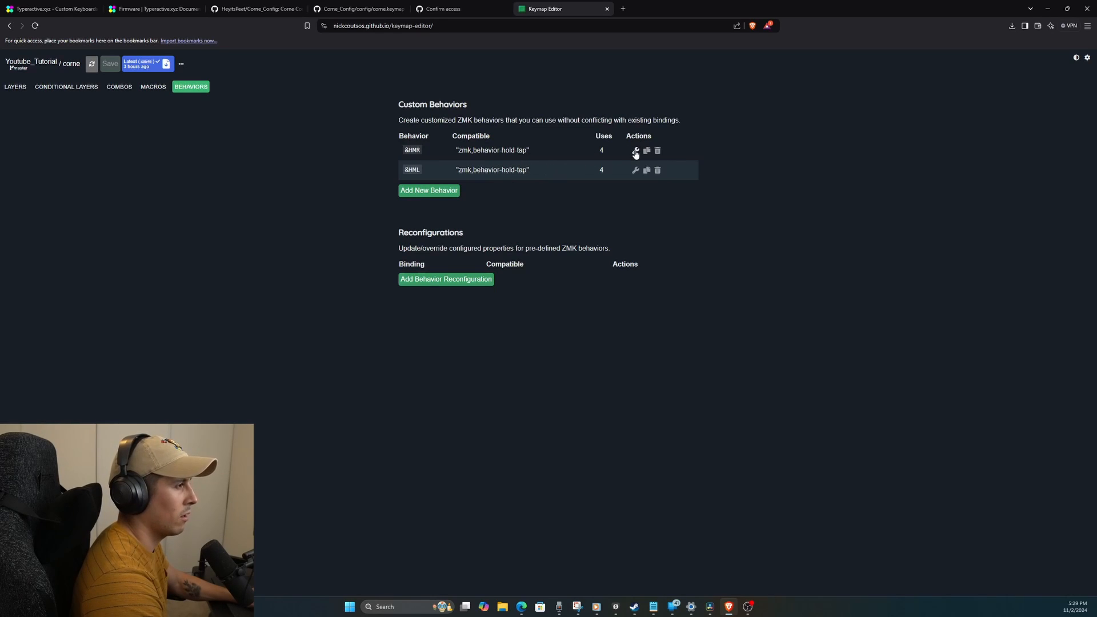
Step: Set the &HMR hold-tap behavior's flavor to tap-preferred, keeping 200 ms tapping term and 175 ms quick-tap, and save
click(636, 151)
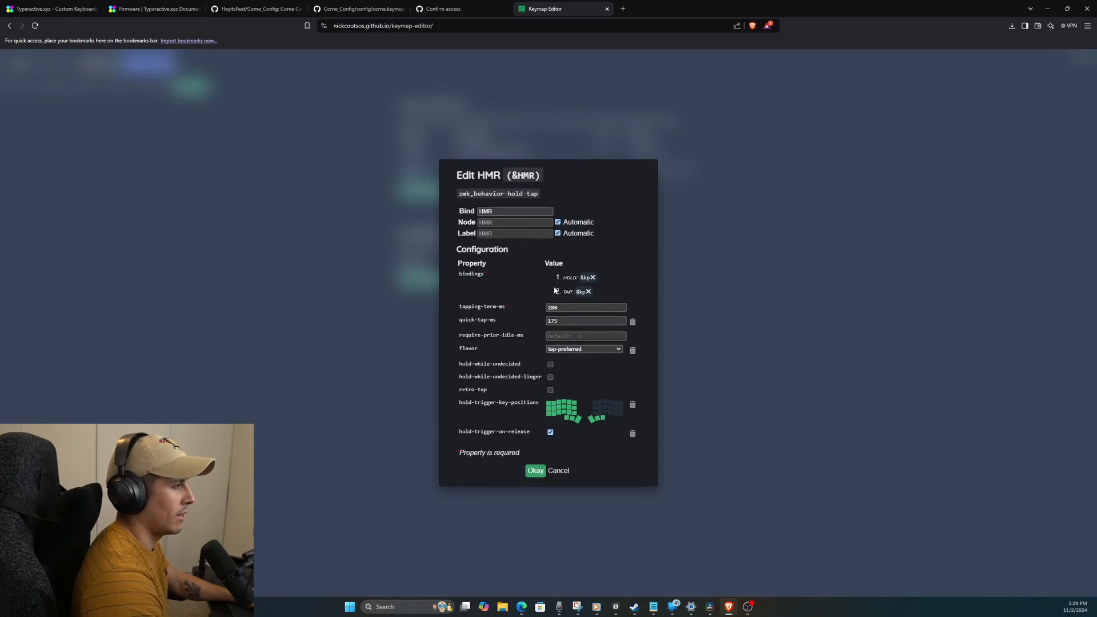
click(585, 307)
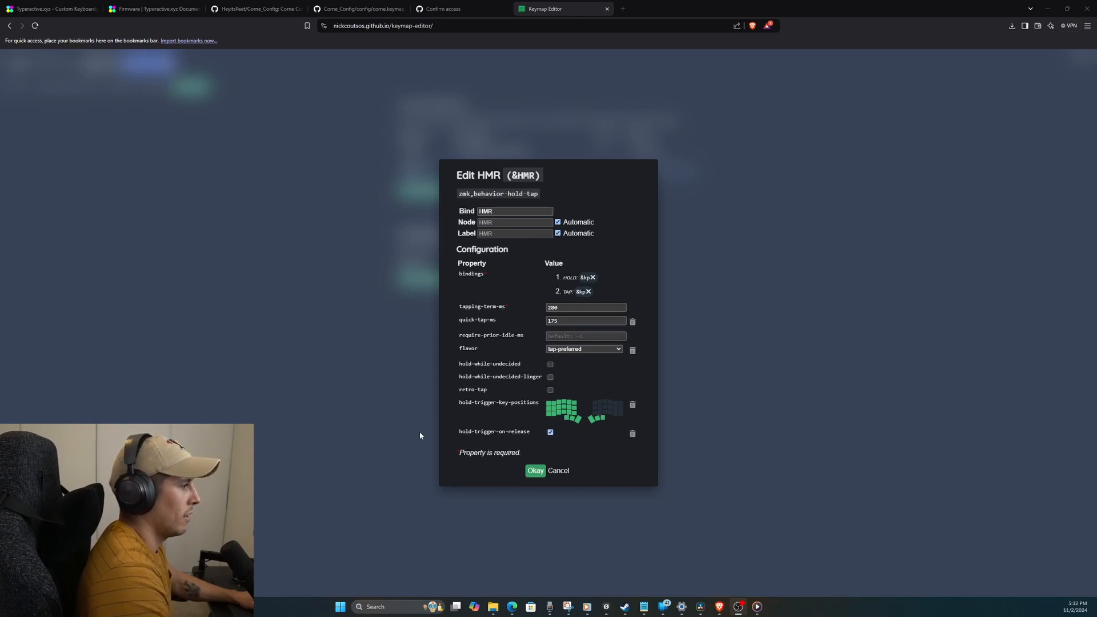
mouse_move(535, 461)
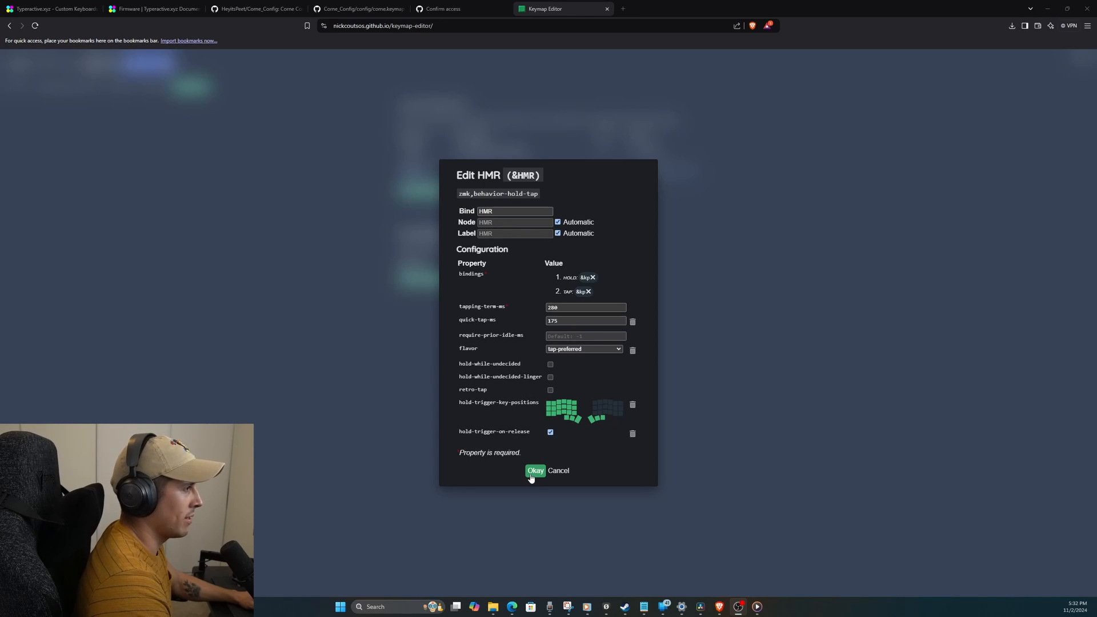
mouse_move(462, 327)
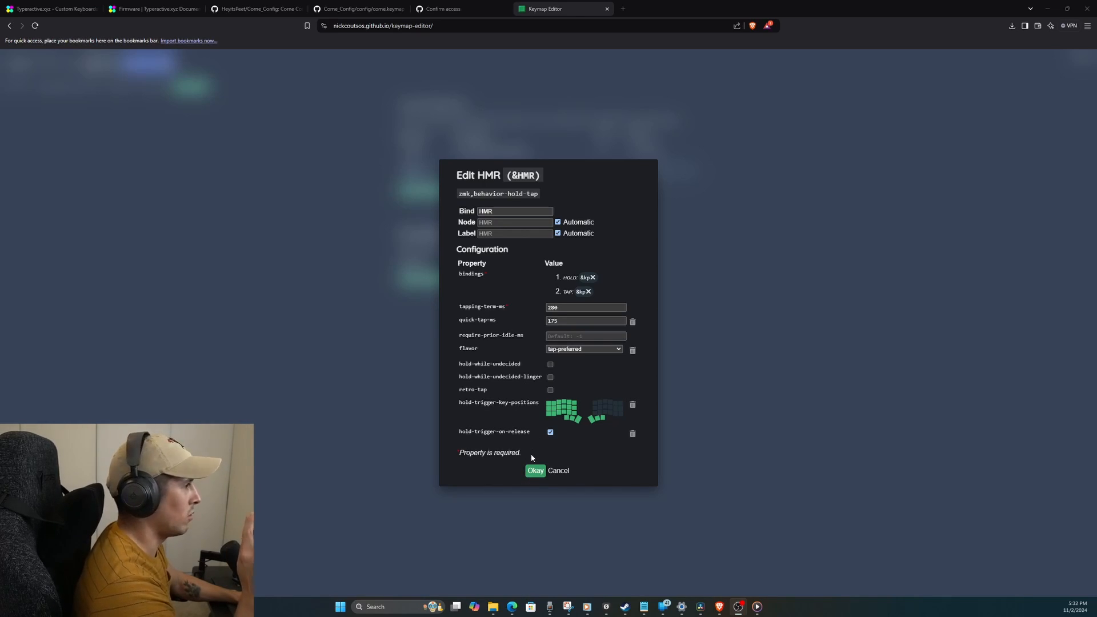
mouse_move(503, 226)
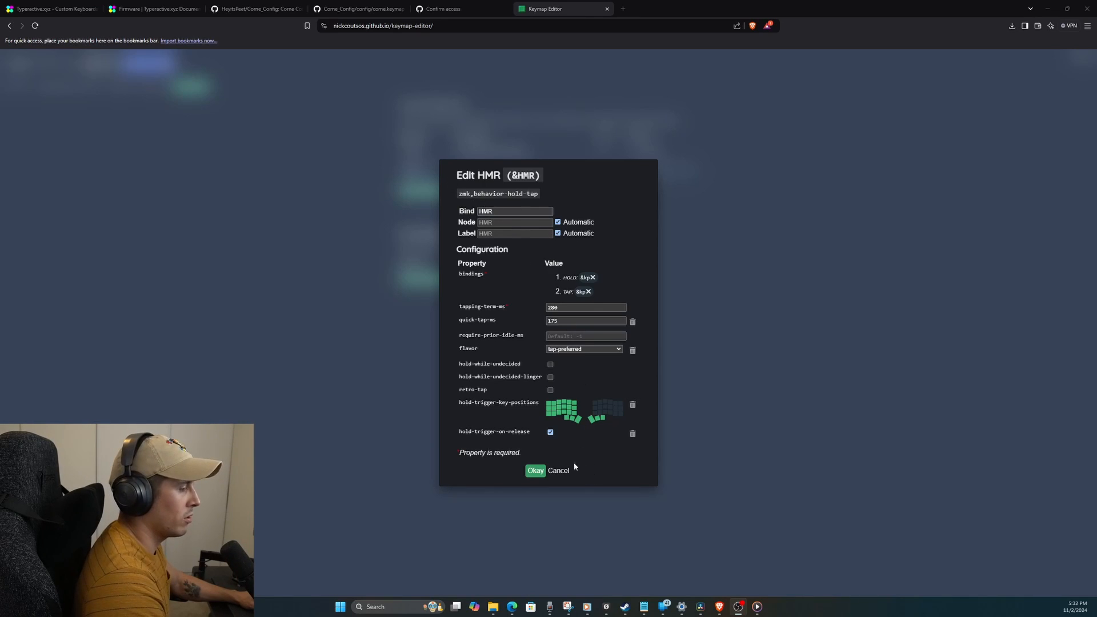
mouse_move(598, 361)
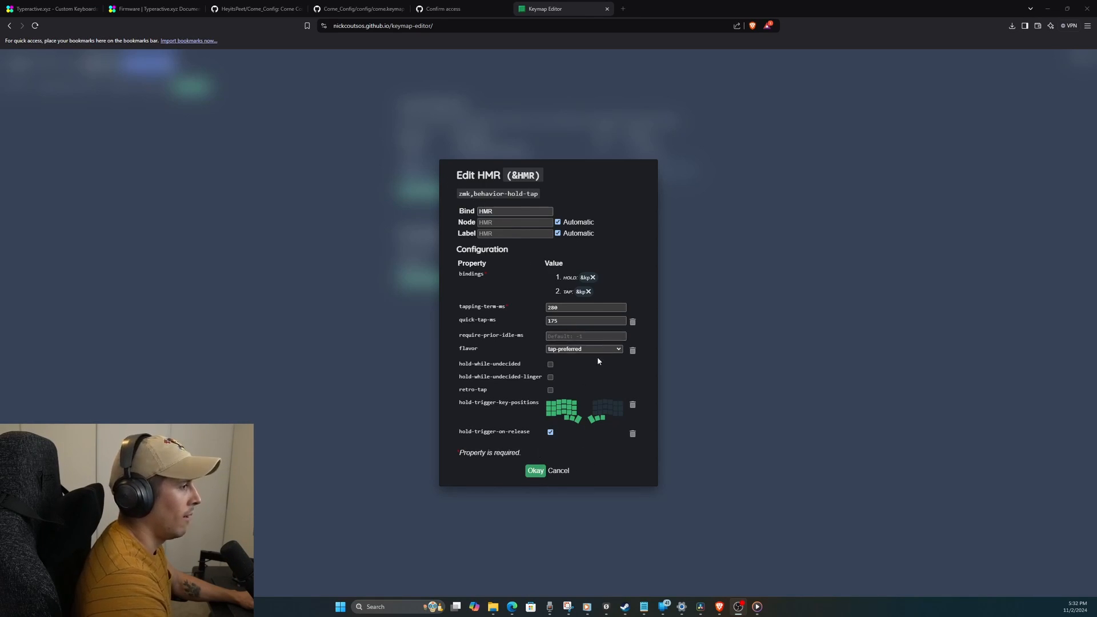
click(583, 350)
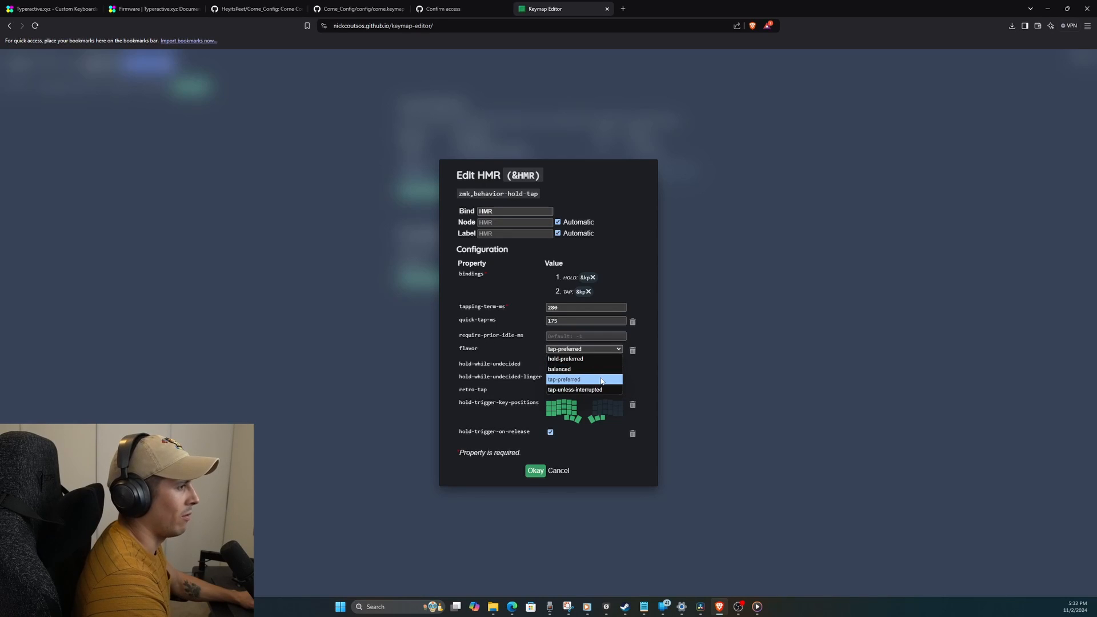
click(564, 378)
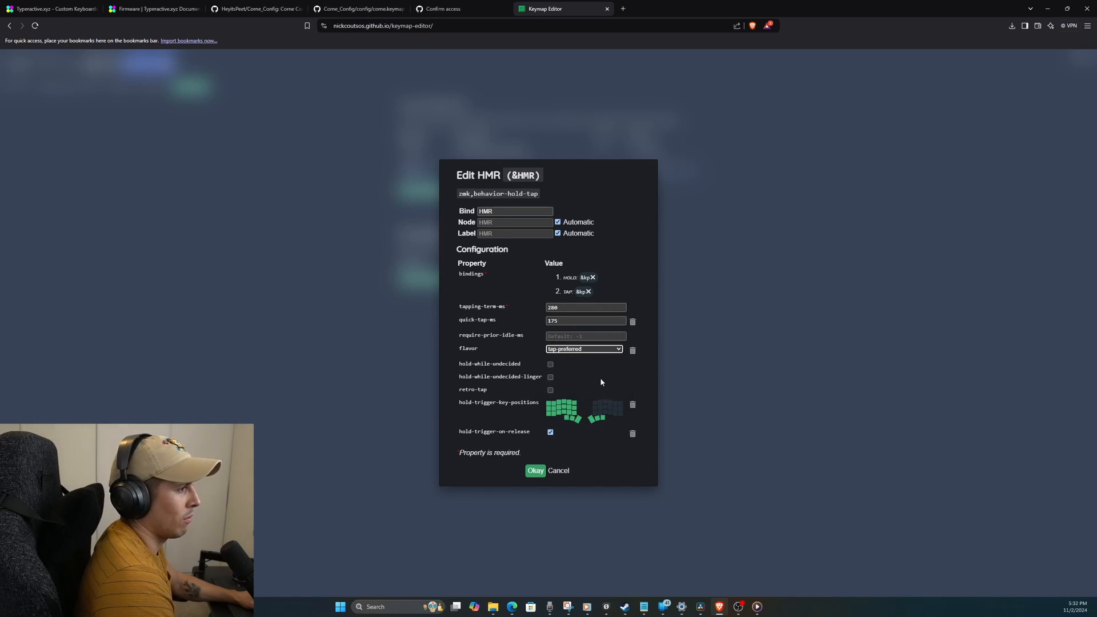
click(536, 470)
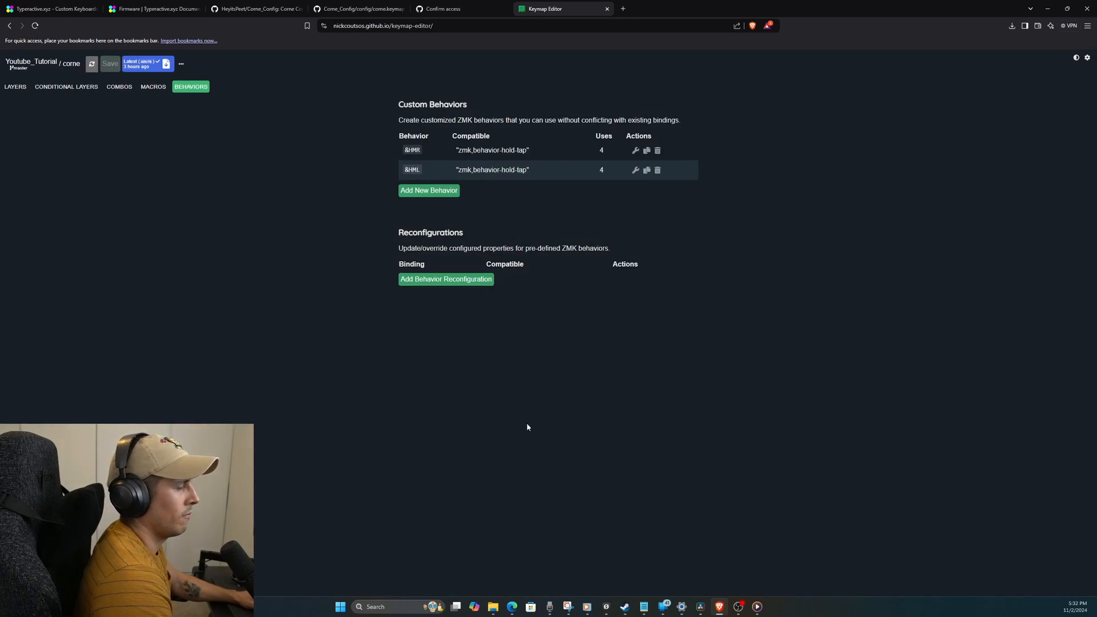
Step: Inspect the base layer D key's &HML binding (hold Left GUI, tap D) and leave it unchanged
click(15, 86)
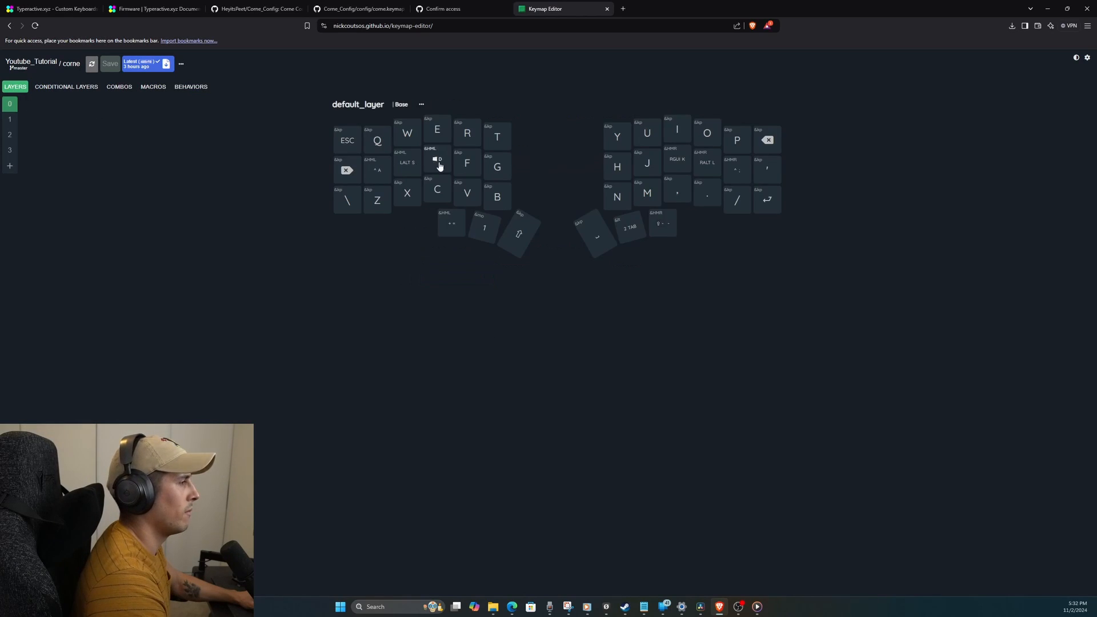
click(407, 163)
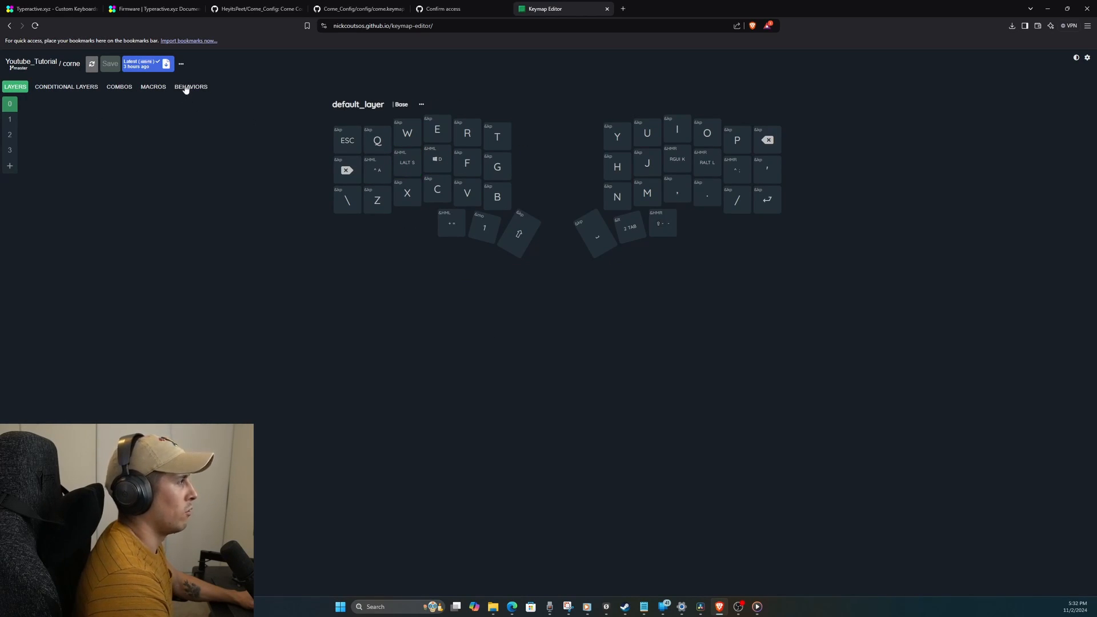
click(437, 160)
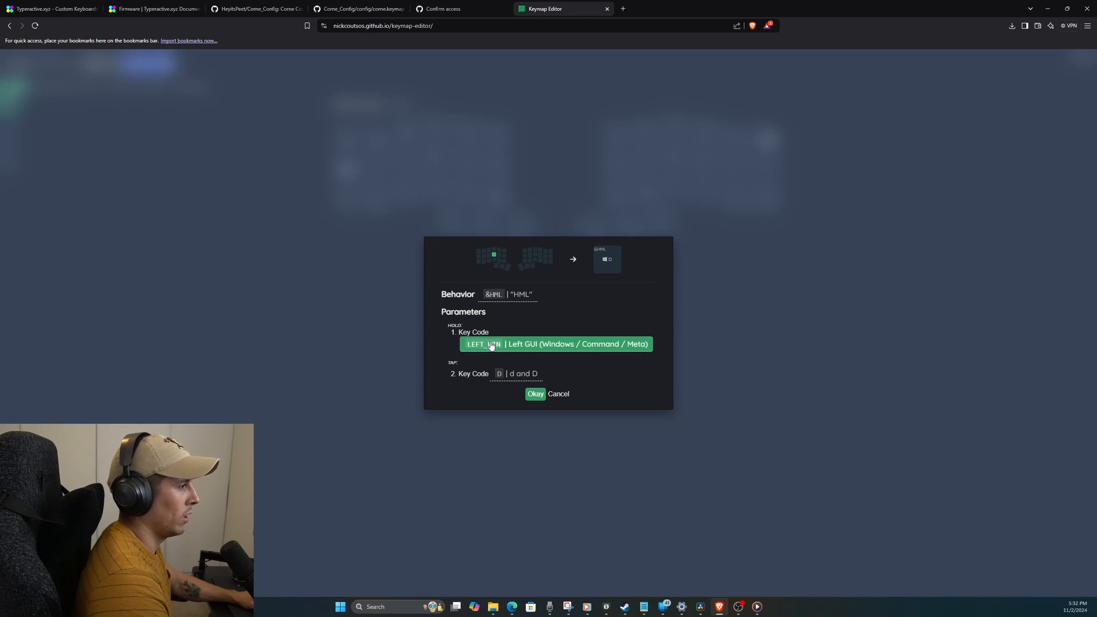
mouse_move(487, 344)
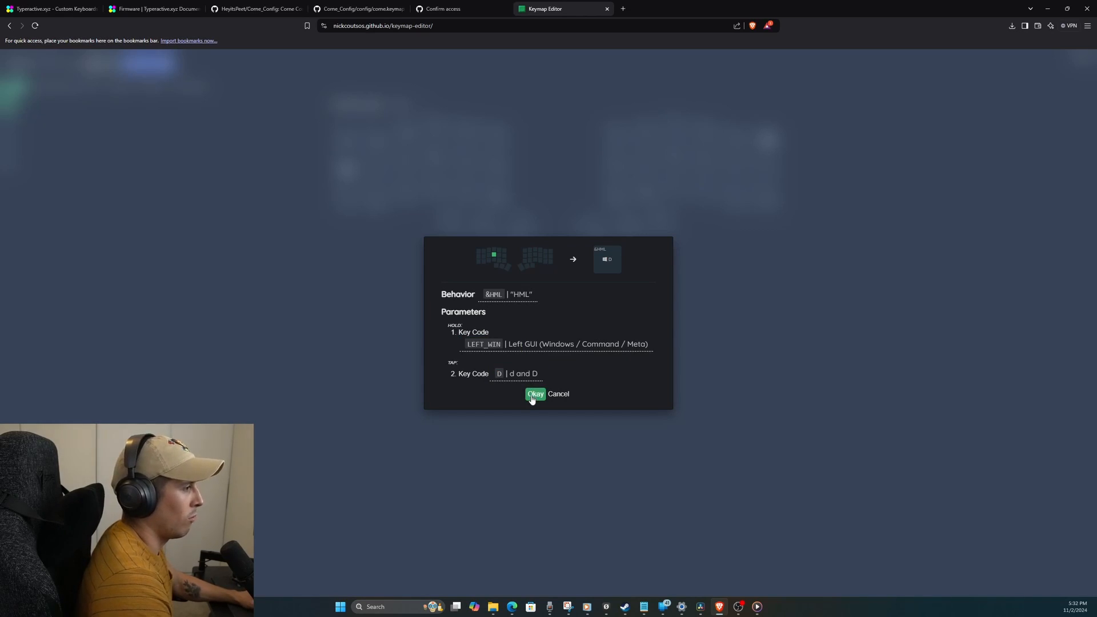
click(535, 395)
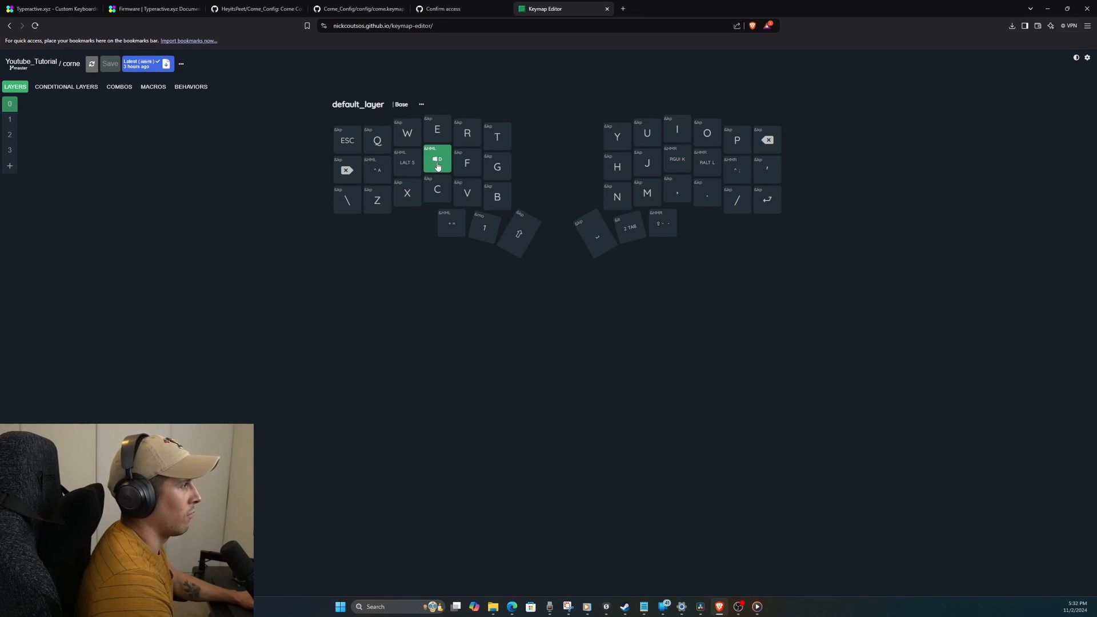
mouse_move(439, 167)
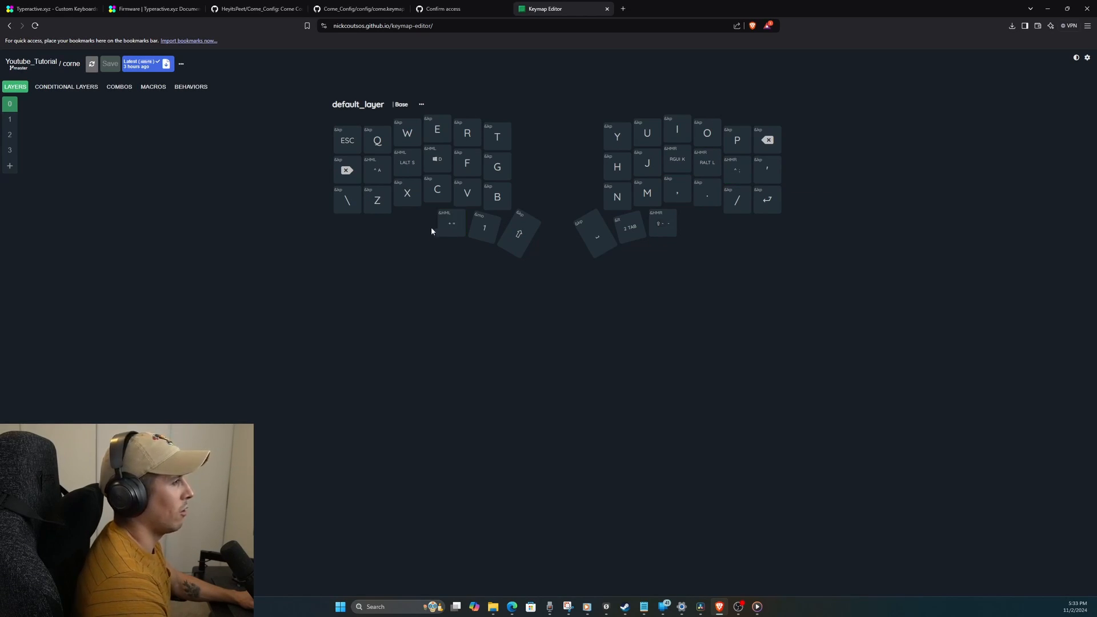
click(450, 222)
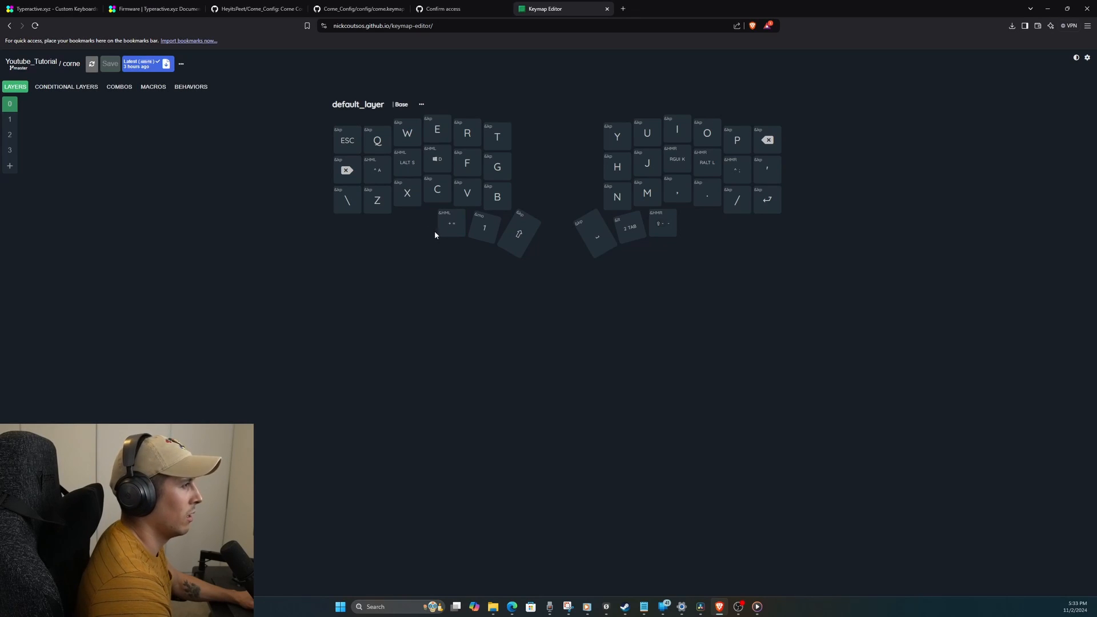
mouse_move(430, 226)
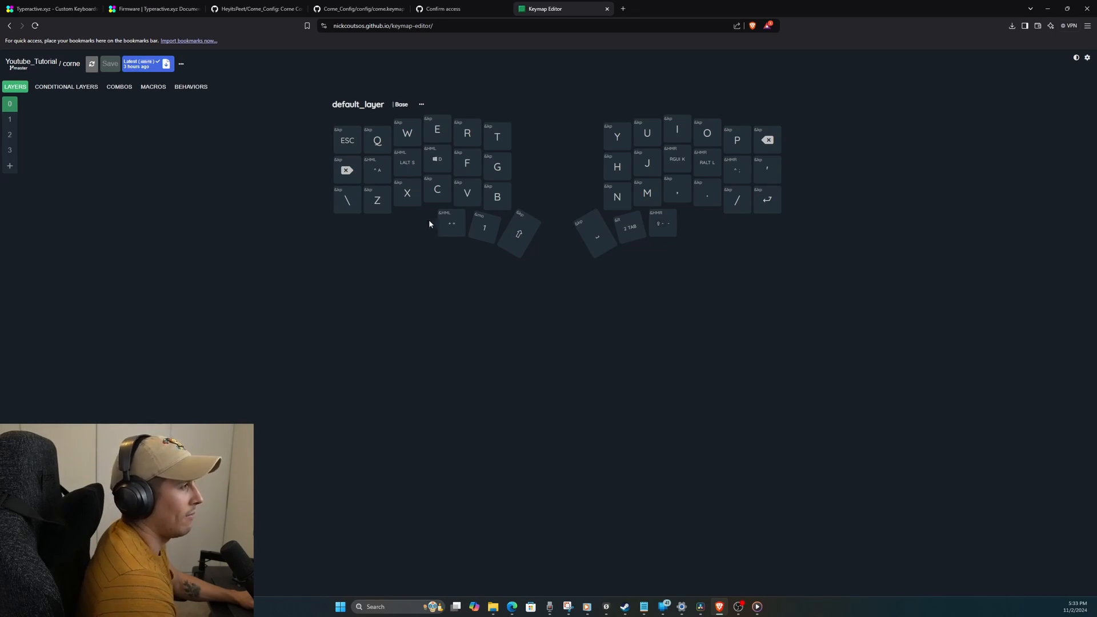
mouse_move(363, 221)
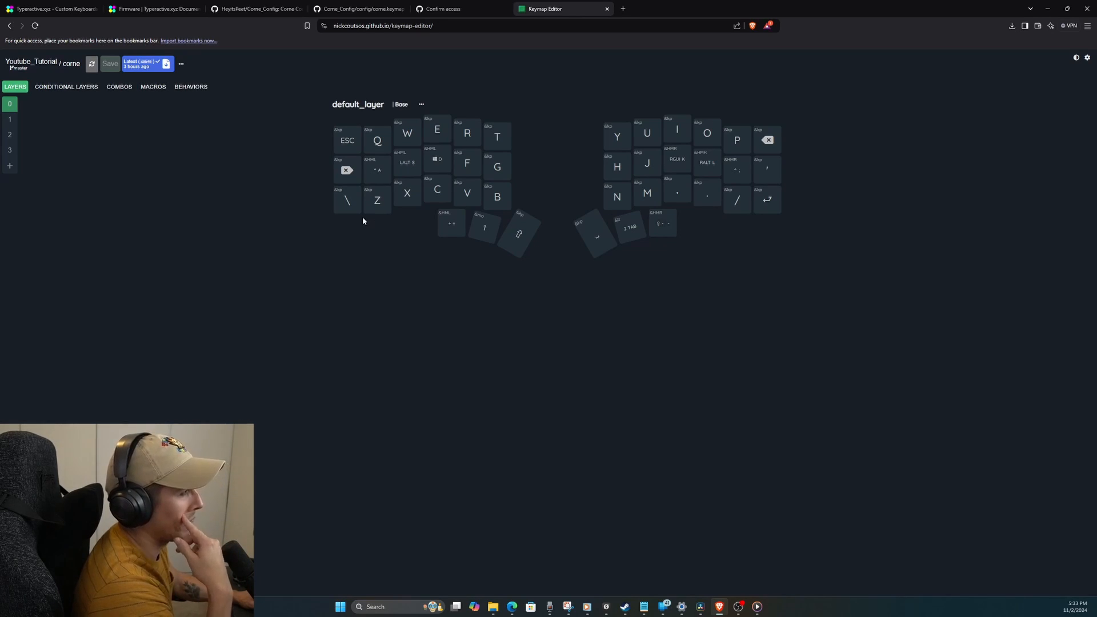
mouse_move(387, 229)
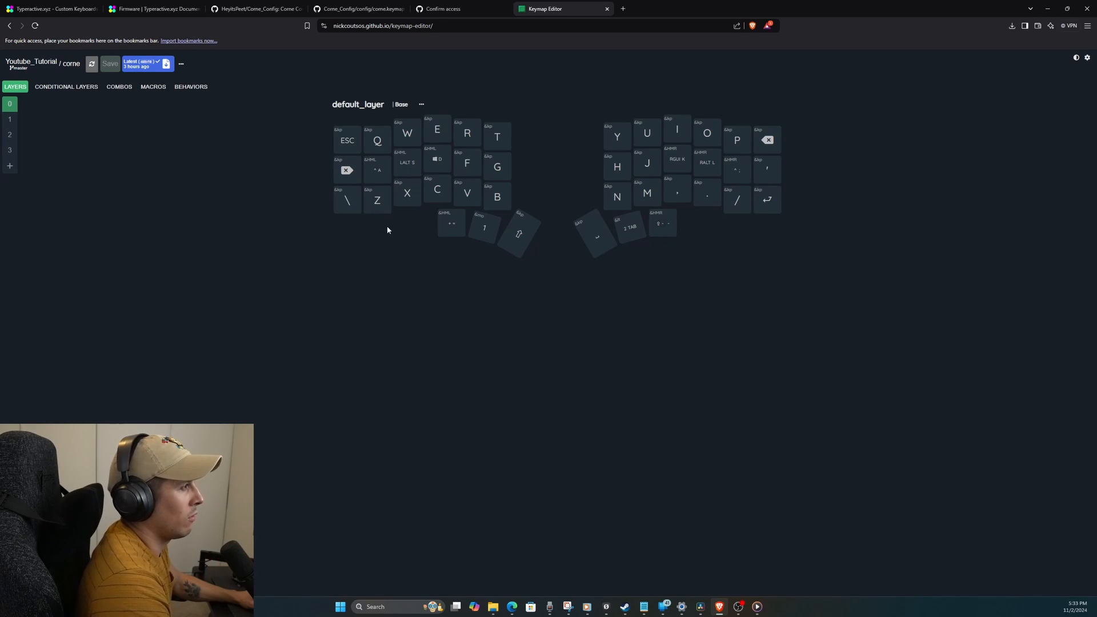
click(452, 224)
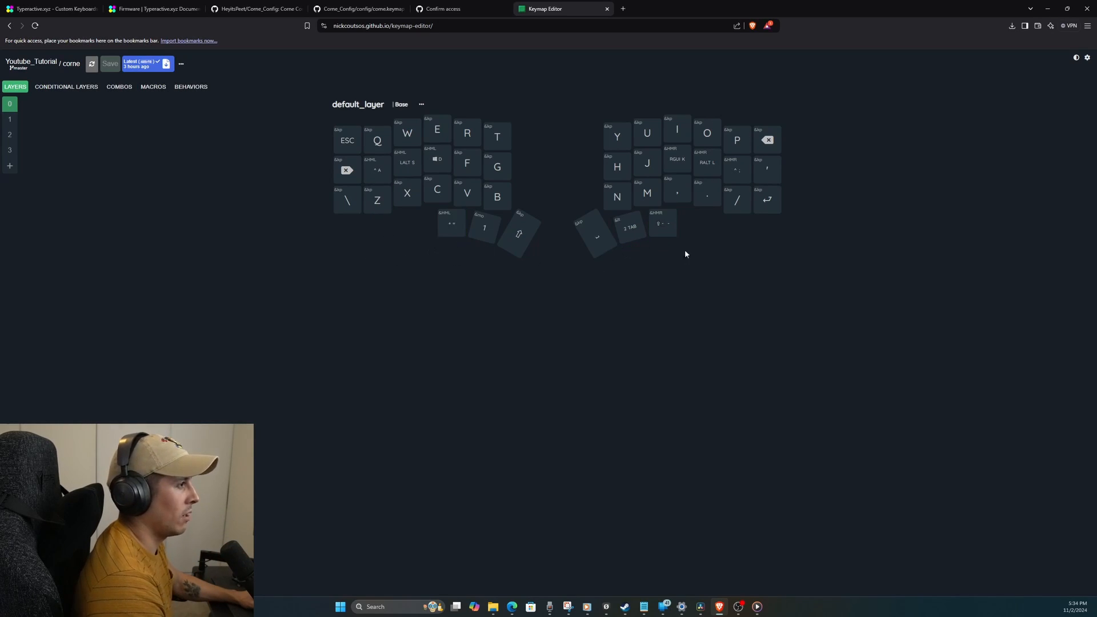
click(451, 223)
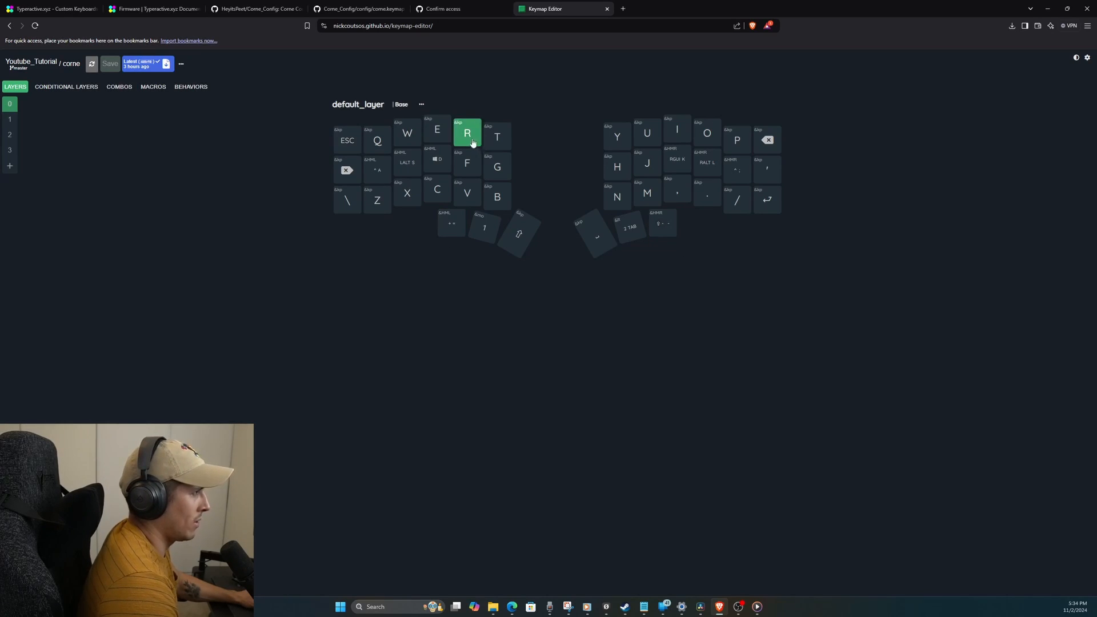
click(467, 135)
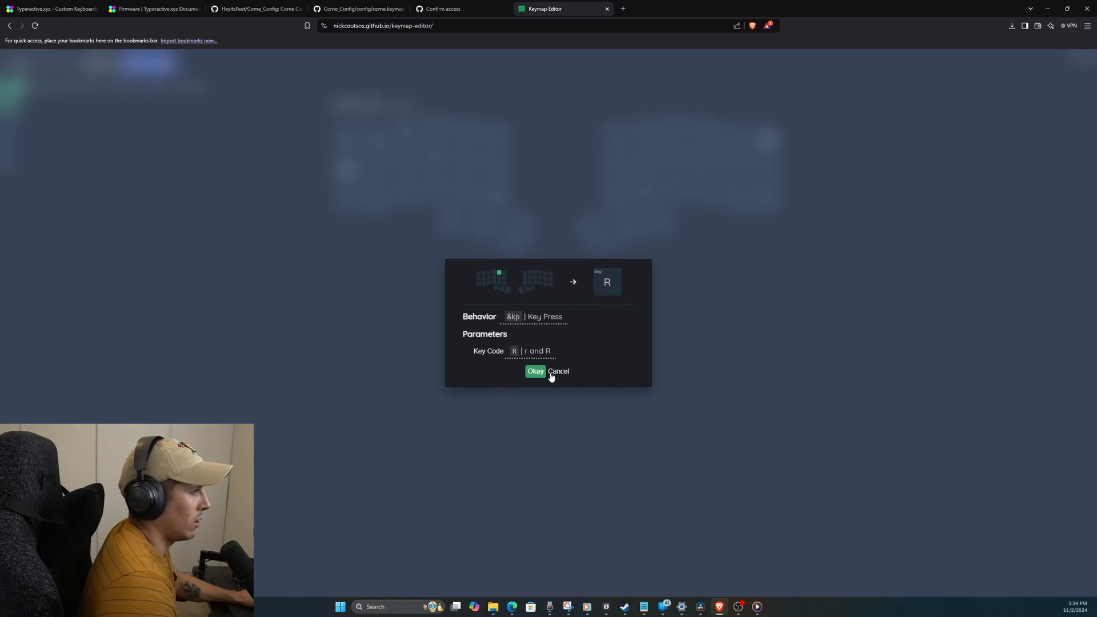
click(535, 370)
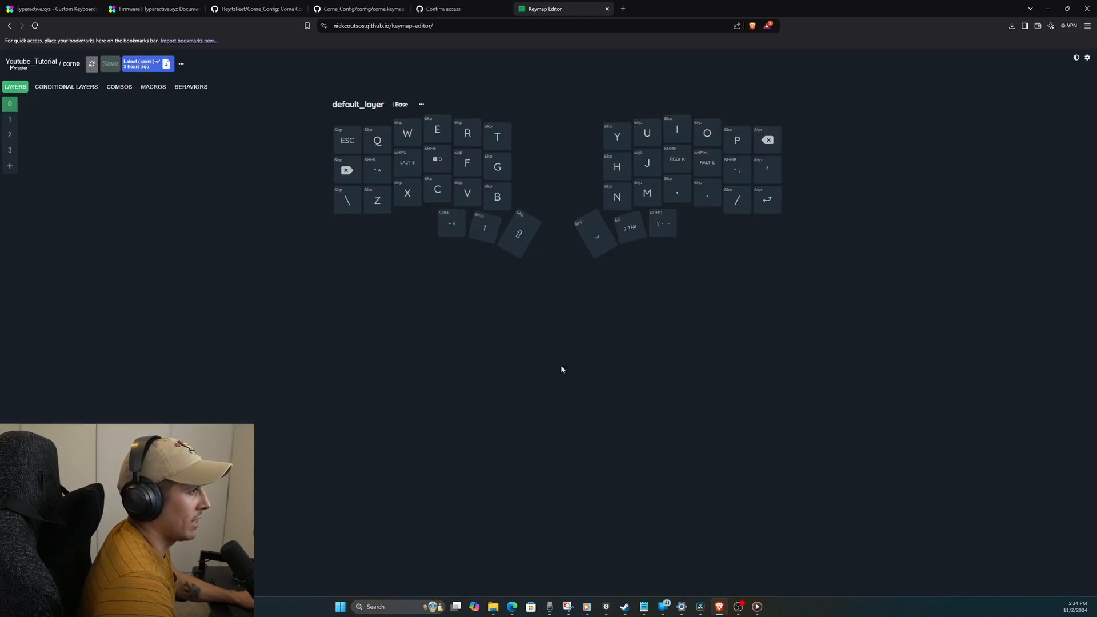
click(677, 131)
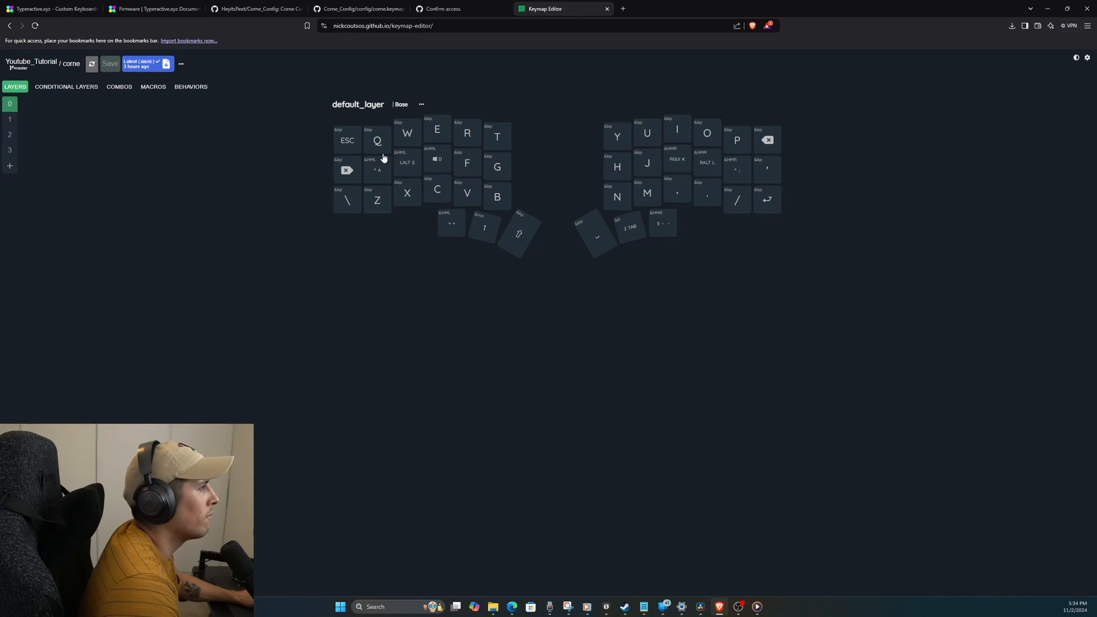
click(437, 190)
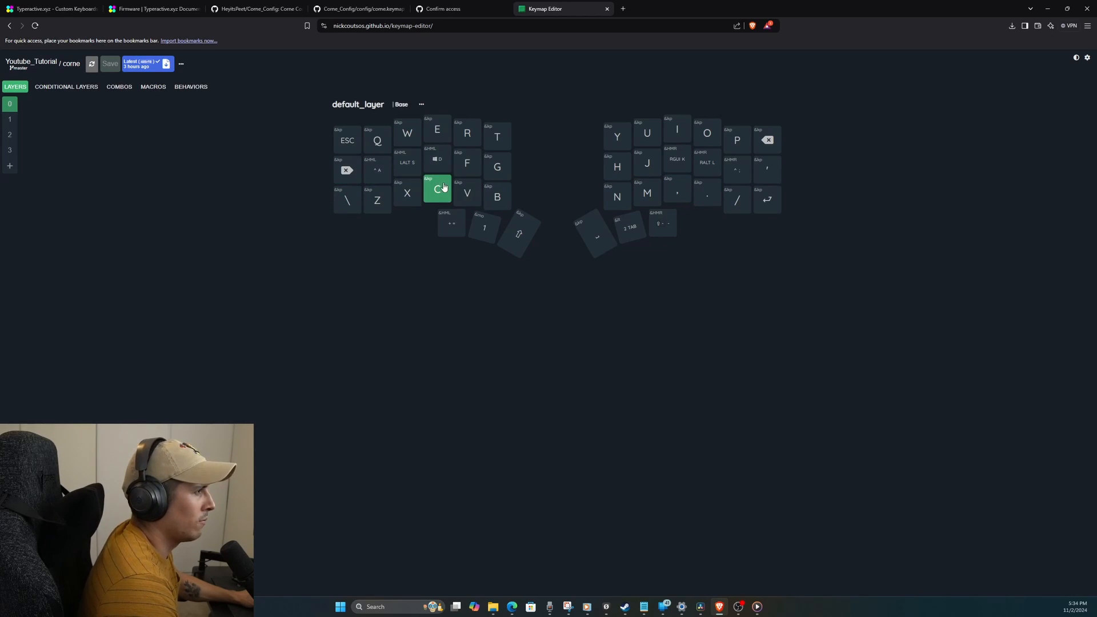
click(438, 188)
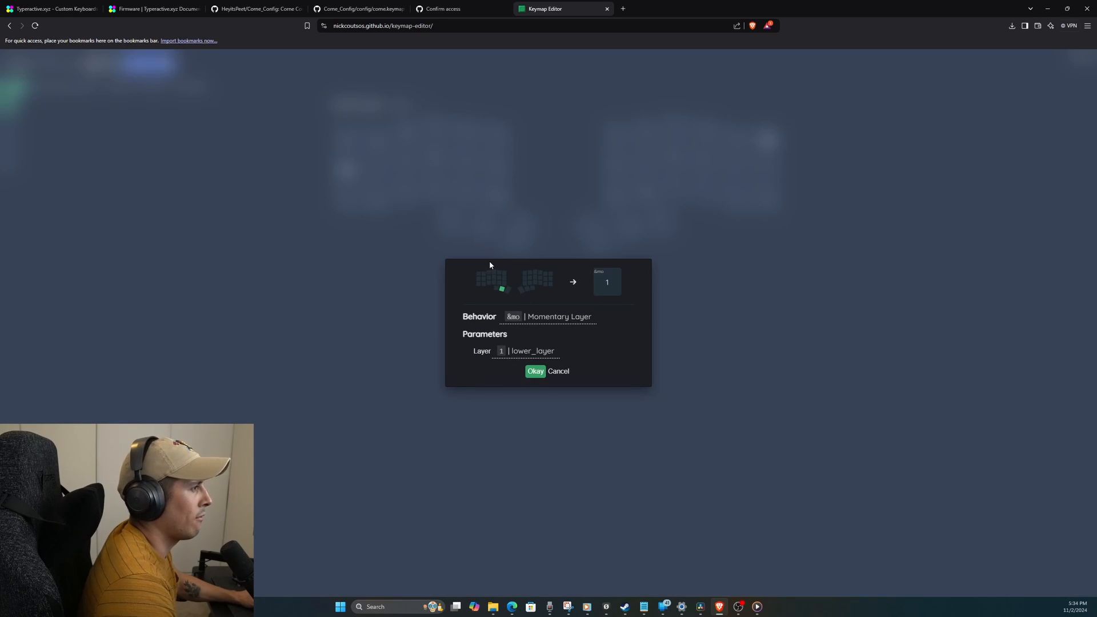
mouse_move(558, 336)
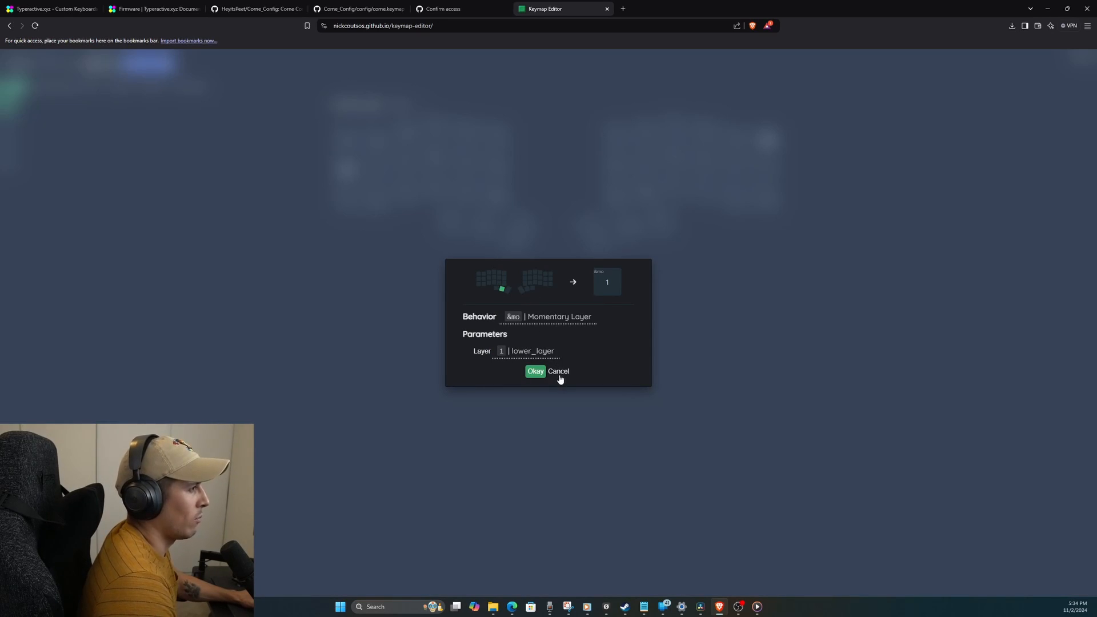
click(535, 371)
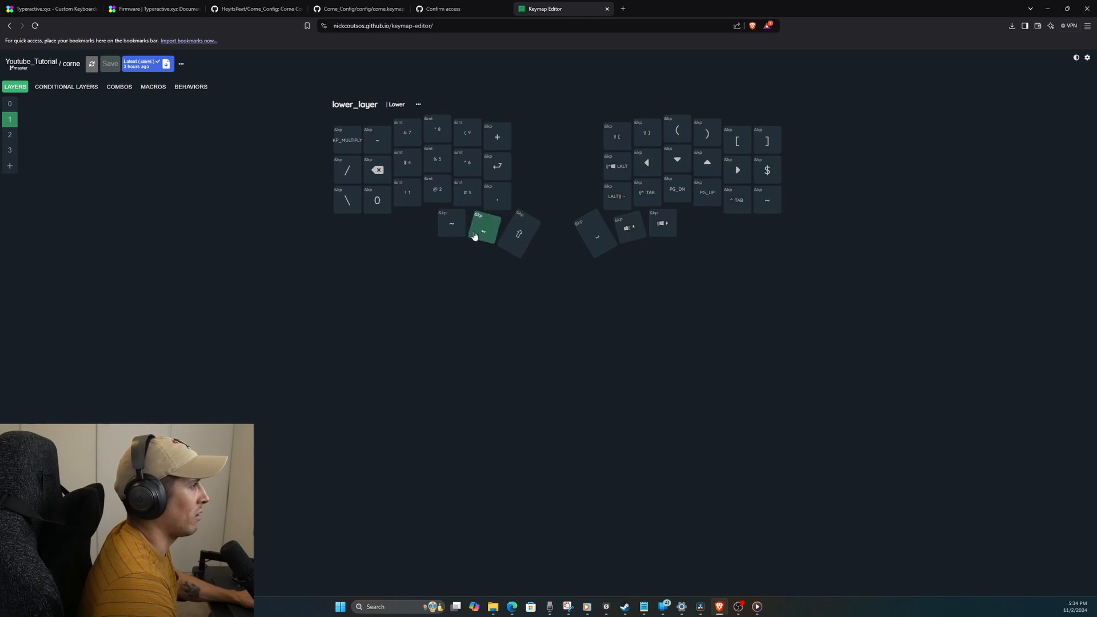
click(346, 139)
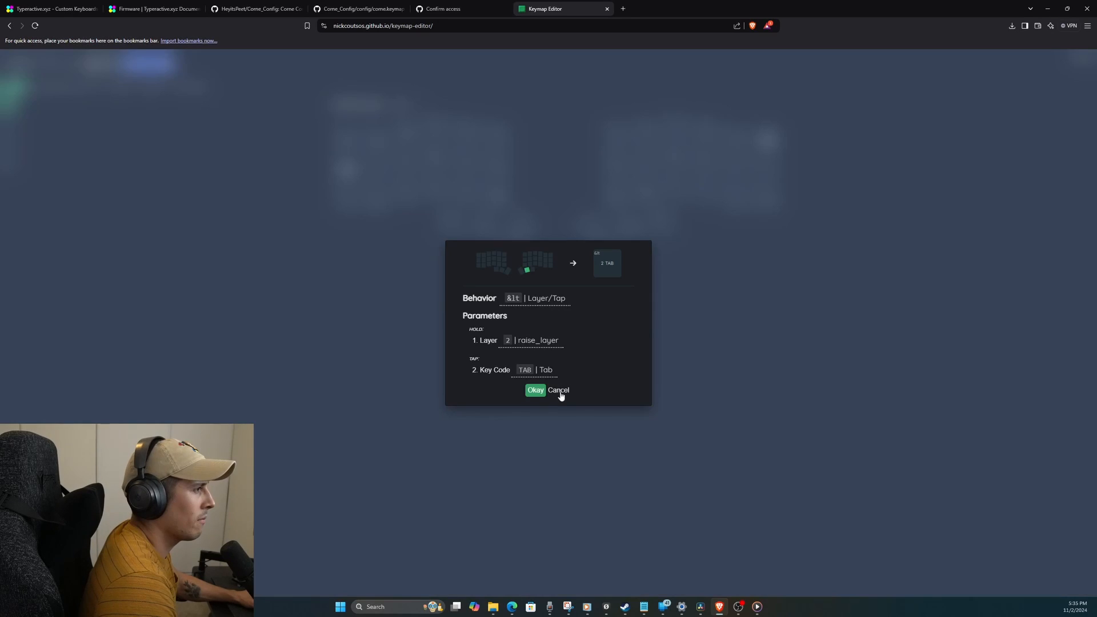
click(535, 390)
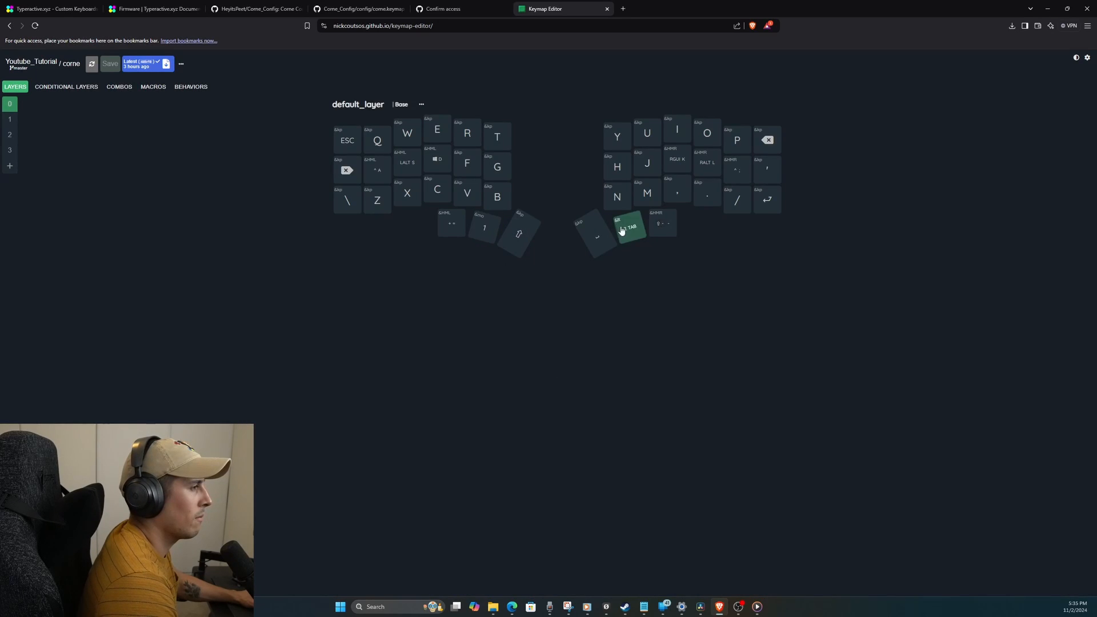
click(628, 228)
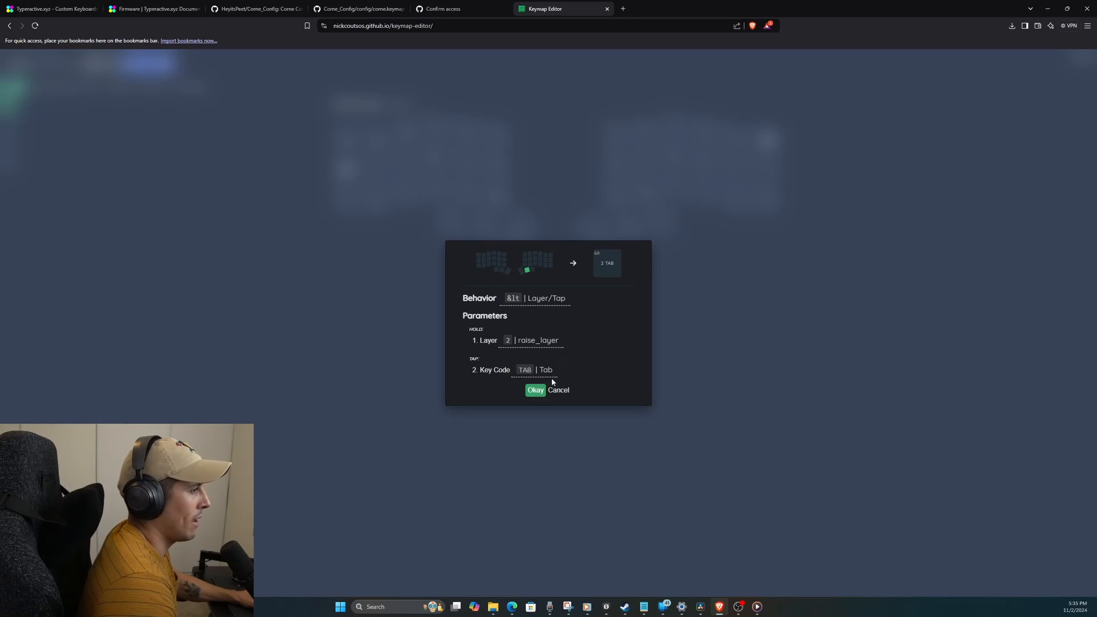
click(535, 390)
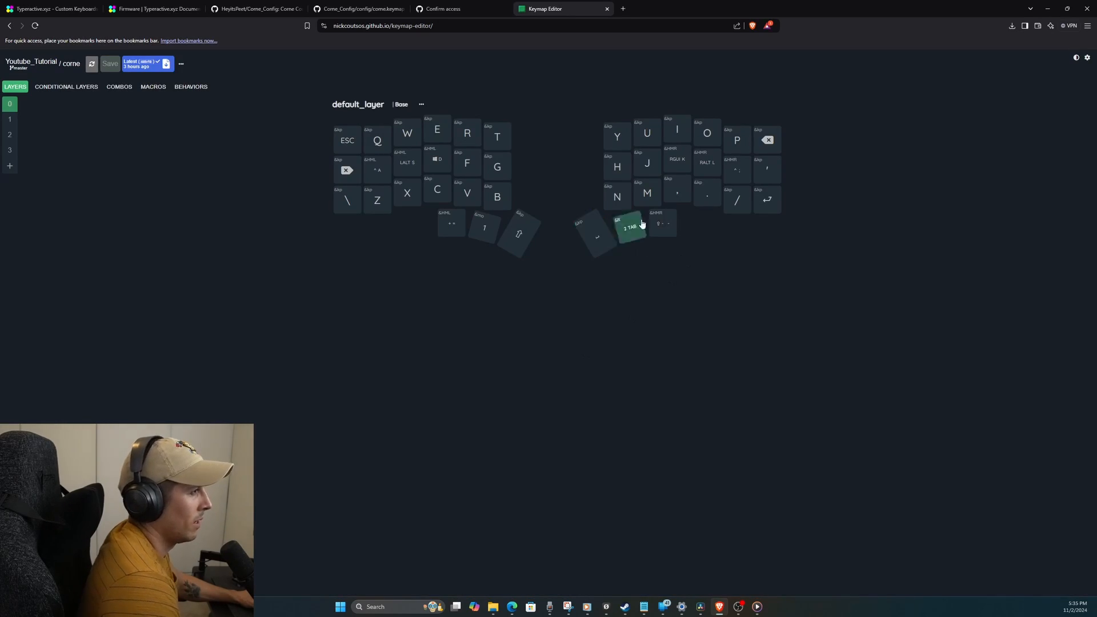
click(10, 119)
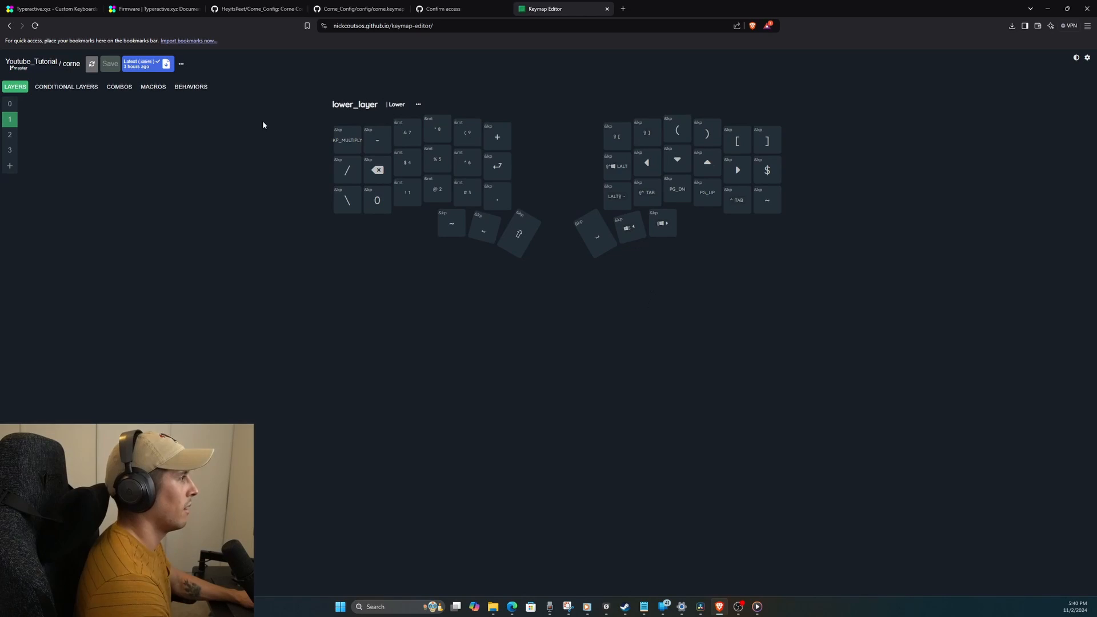
mouse_move(291, 101)
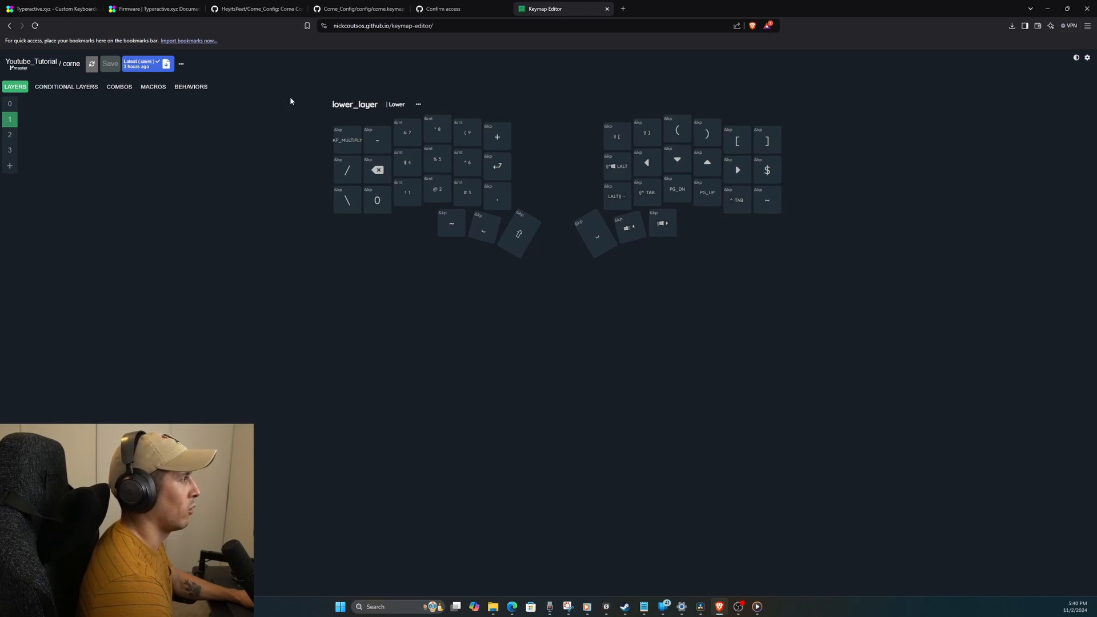
mouse_move(306, 105)
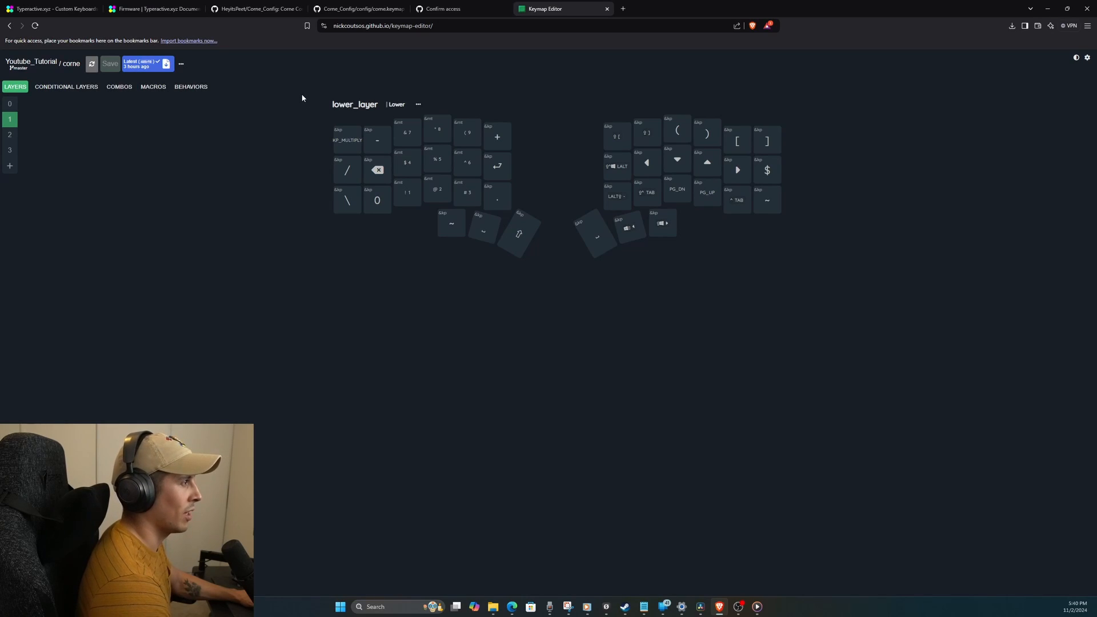
mouse_move(816, 225)
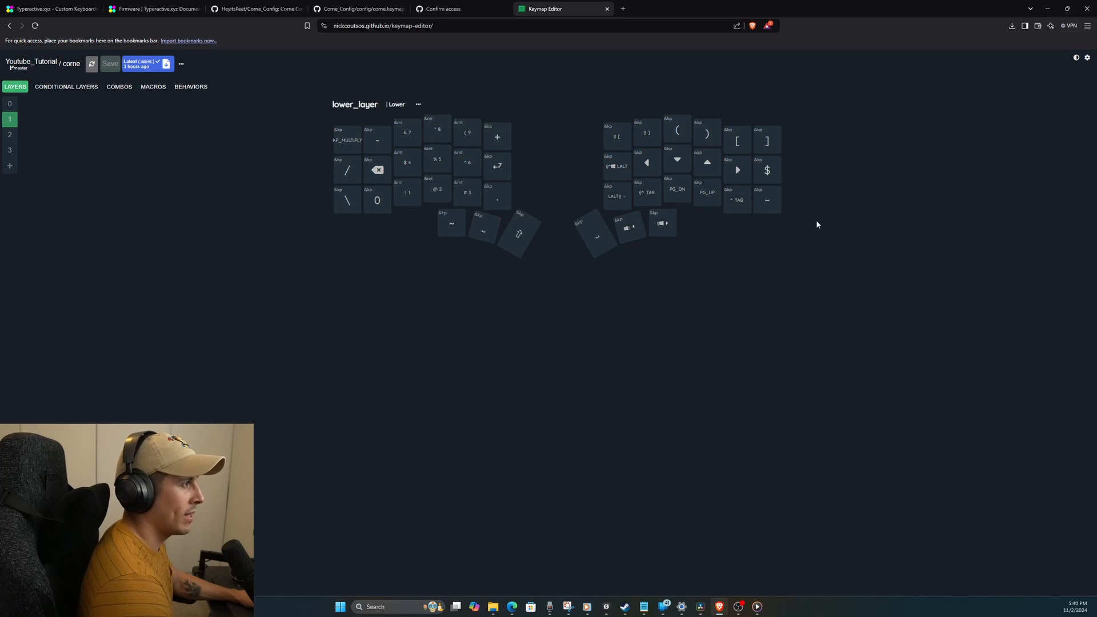
click(737, 141)
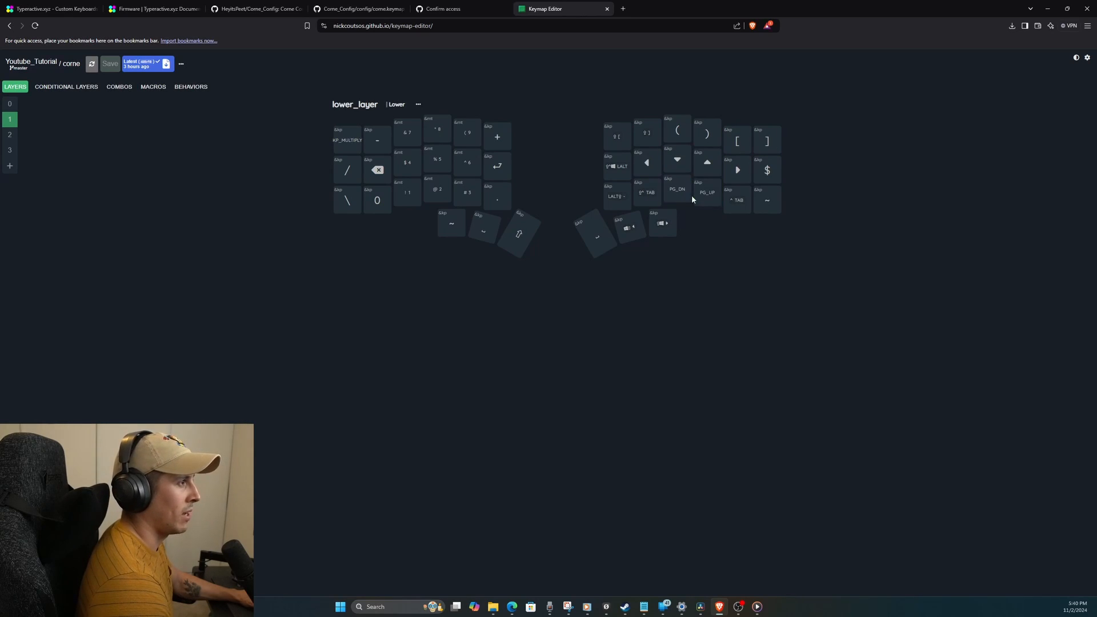
click(617, 166)
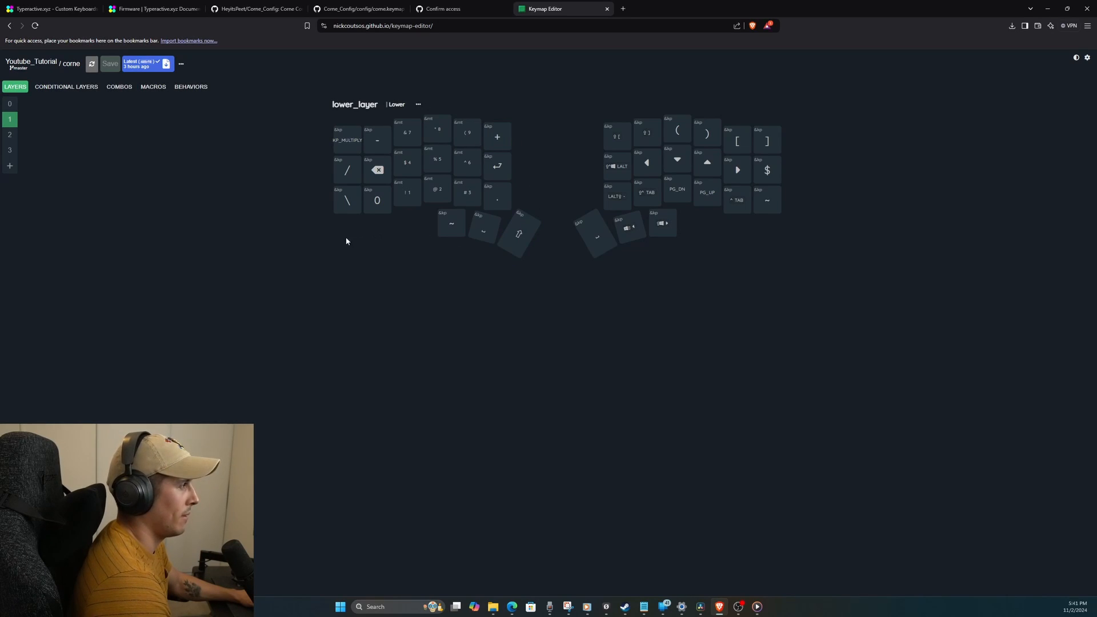
mouse_move(400, 92)
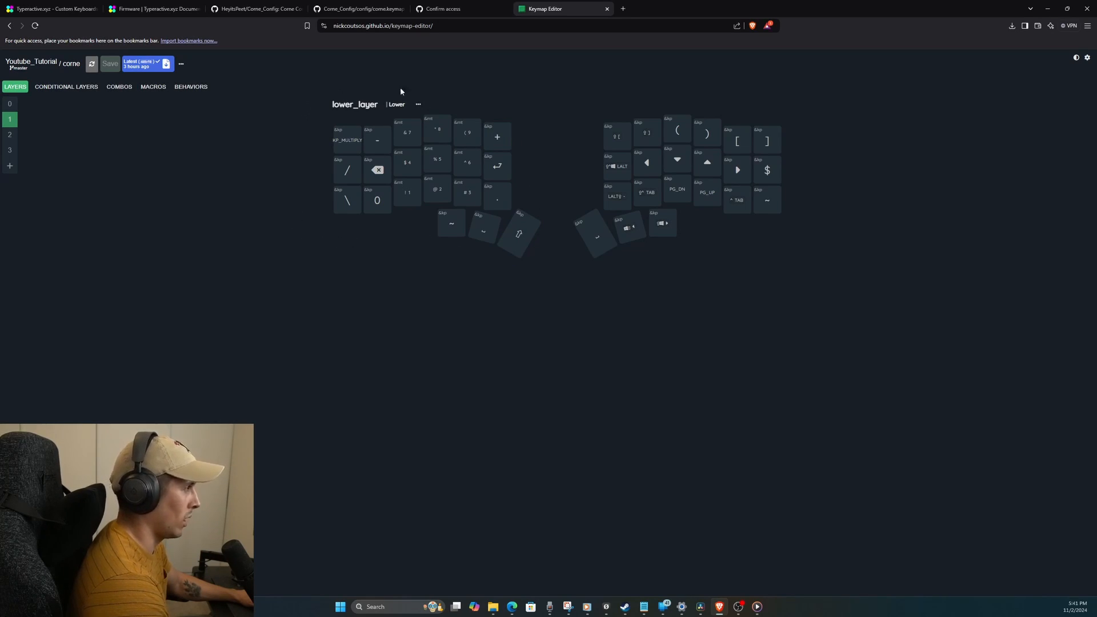
mouse_move(553, 224)
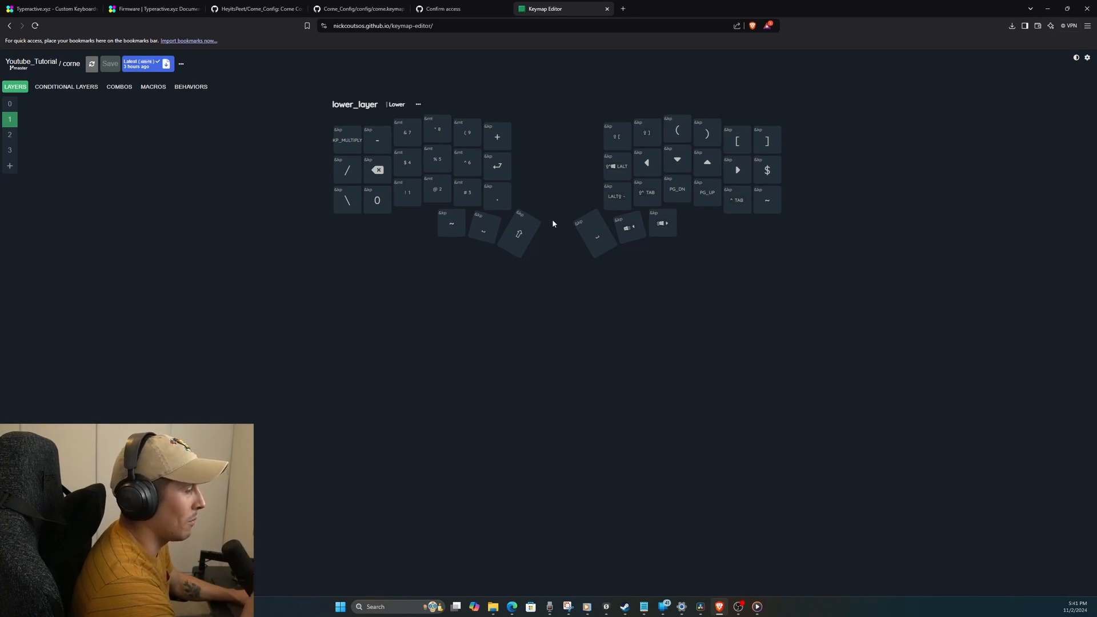
click(348, 139)
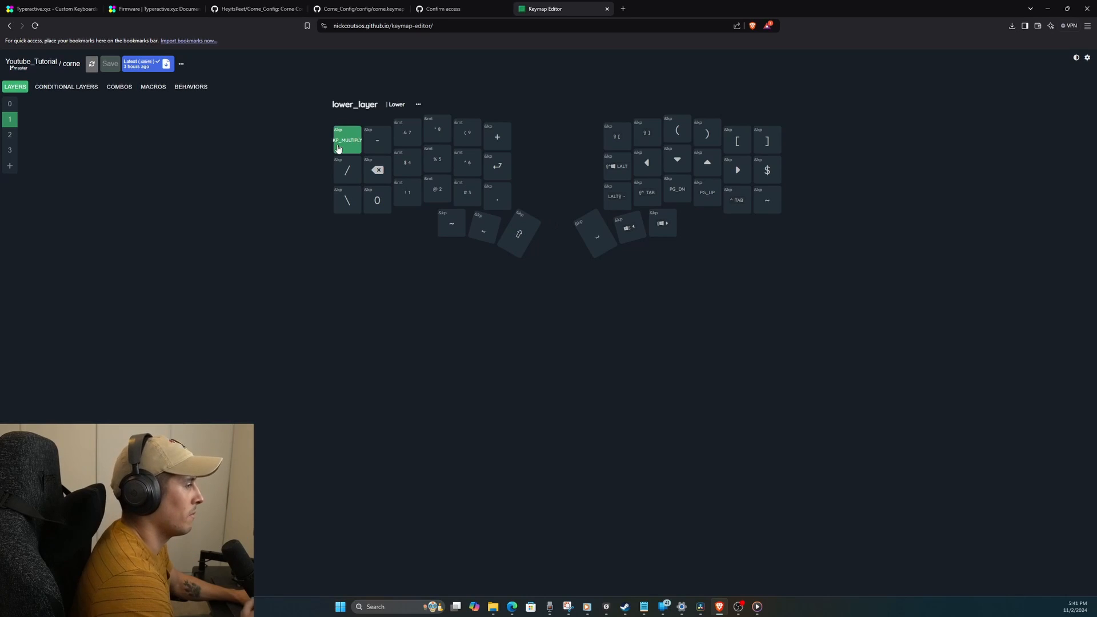
click(377, 139)
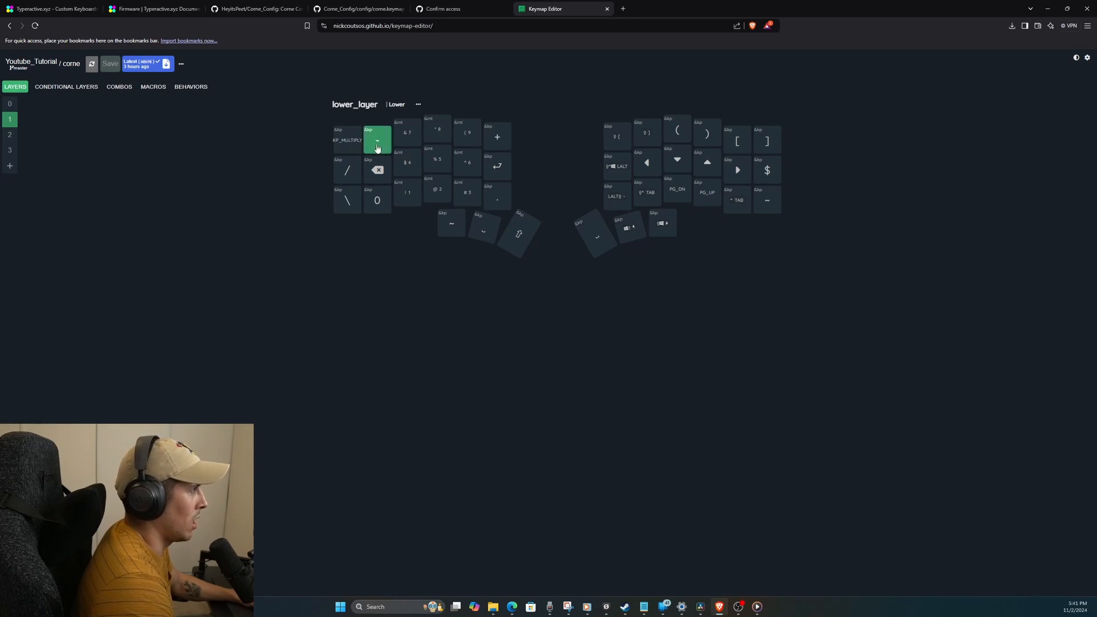
click(348, 139)
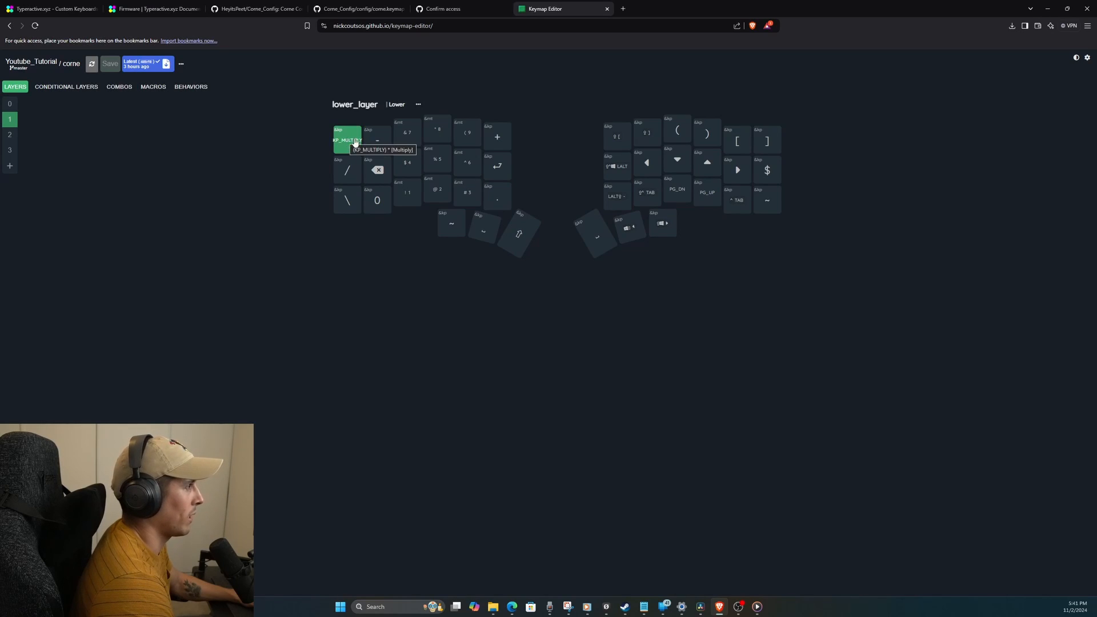
mouse_move(377, 170)
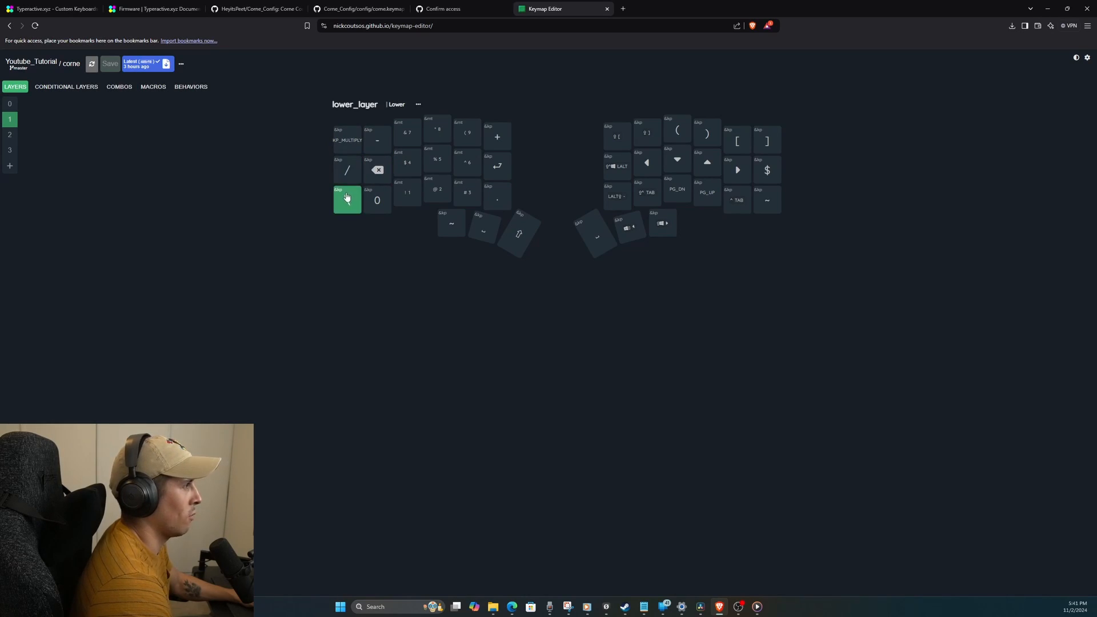
click(466, 193)
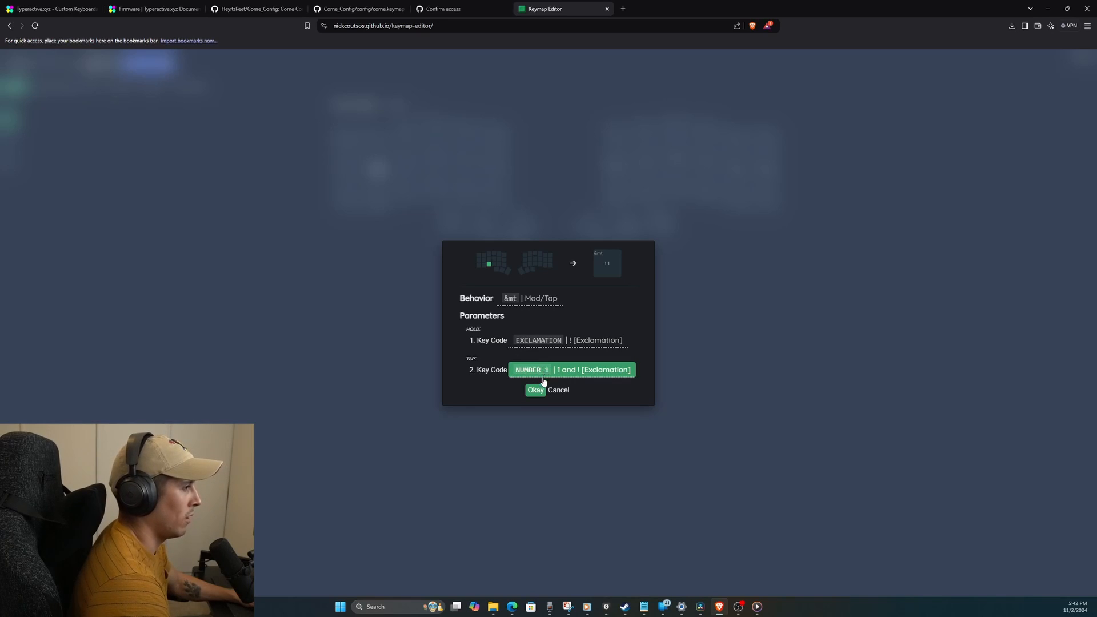
click(572, 369)
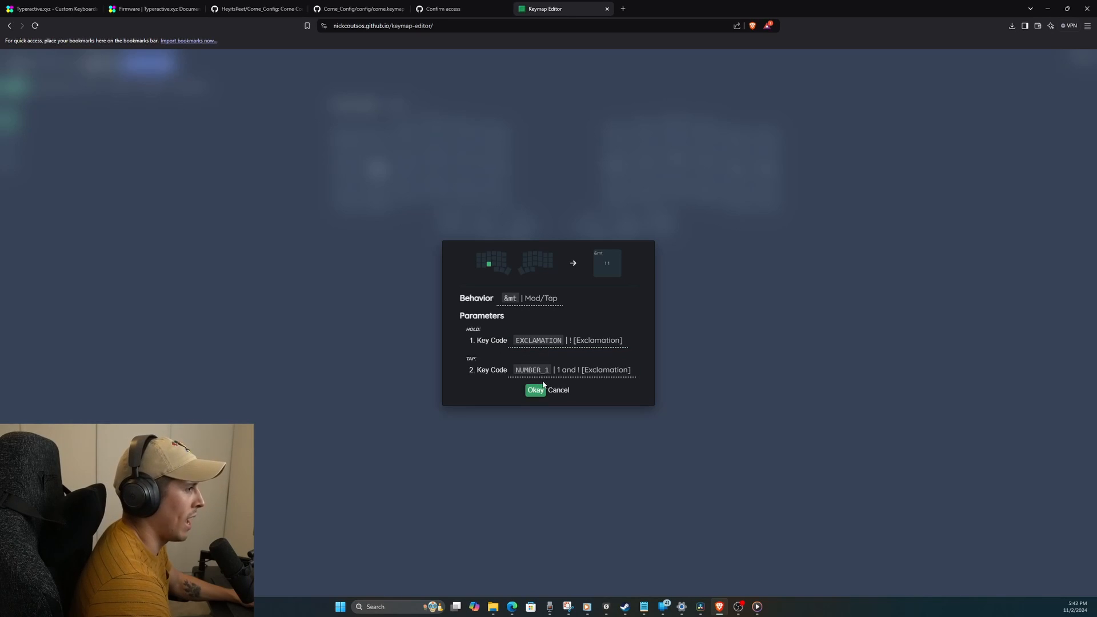
click(535, 390)
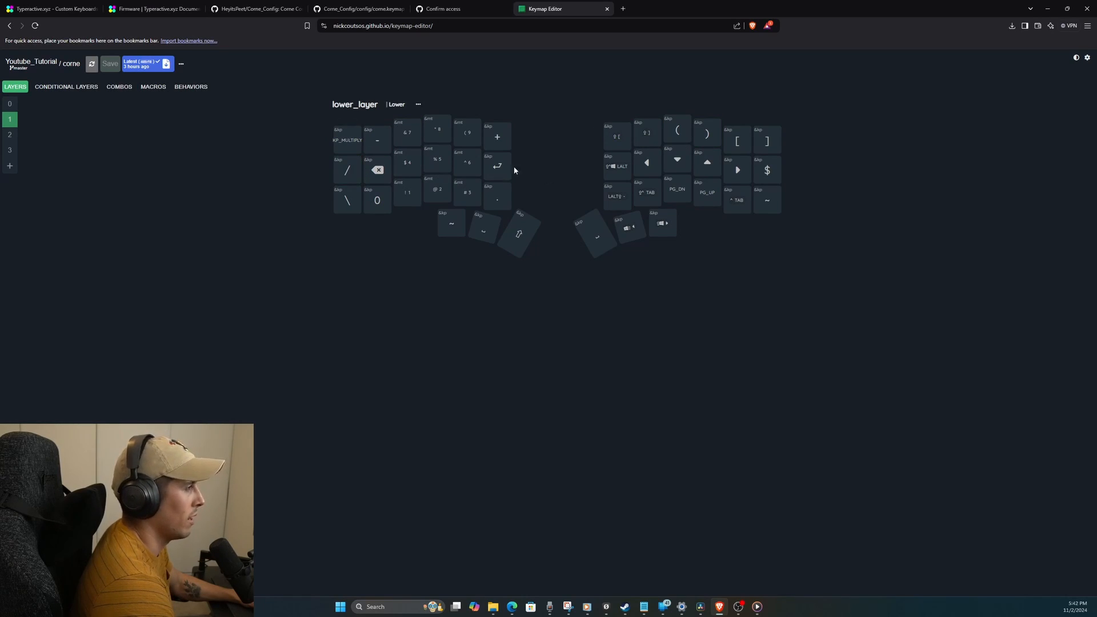
Step: Point out lower-layer keys and bring up the % 5 key's Mod/Tap binding (Percent hold, 5 tap)
click(407, 163)
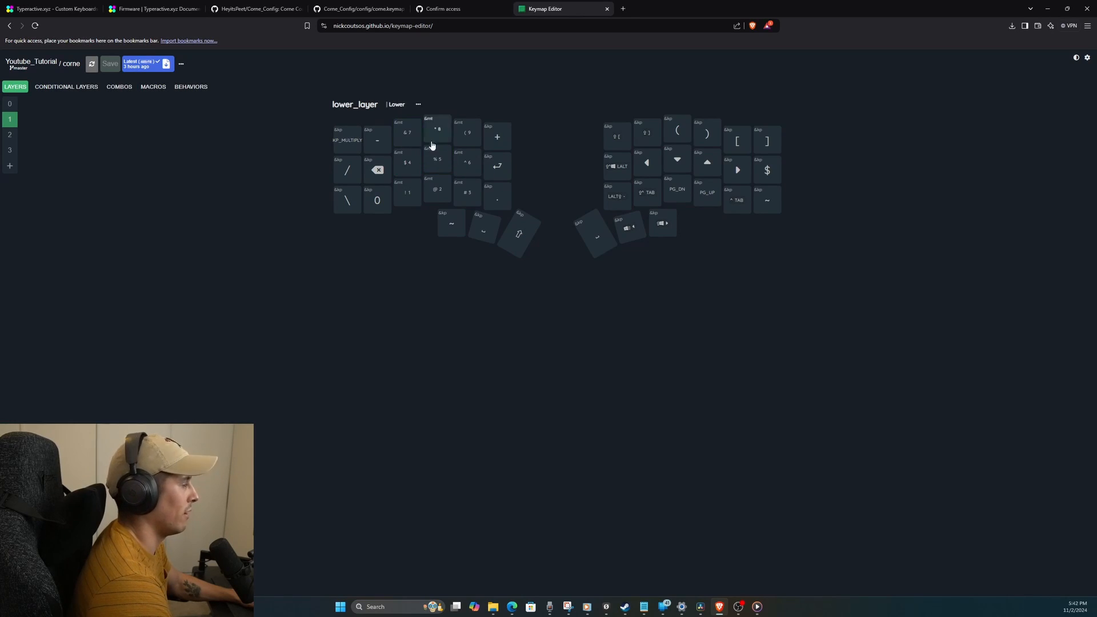
click(437, 133)
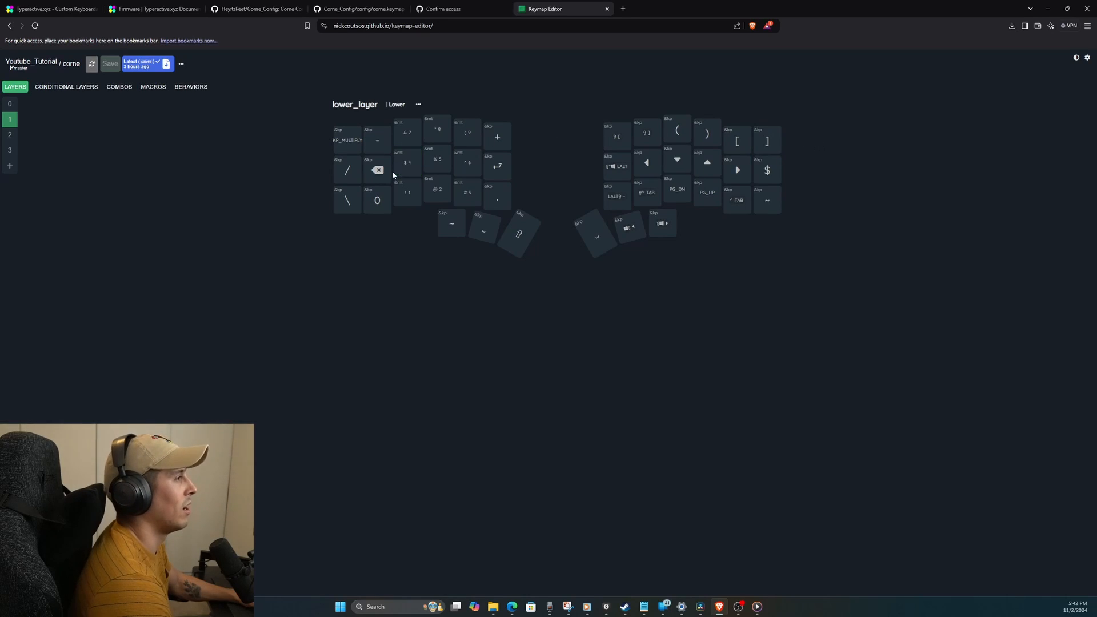
click(468, 166)
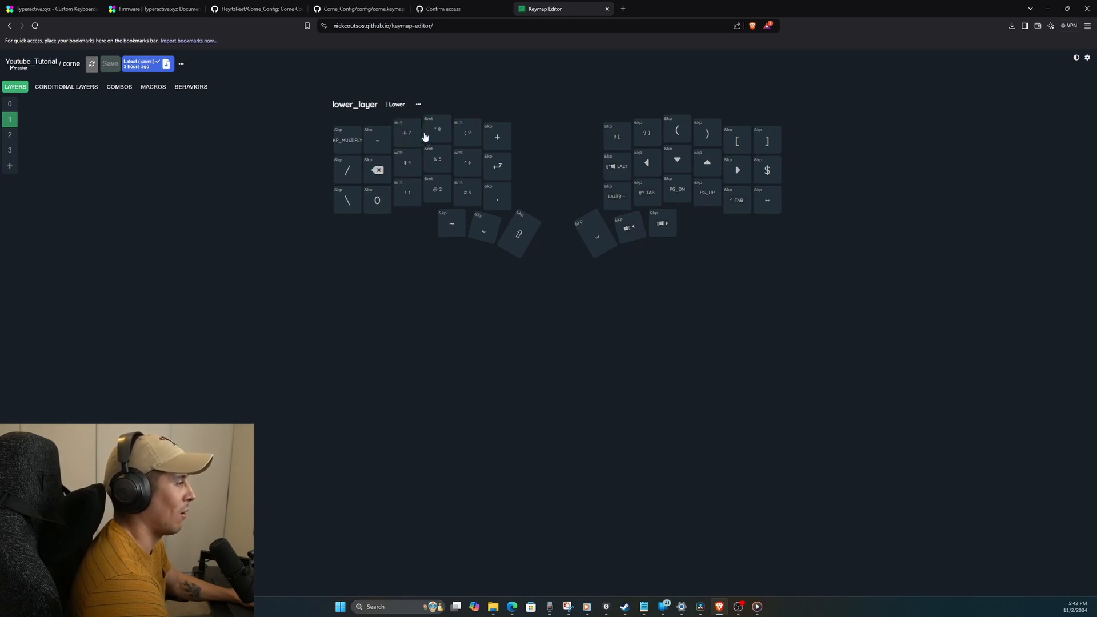
click(407, 133)
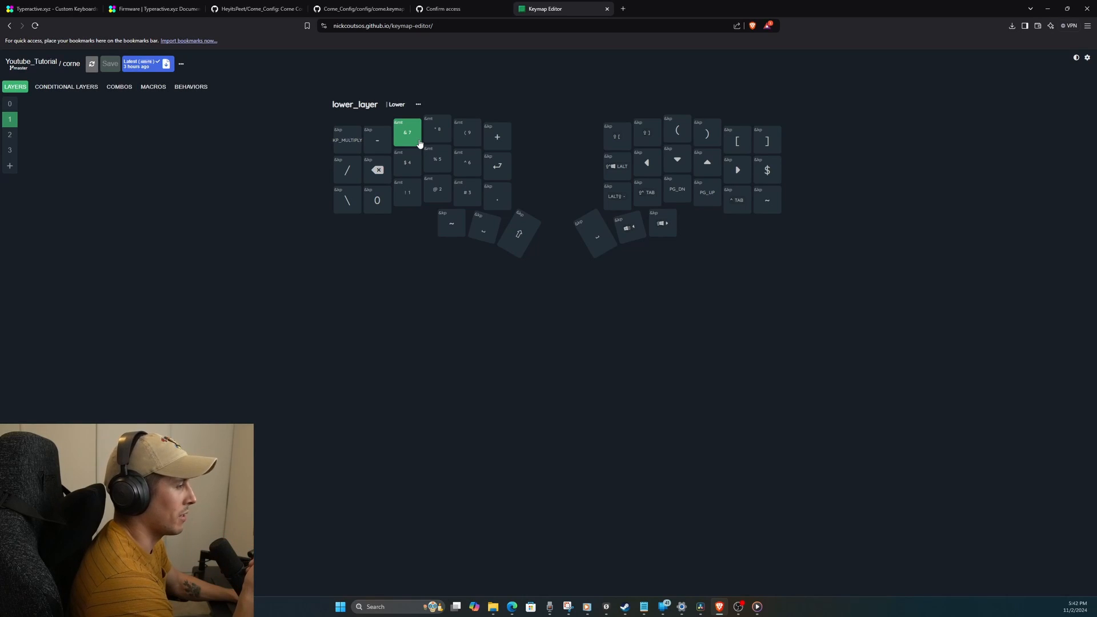
click(437, 161)
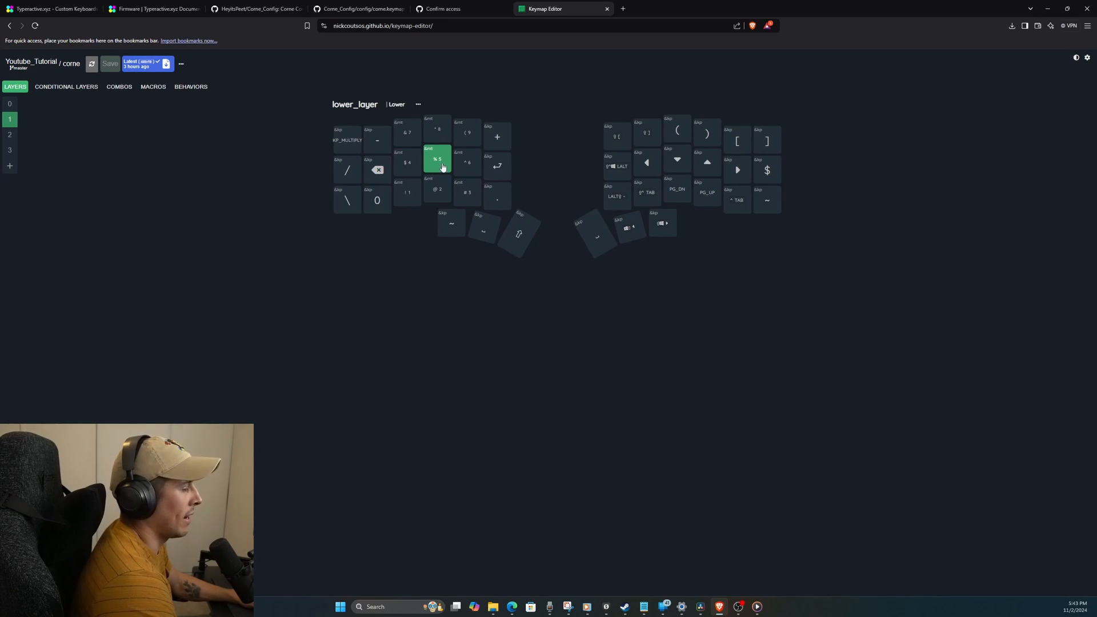
click(437, 159)
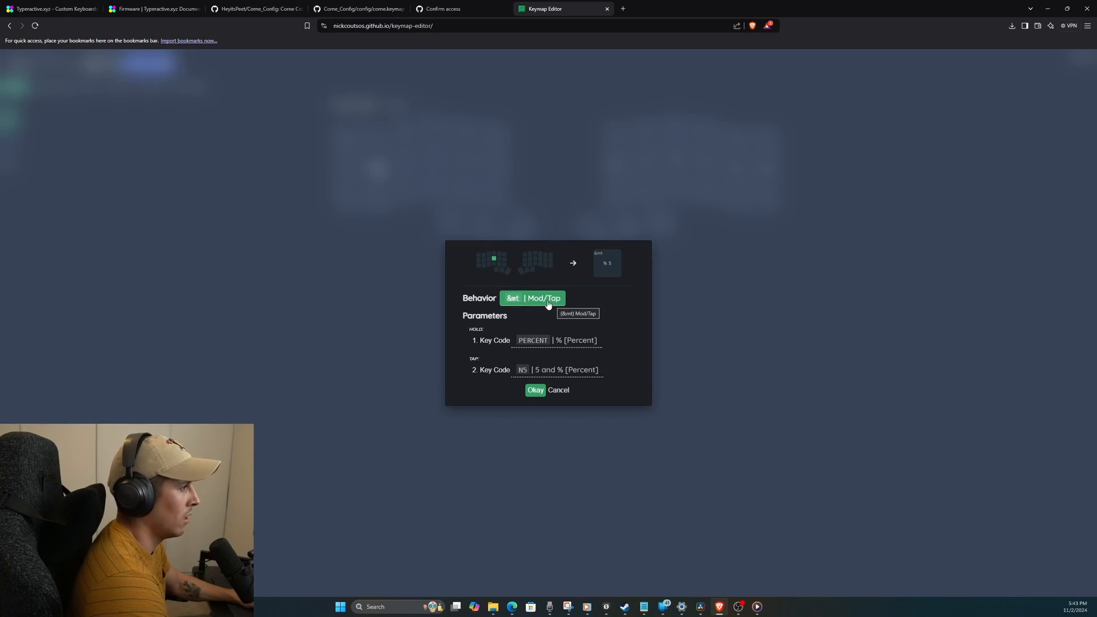
mouse_move(690, 261)
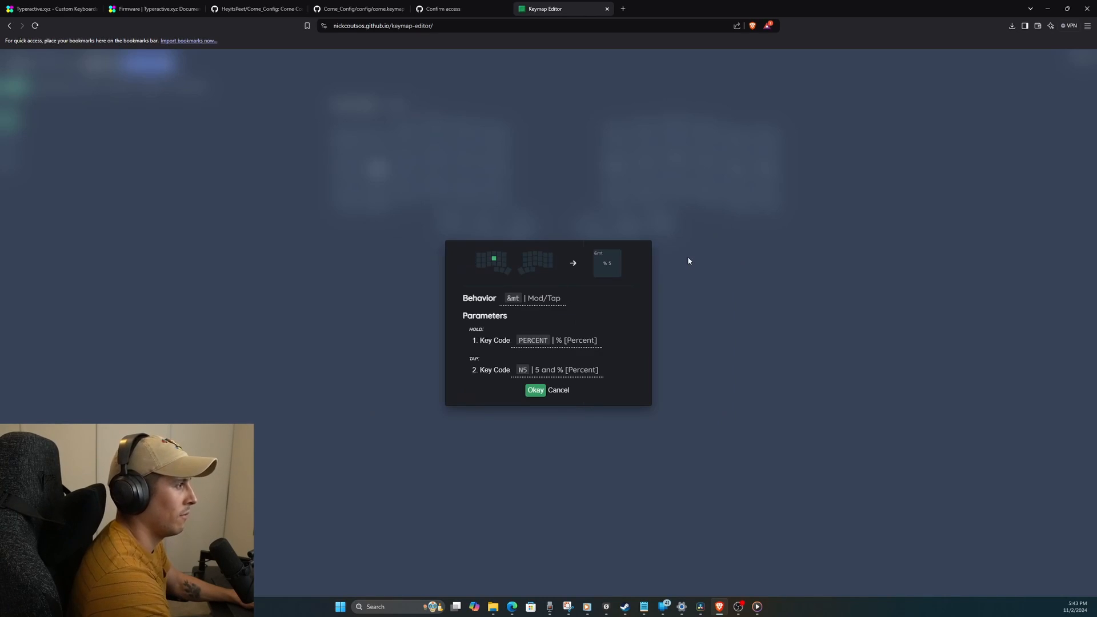
mouse_move(495, 373)
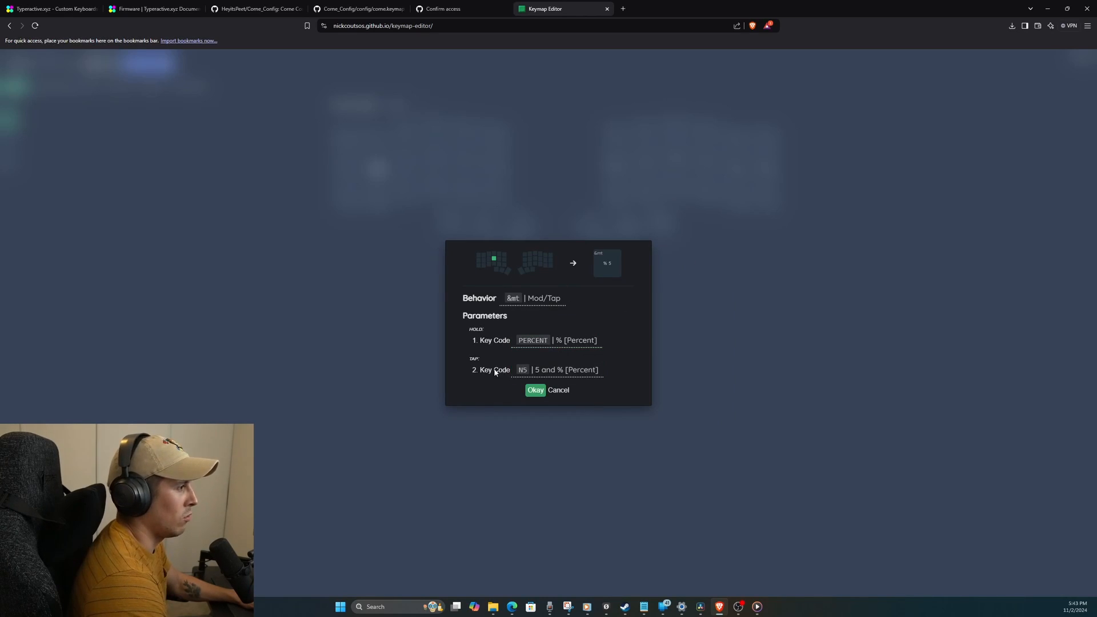
Step: Review the &mt Mod/Tap parameters and cancel, leaving the % 5 key unchanged
click(557, 341)
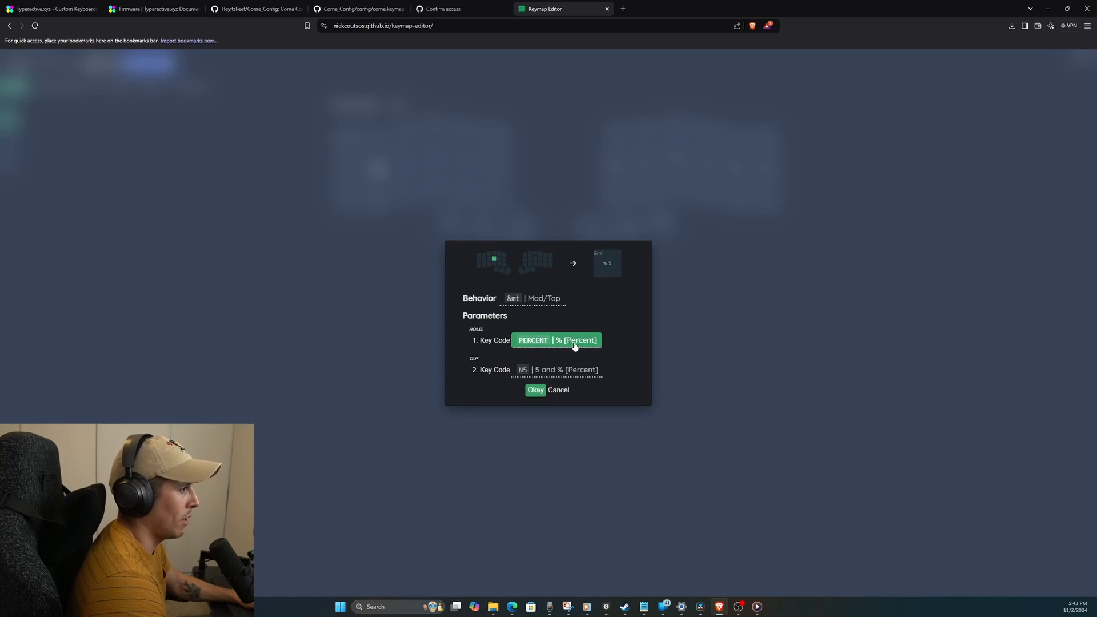
click(535, 390)
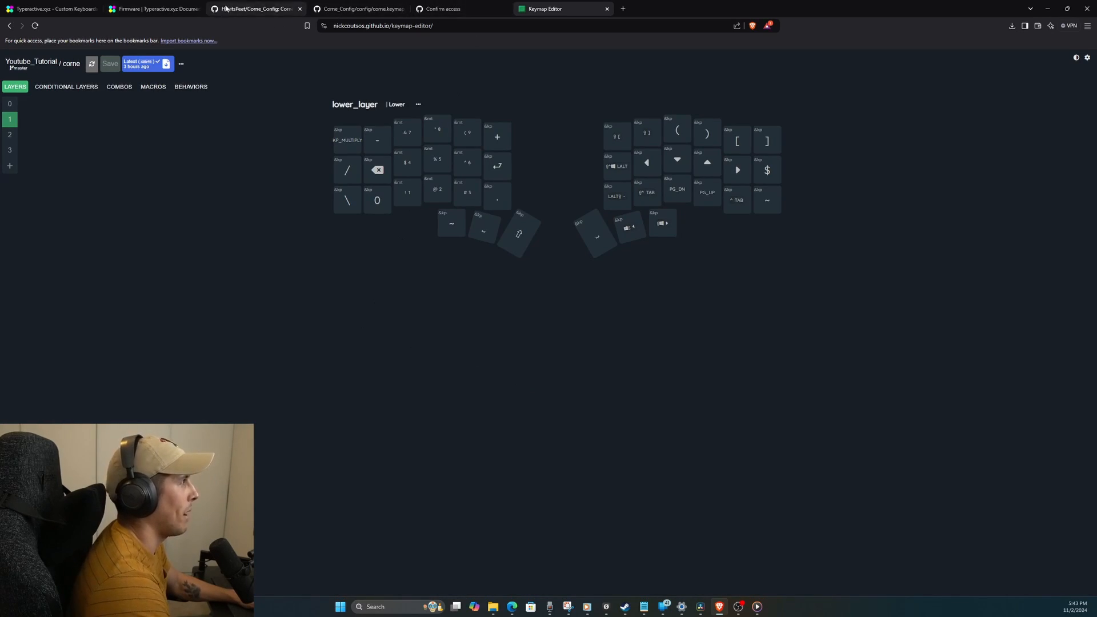
Step: Switch to layer 2, the raise layer with function keys, media and Bluetooth controls
click(357, 8)
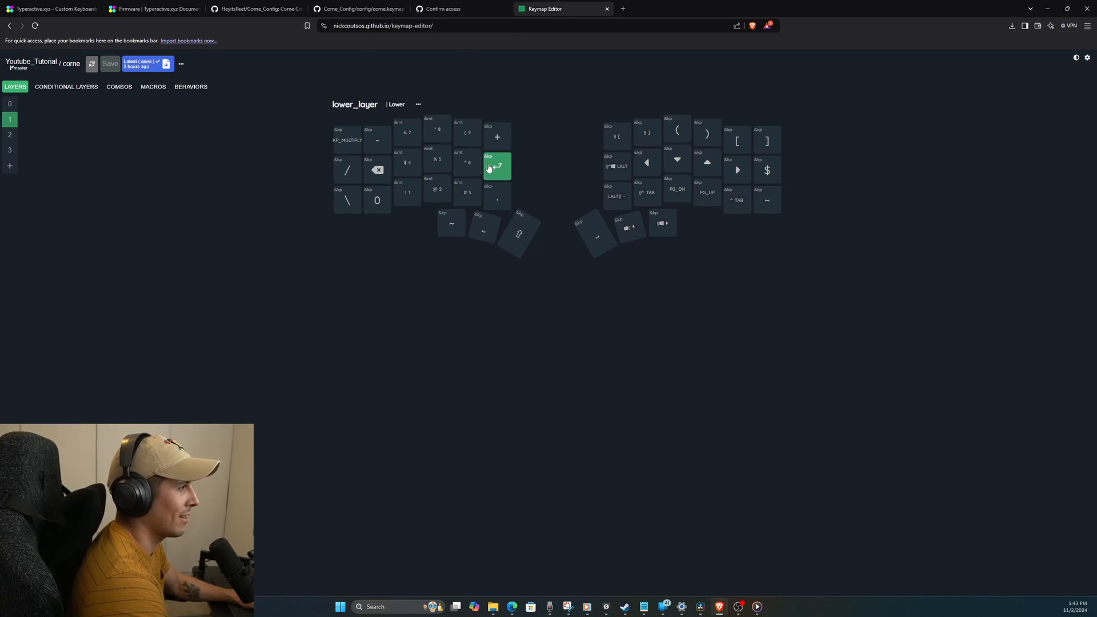
click(10, 135)
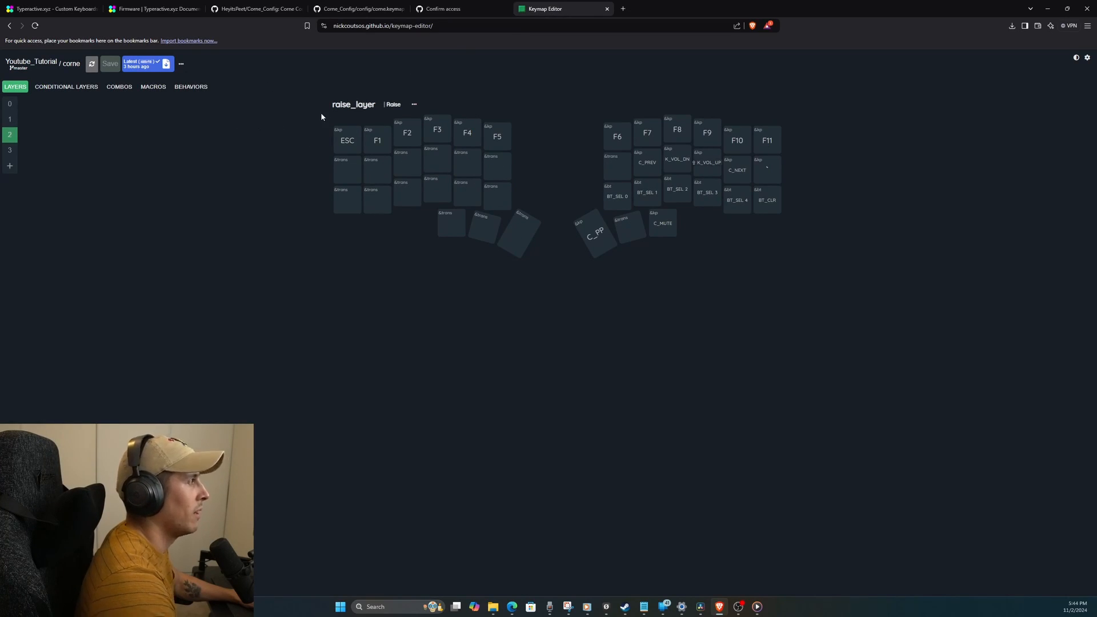
mouse_move(367, 139)
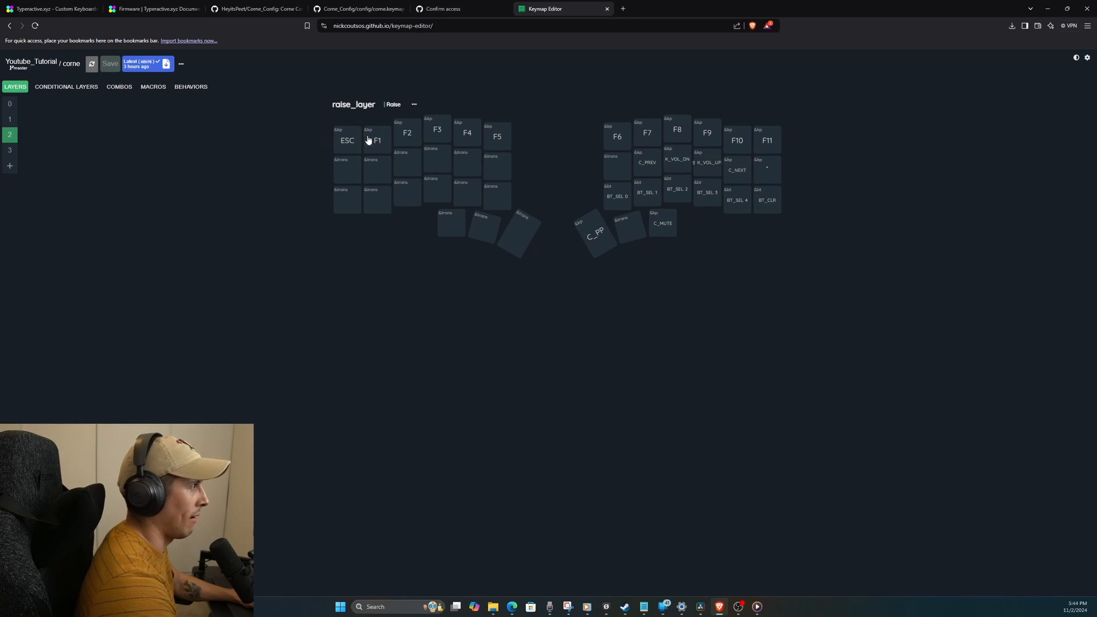
click(616, 167)
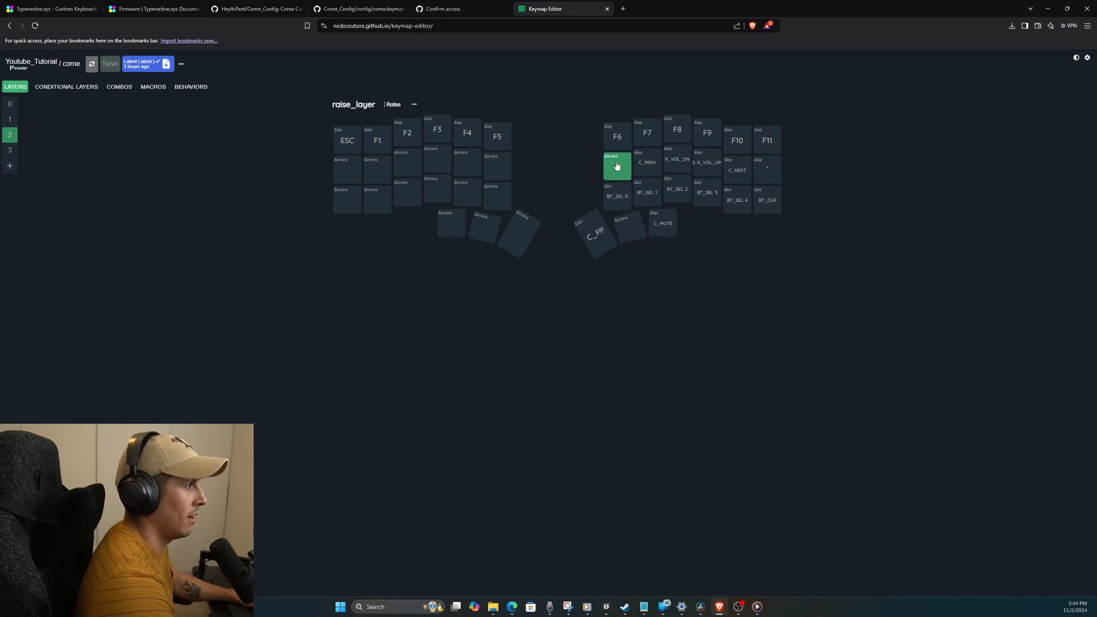
click(647, 163)
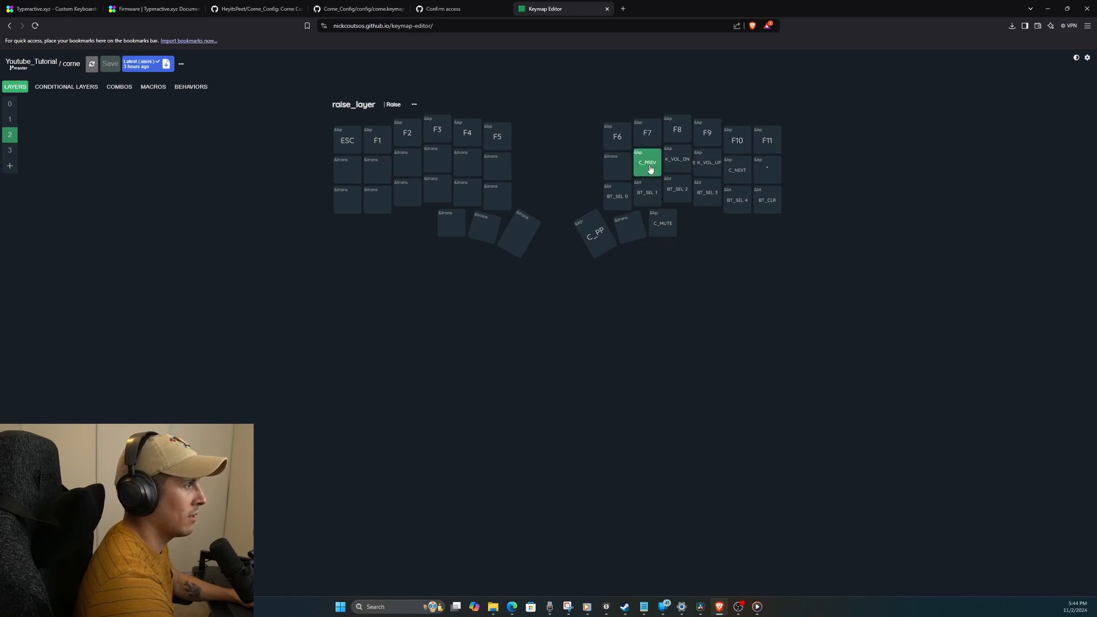
click(737, 170)
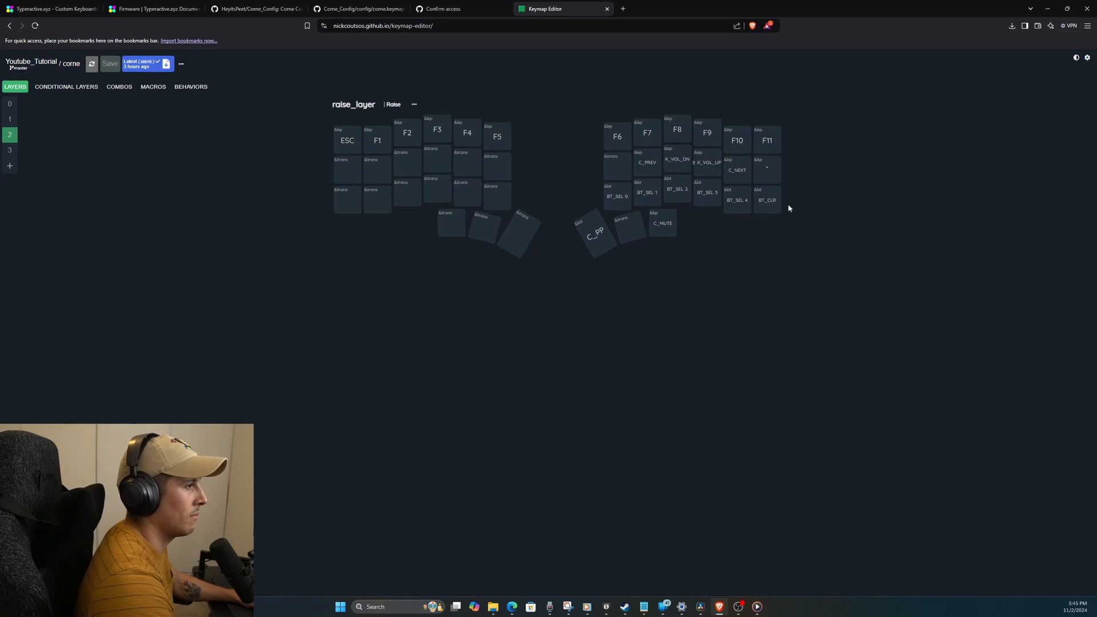
click(617, 195)
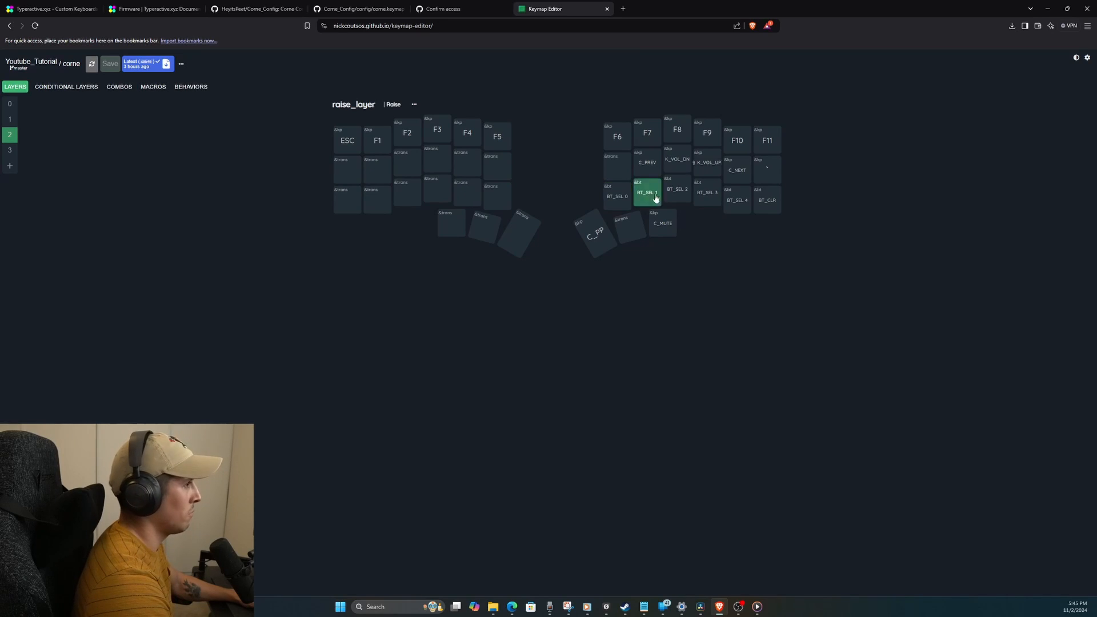
mouse_move(794, 225)
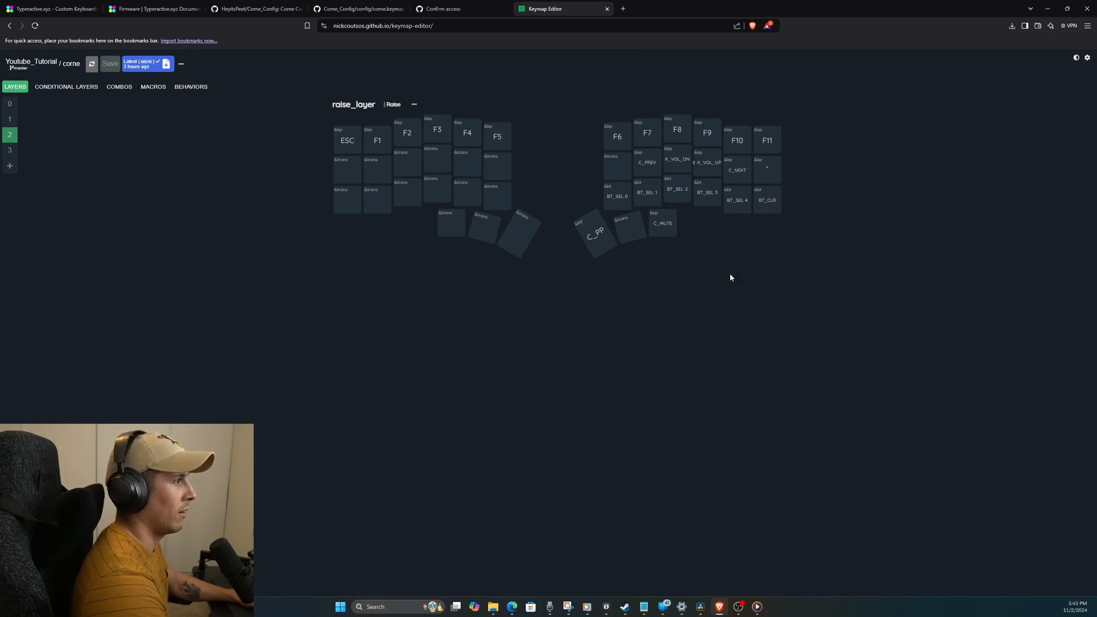
mouse_move(697, 220)
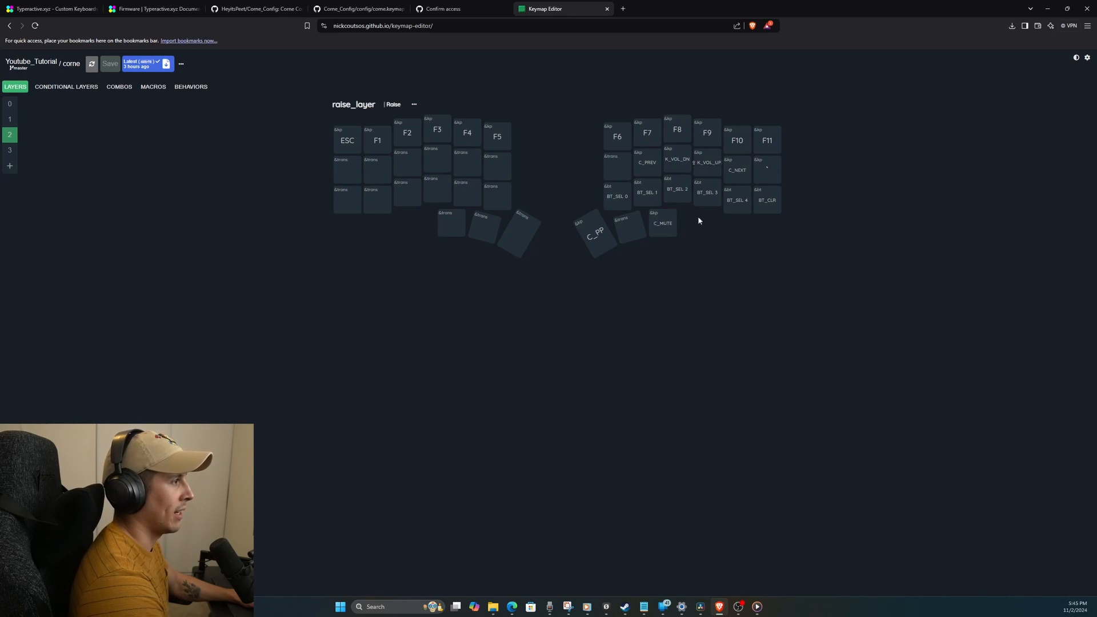
click(617, 194)
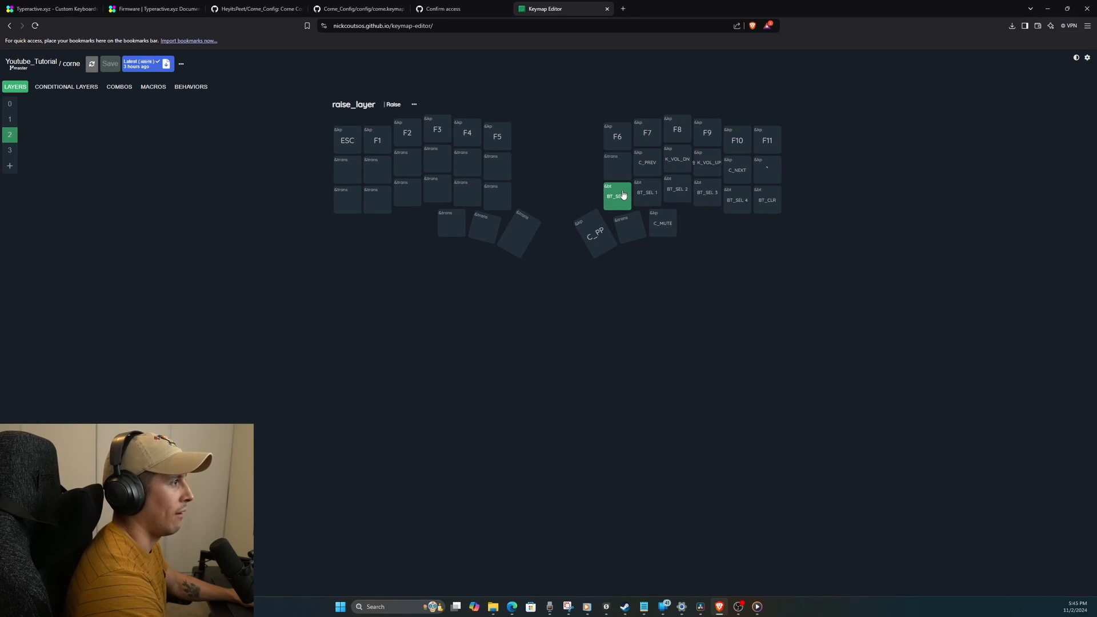
mouse_move(617, 195)
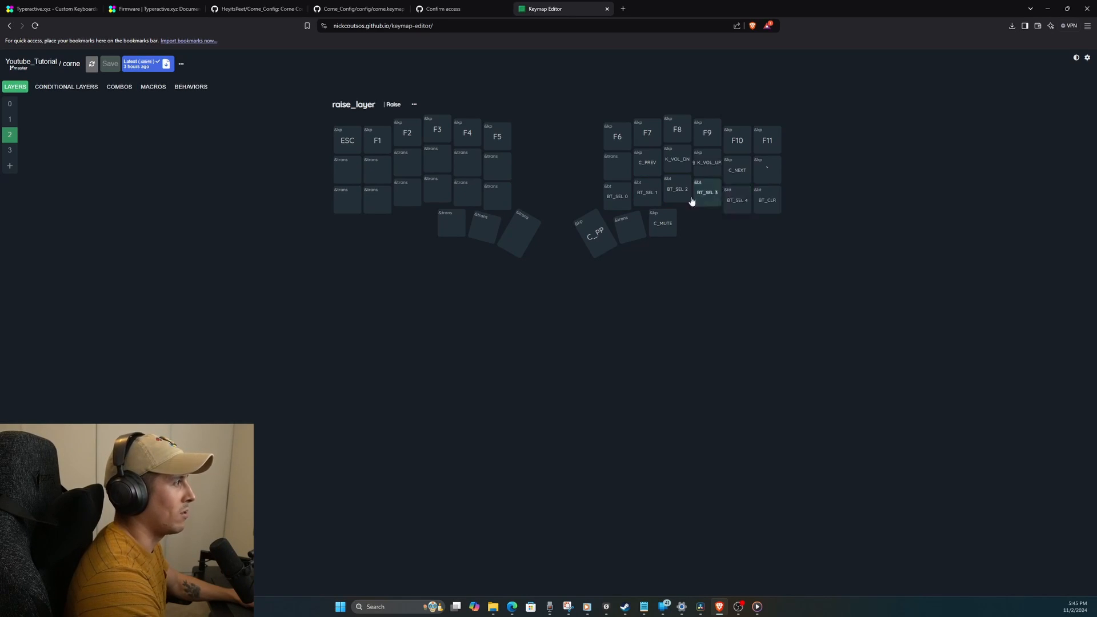
click(10, 119)
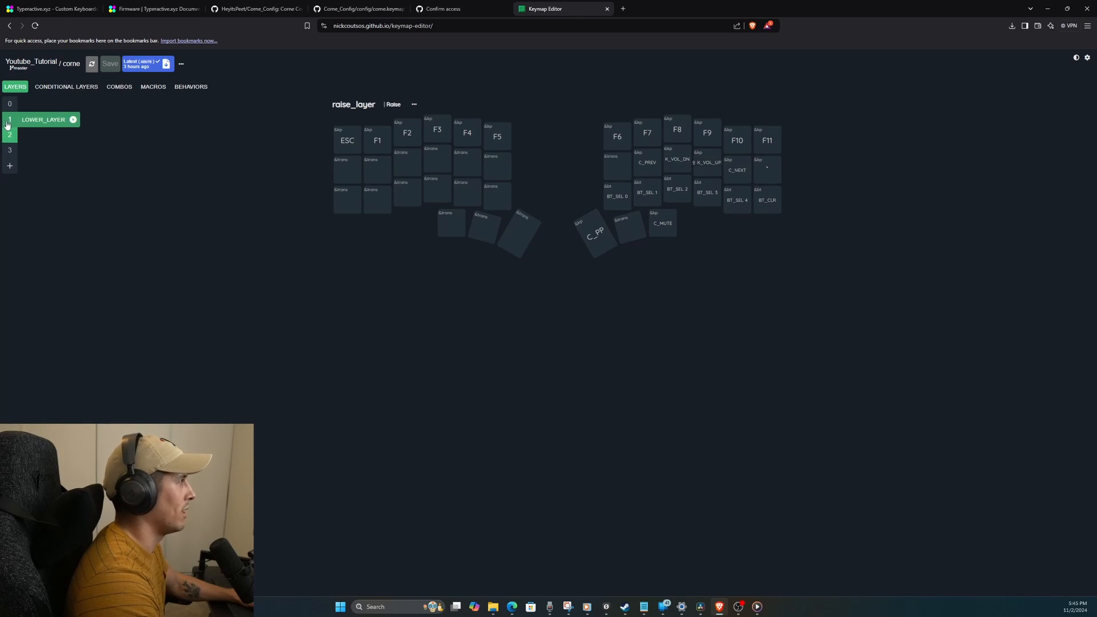
click(10, 135)
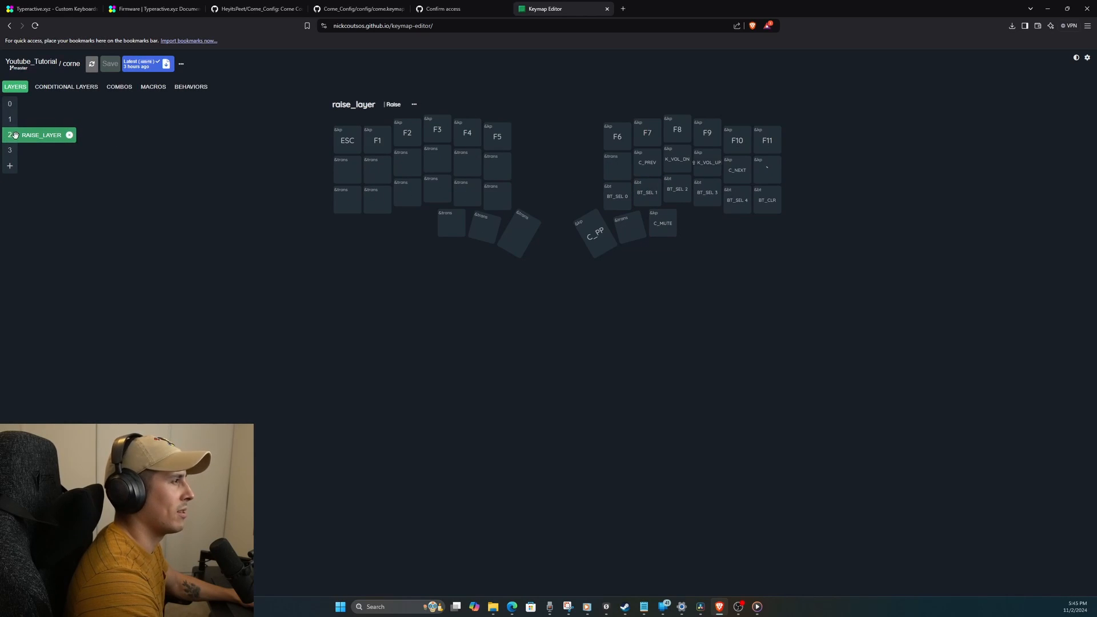
click(616, 195)
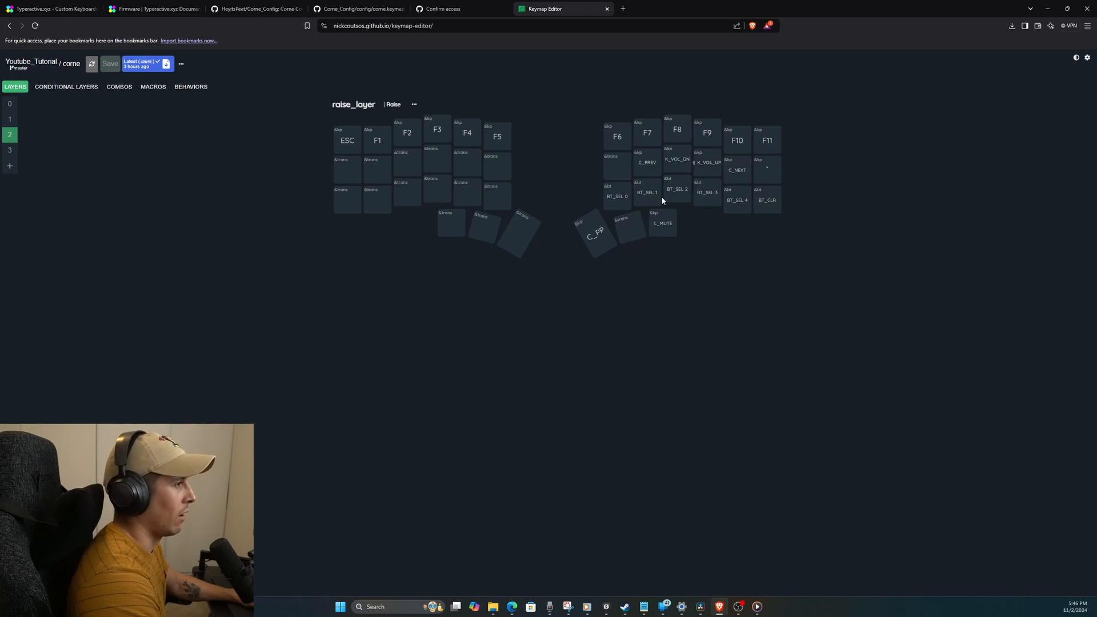
click(616, 195)
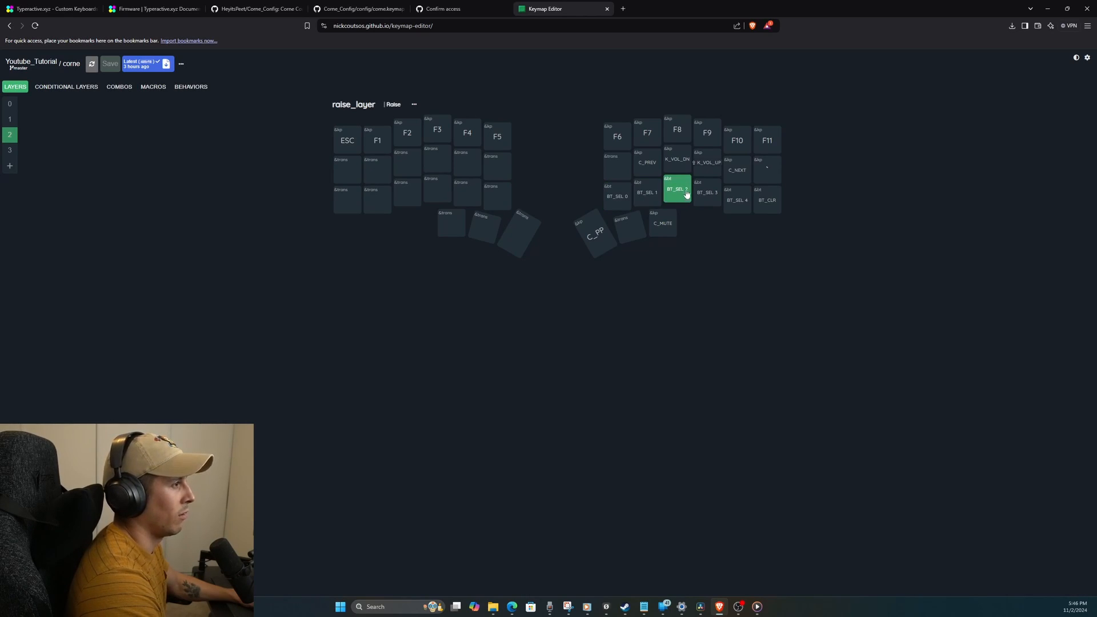
click(767, 199)
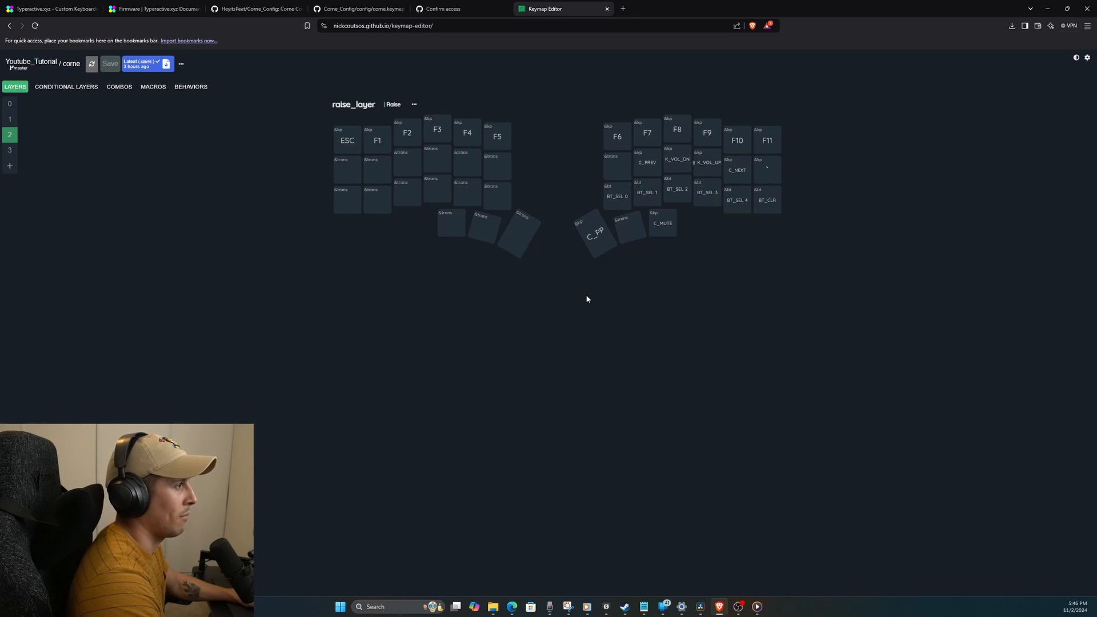
mouse_move(582, 301)
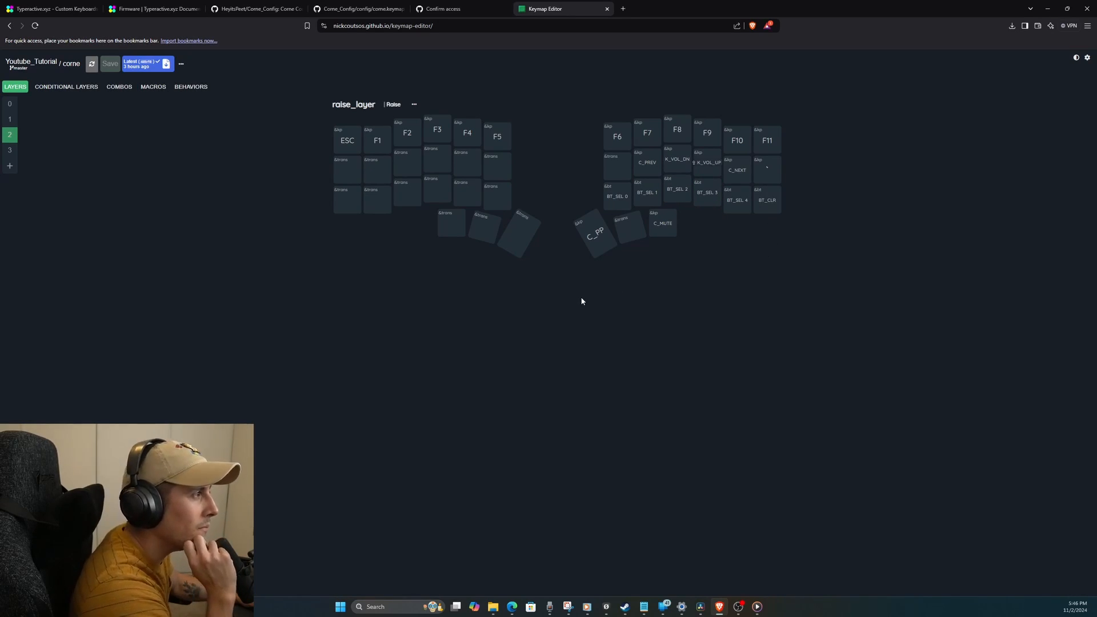
Step: Browse between the empty layer 3, the Base layer and the Lower layer's symbols
click(11, 150)
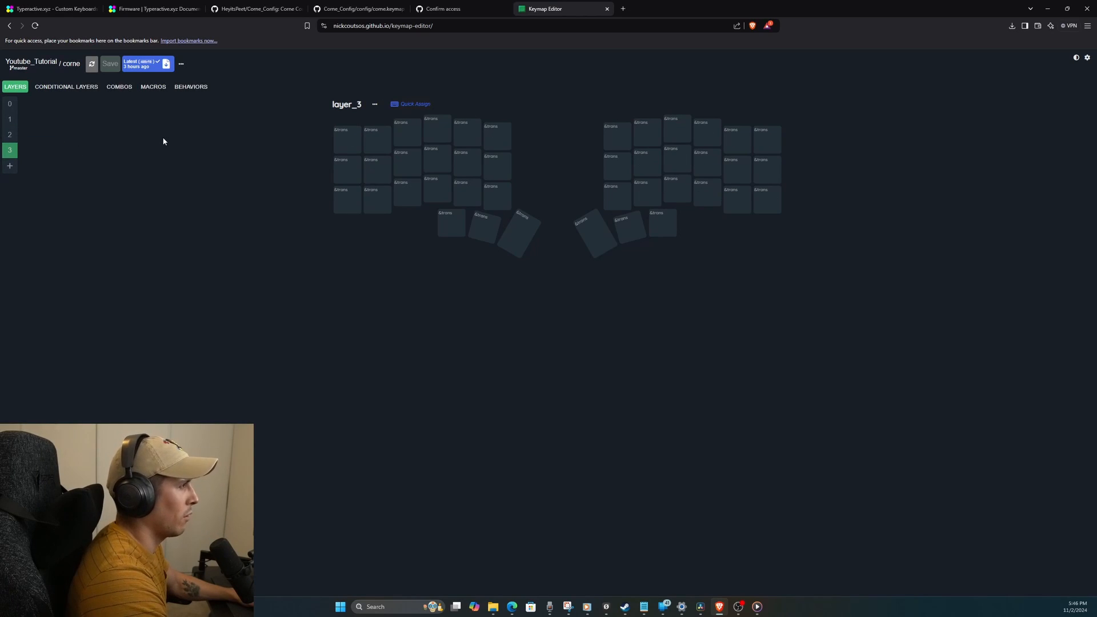
mouse_move(30, 118)
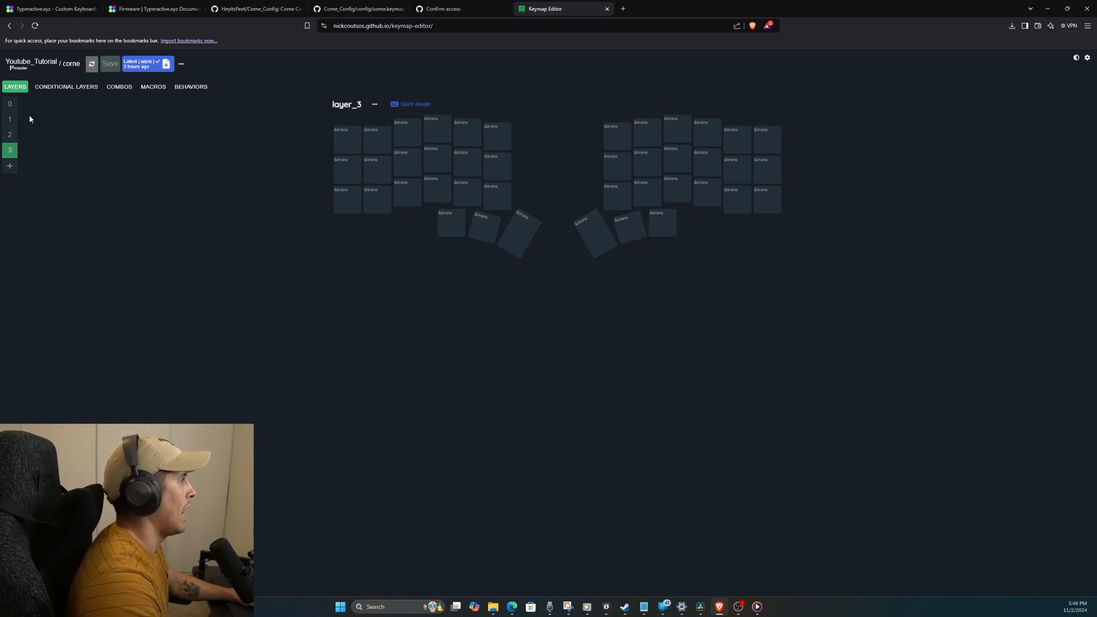
click(11, 104)
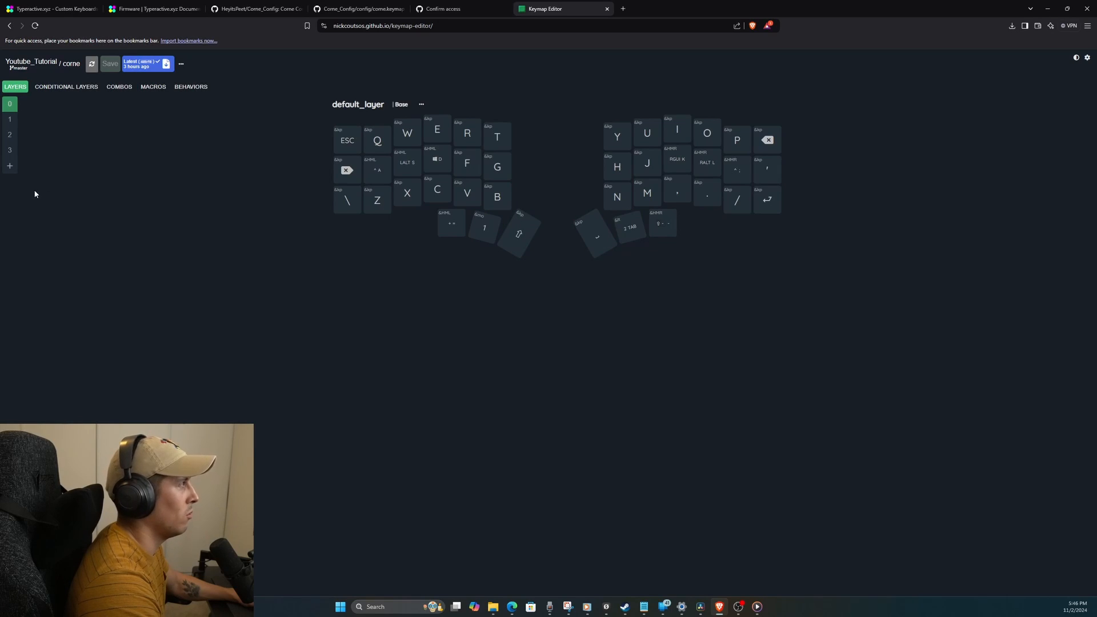
click(11, 150)
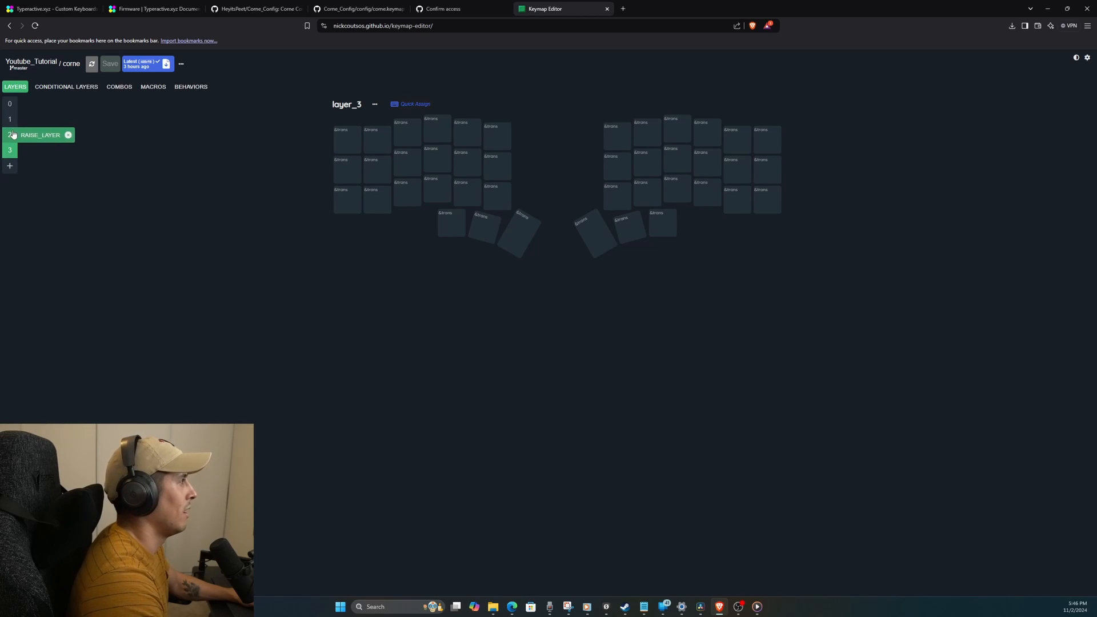
click(11, 119)
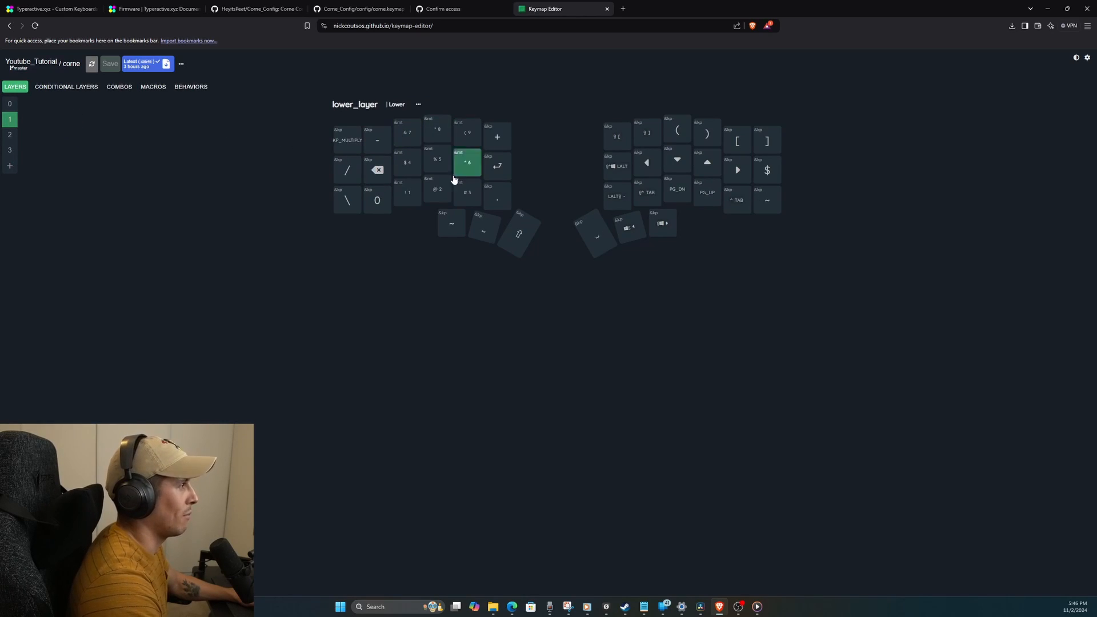
click(10, 150)
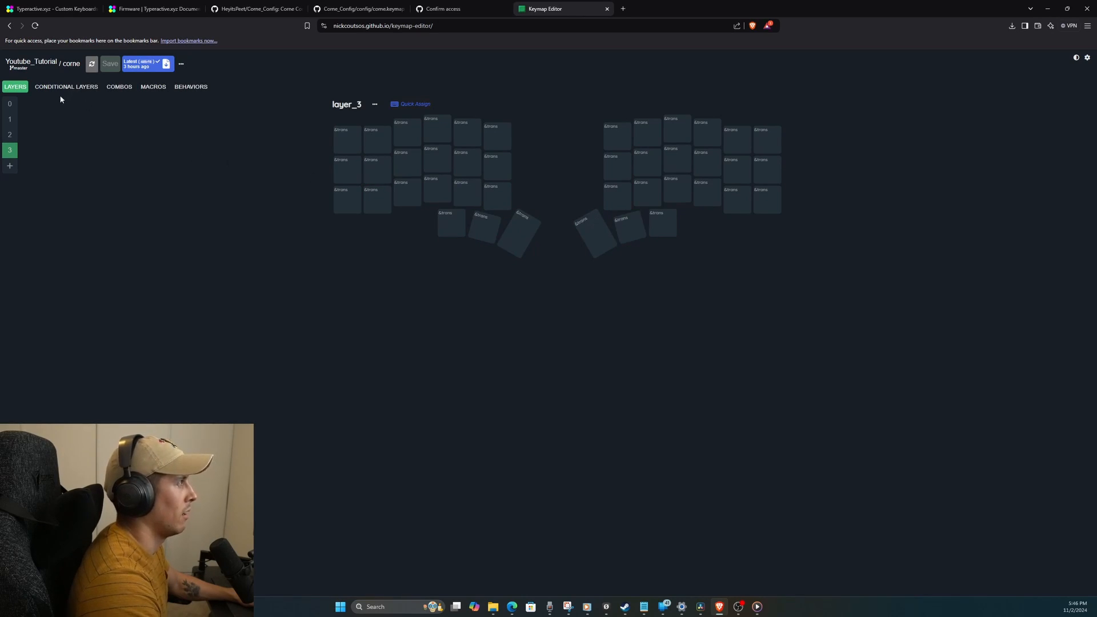
Step: Check the empty Conditional Layers settings and return to the Base layer keymap
click(66, 85)
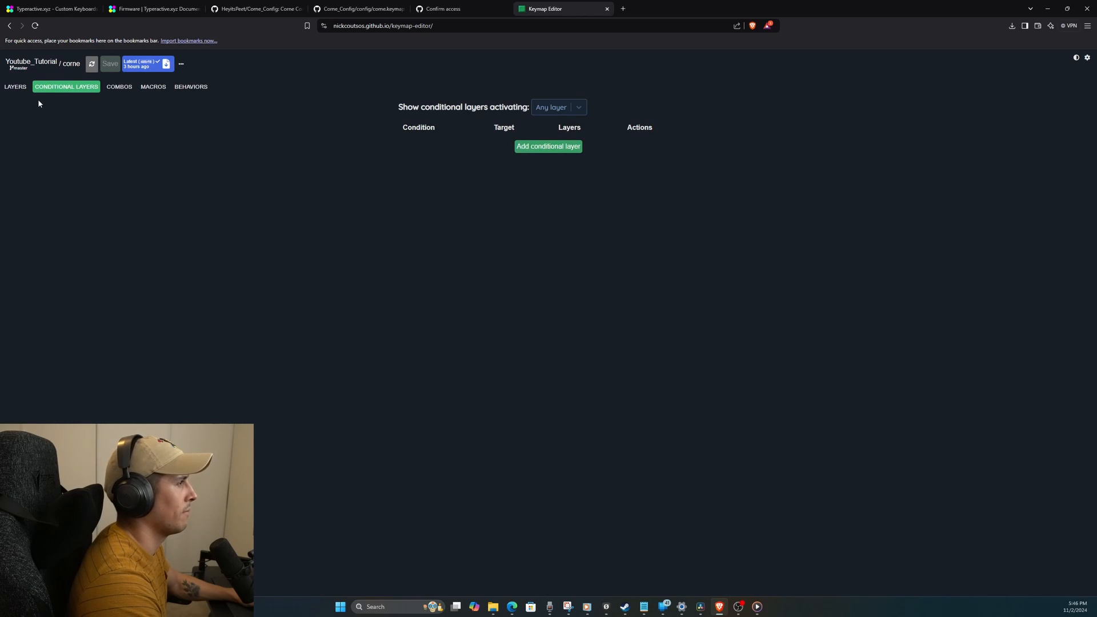
click(14, 86)
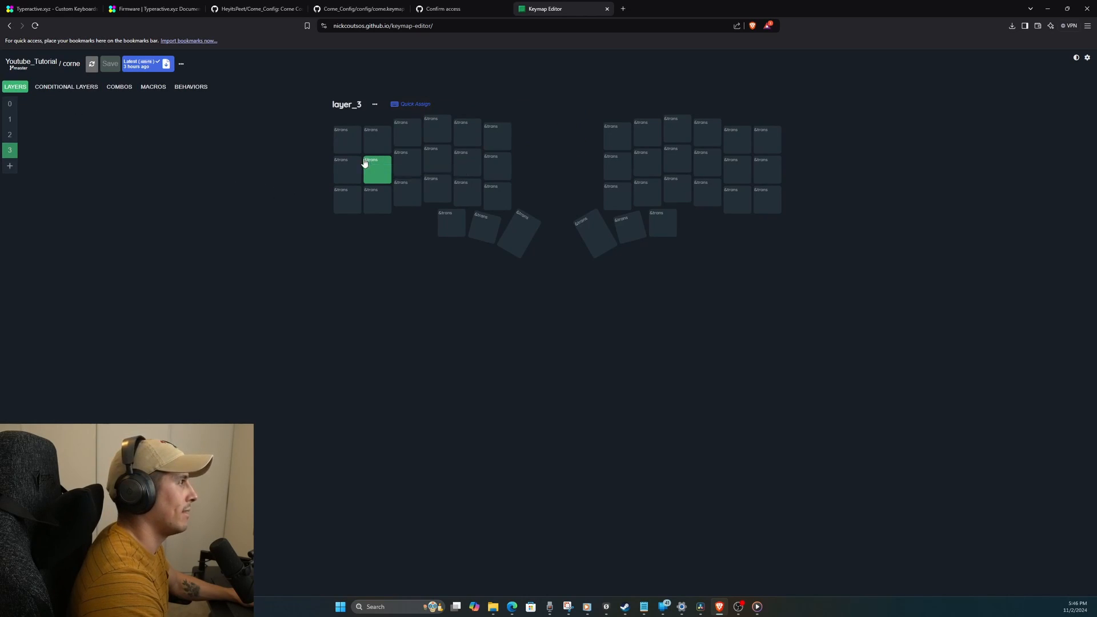
click(11, 104)
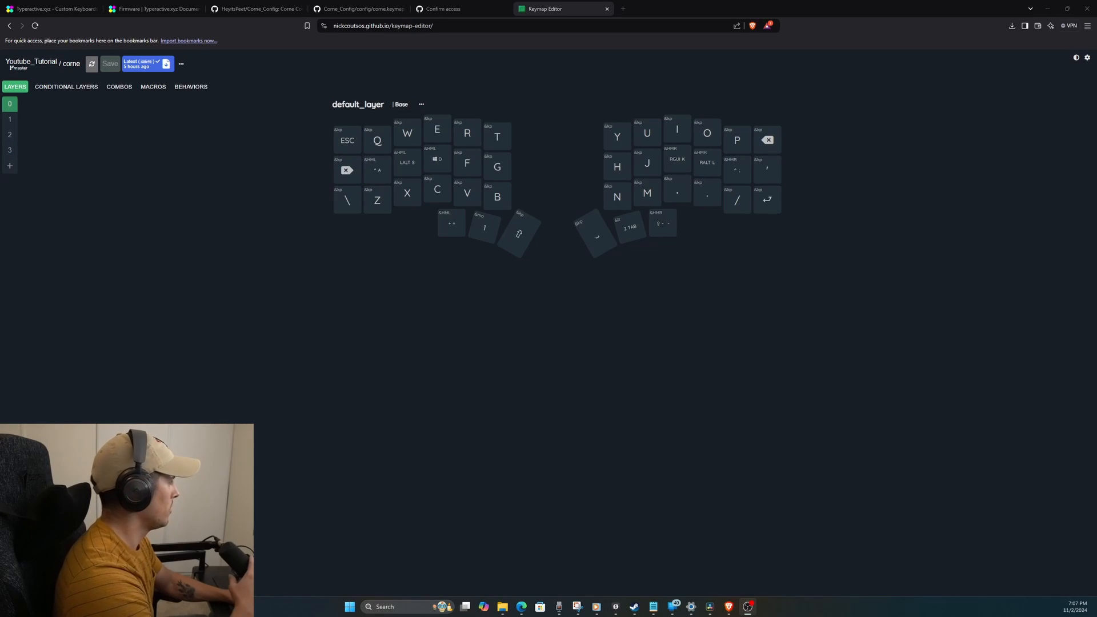
mouse_move(145, 338)
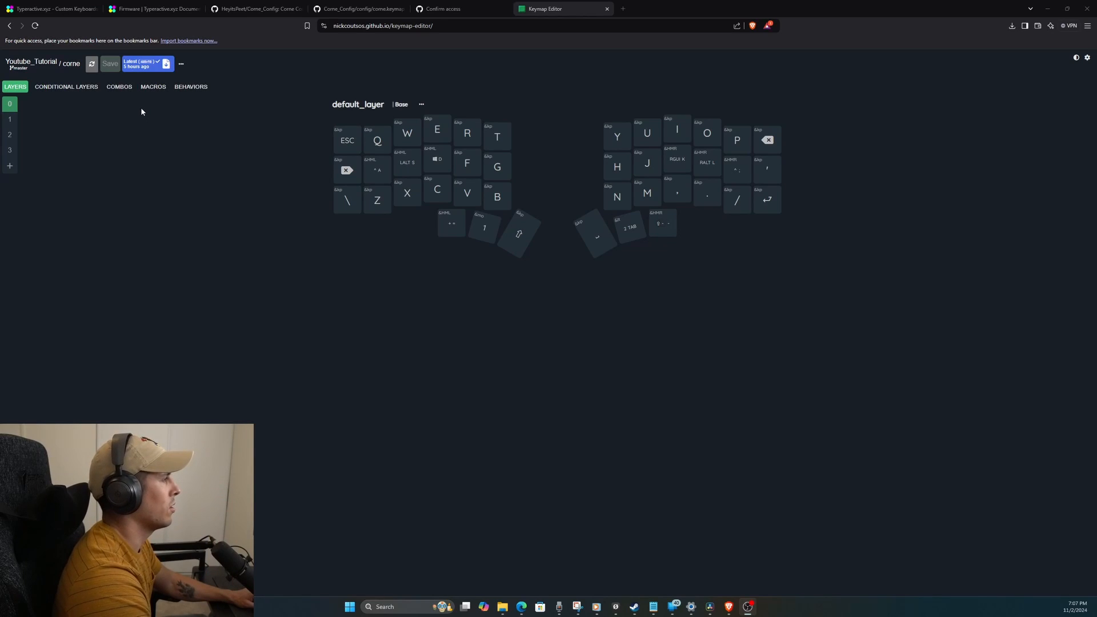
mouse_move(137, 109)
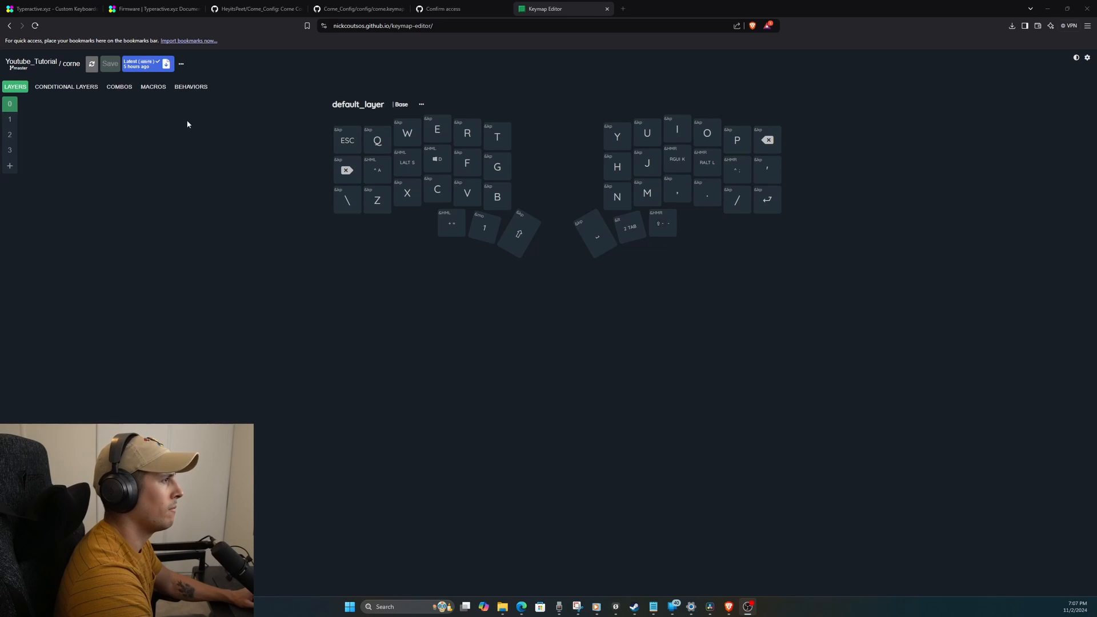
Step: Change the K home-row key's HMR hold from Right GUI to LEFT_GUI by searching 'left'
click(348, 170)
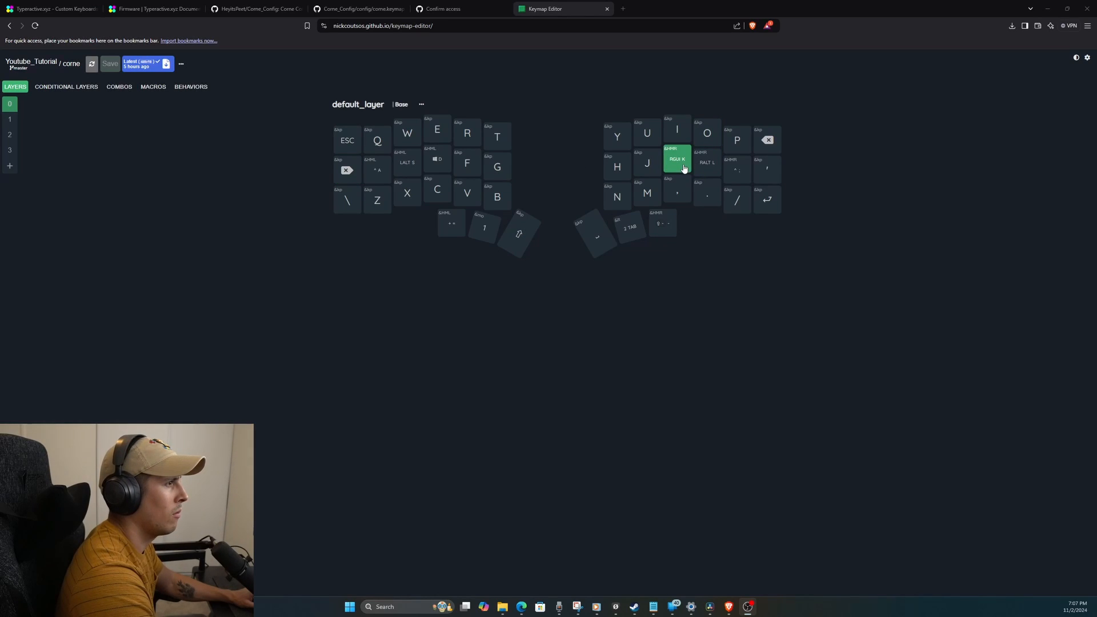
click(677, 159)
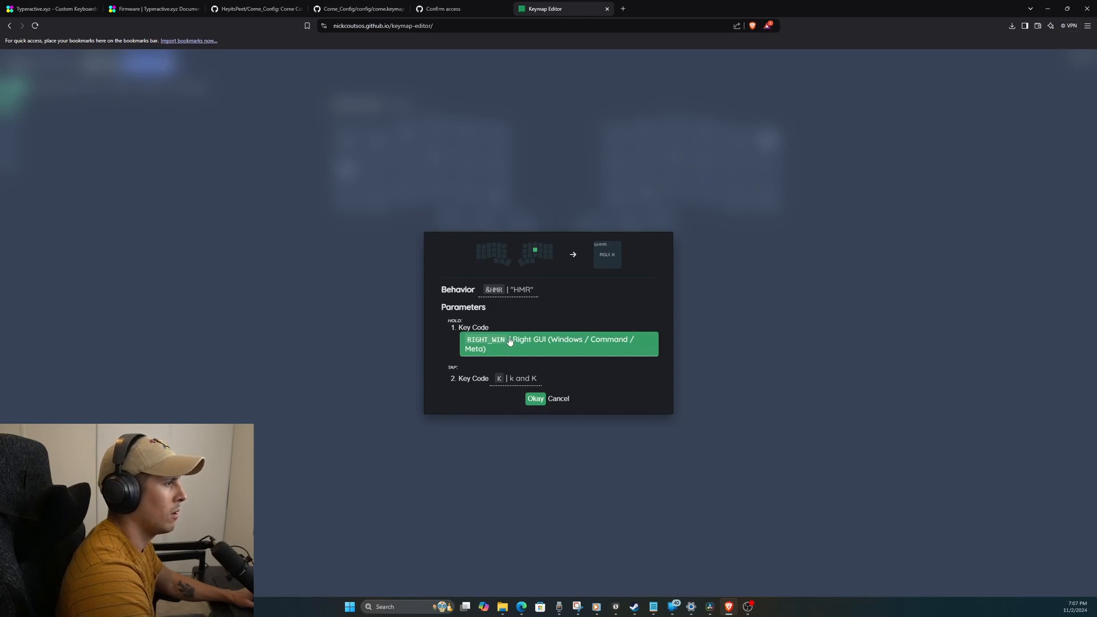
click(558, 344)
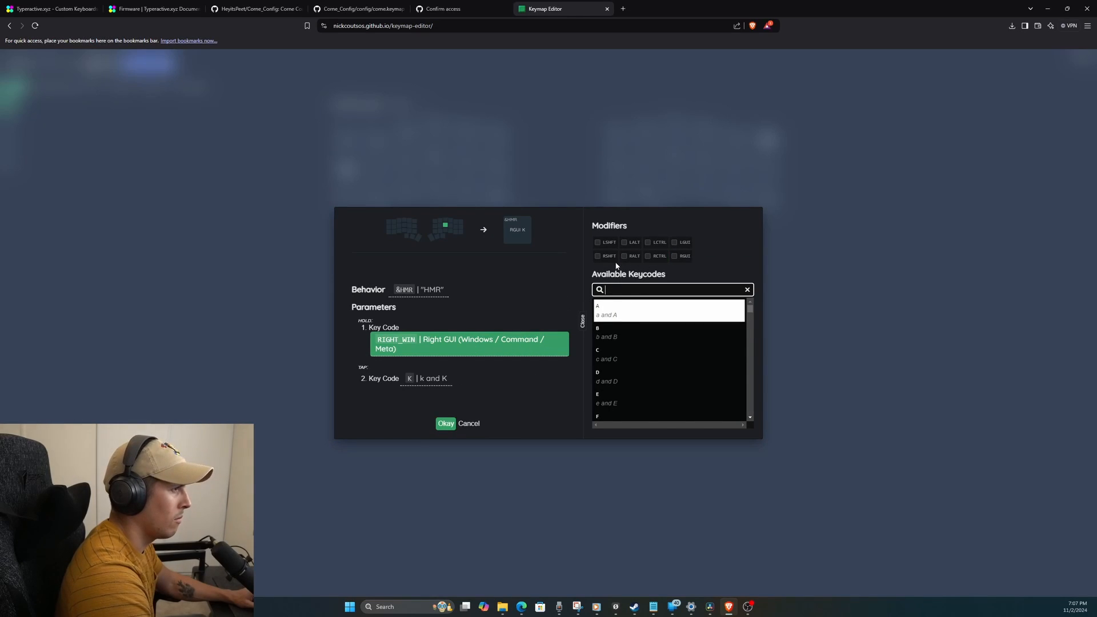
click(625, 255)
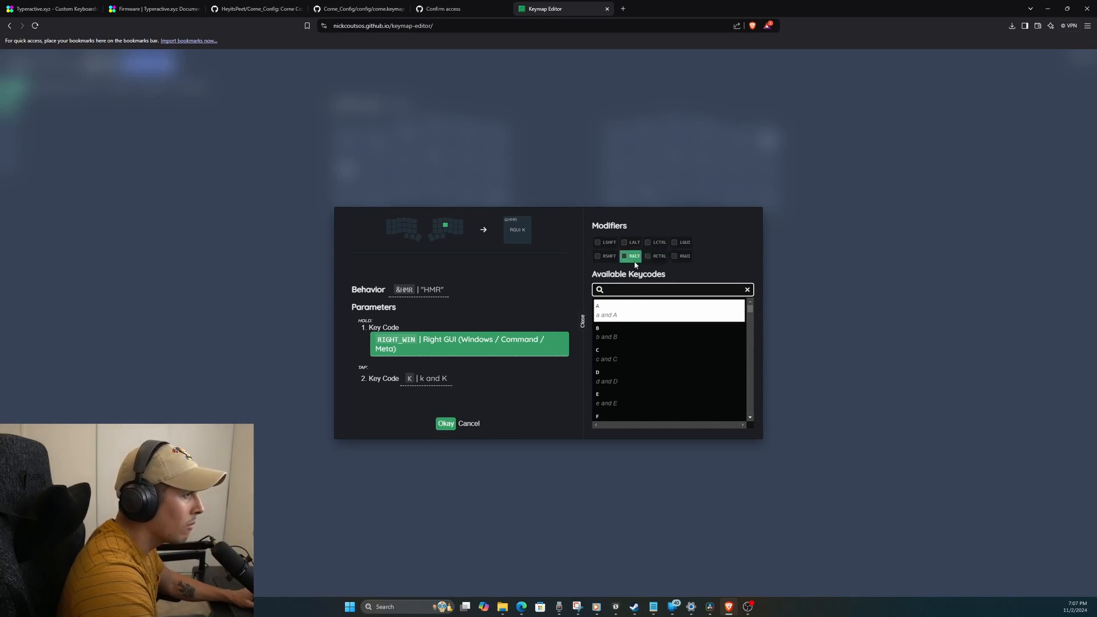
click(597, 243)
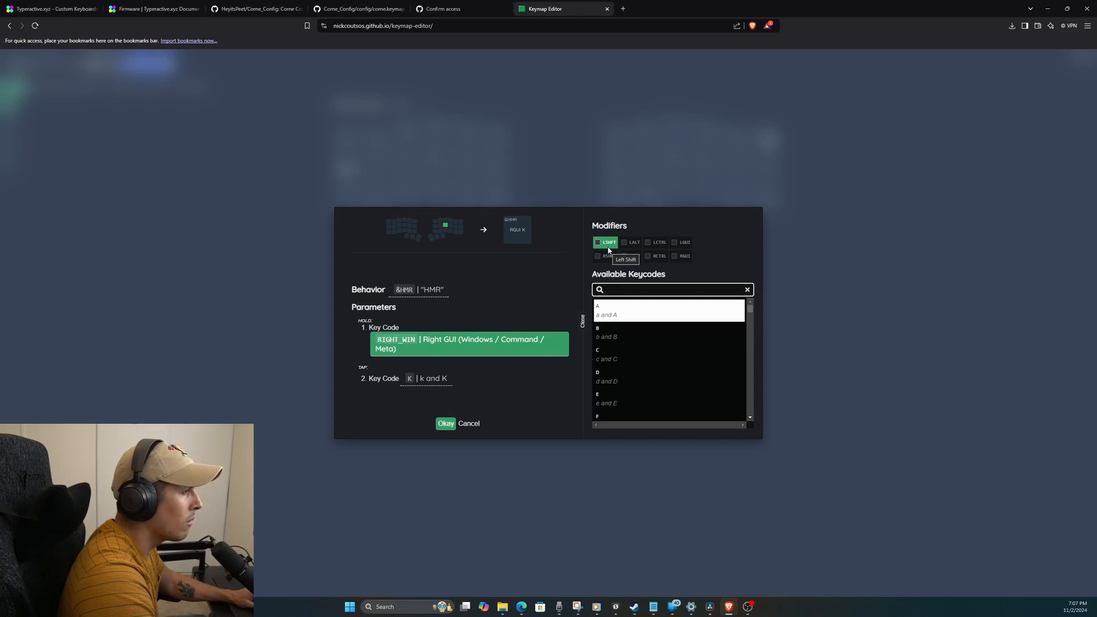
click(603, 242)
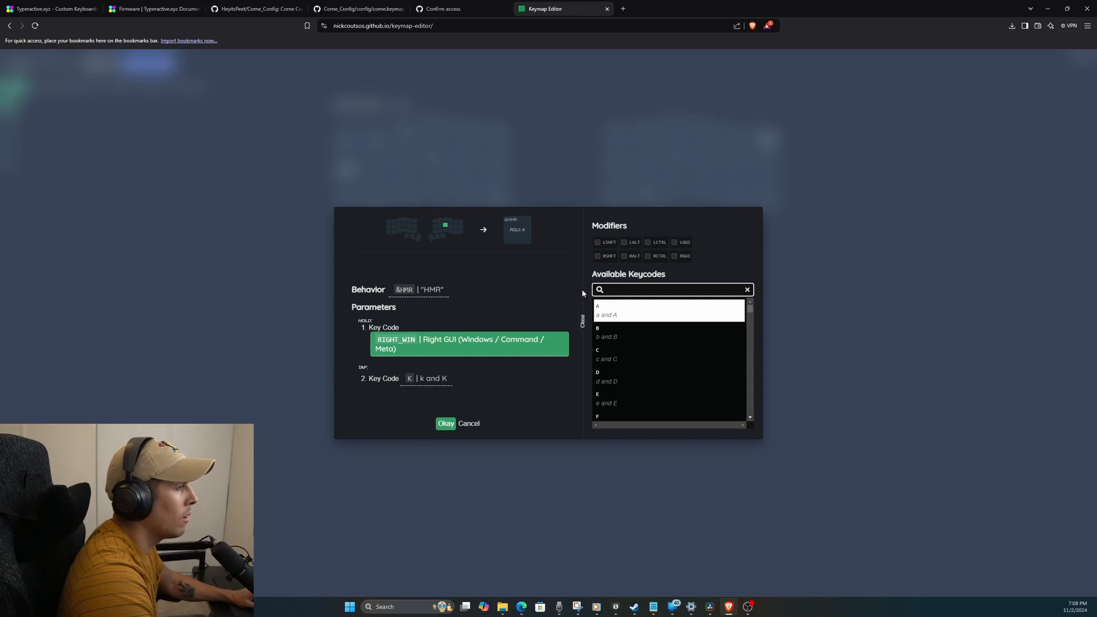
text(left)
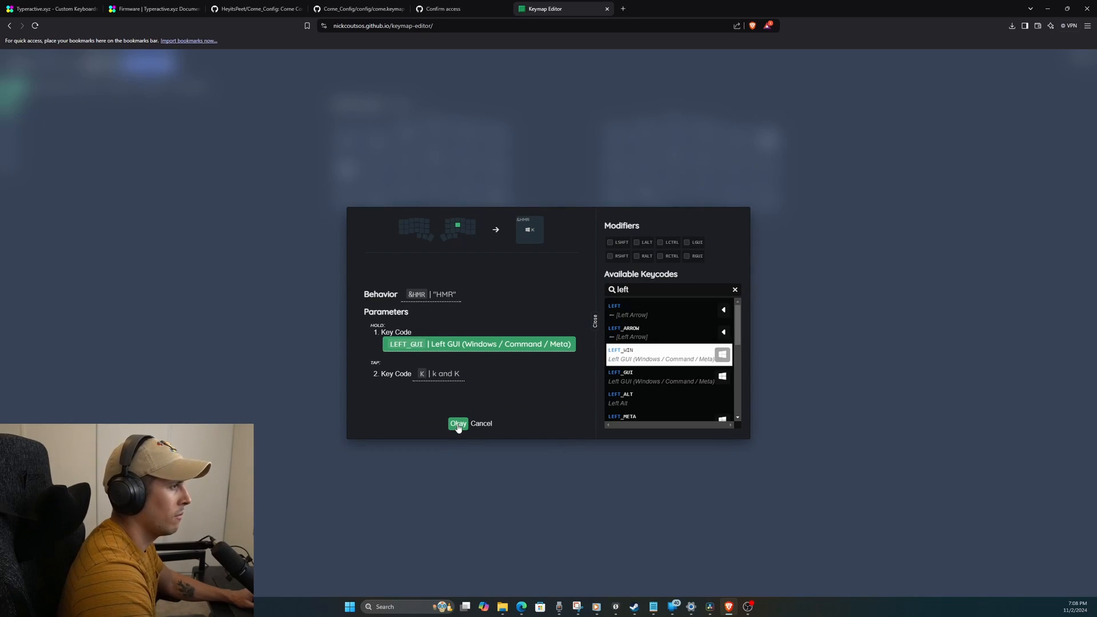
click(457, 423)
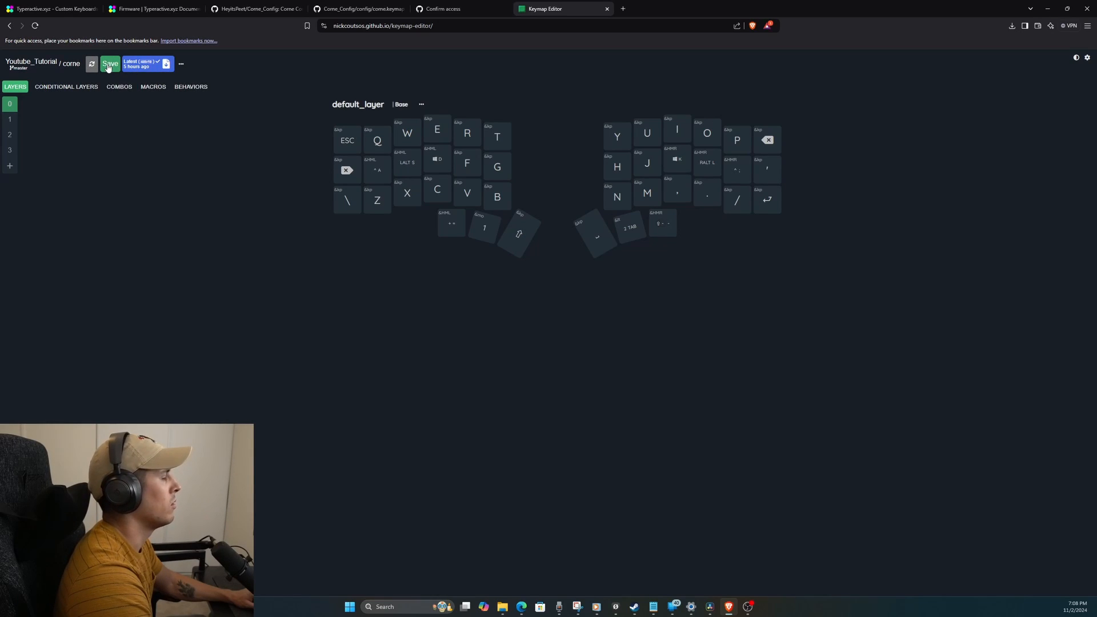
Step: Commit the keymap change with the message Modified_right_oskey
click(110, 64)
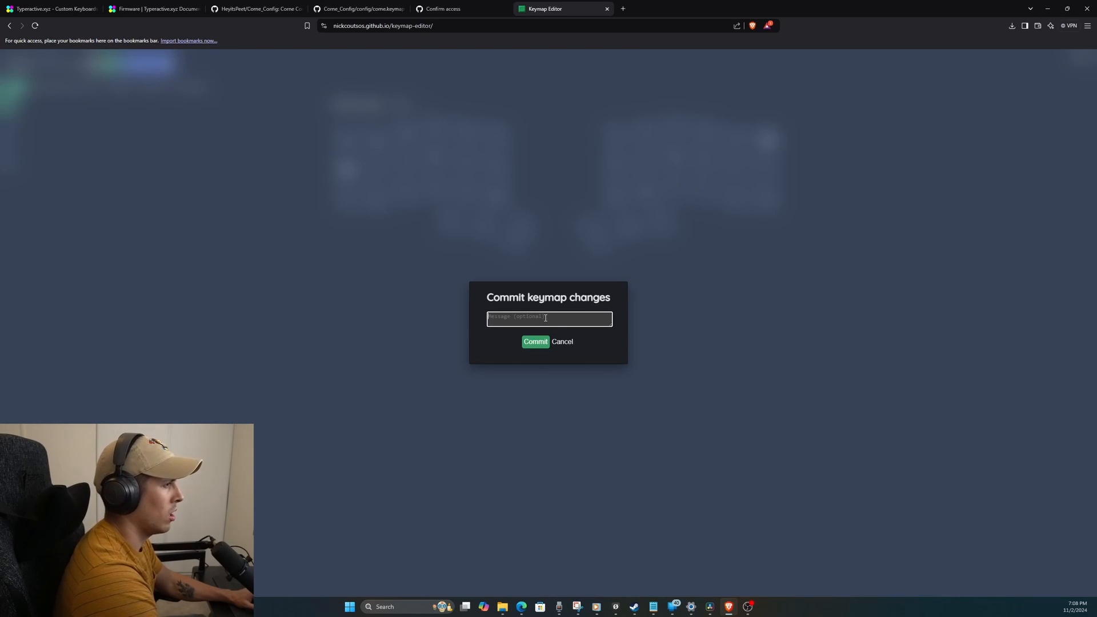
text(Modified)
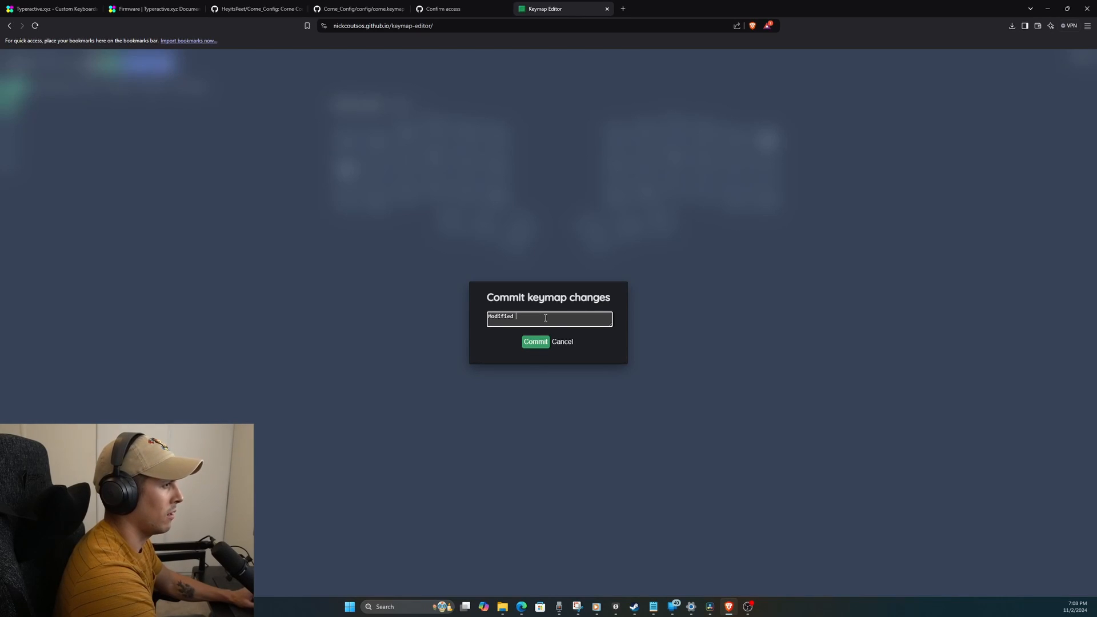
text(_)
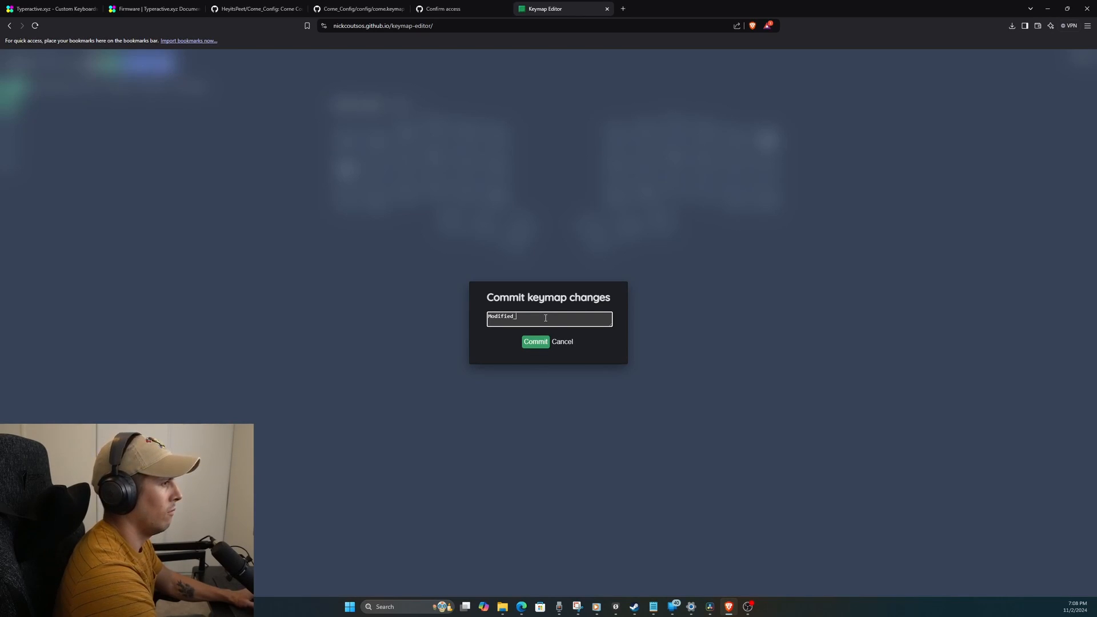
text(right_)
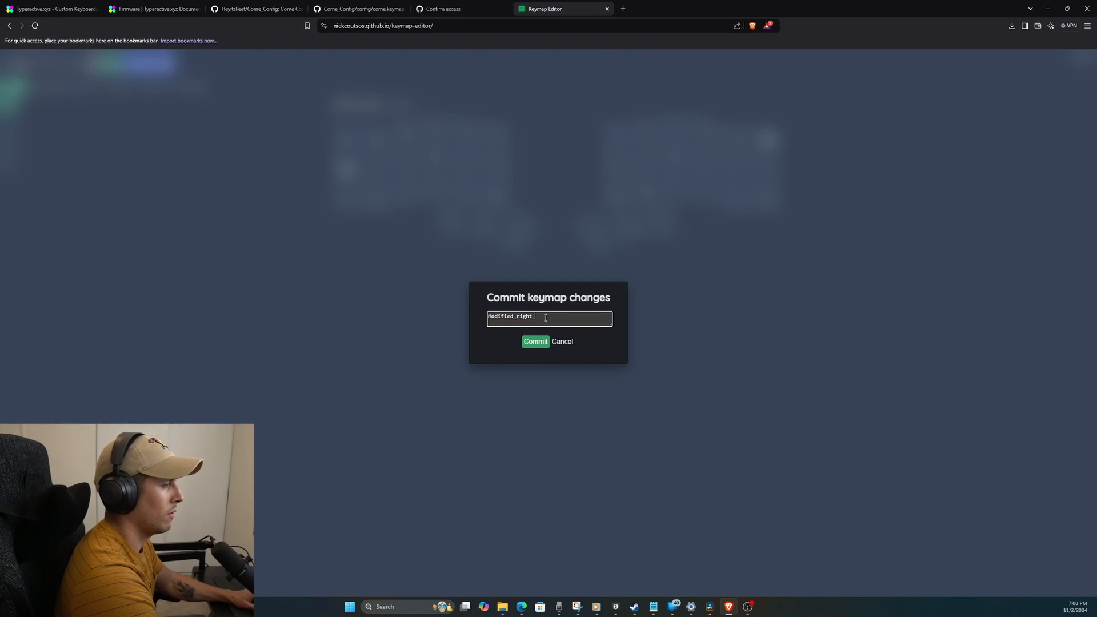
text(oskey)
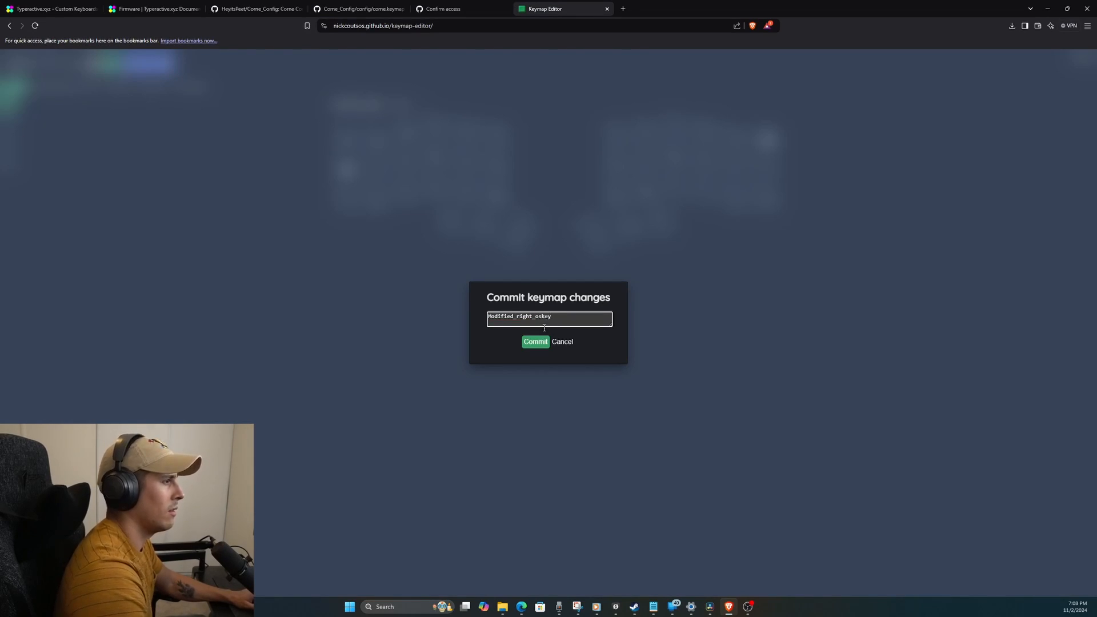
click(535, 342)
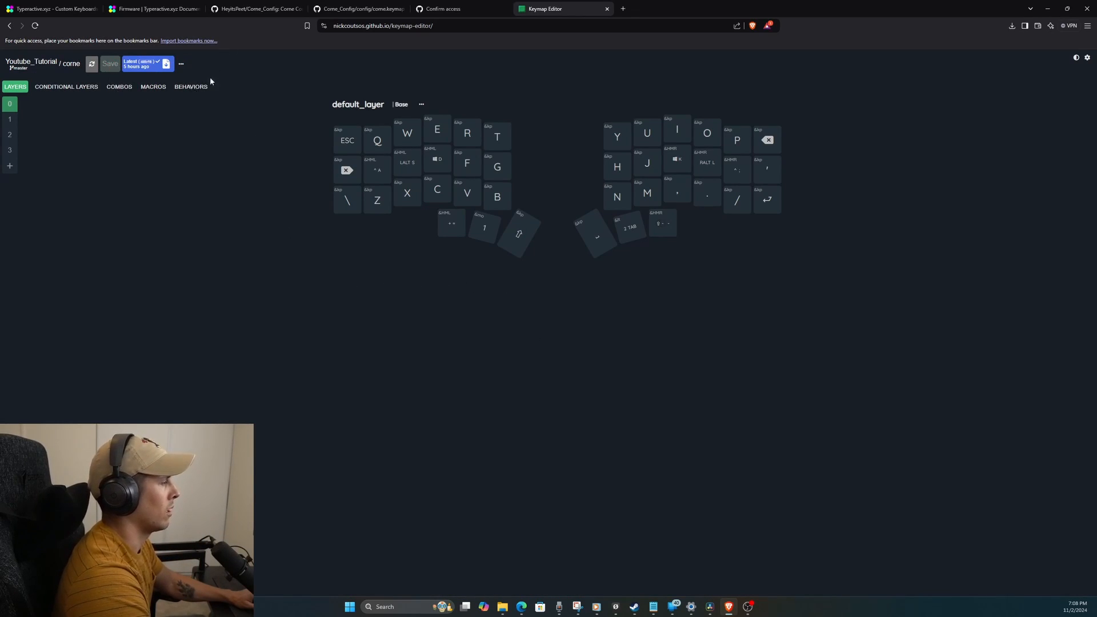
Step: Bring up the GitHub Actions build run for the Modified_right_oskey commit
click(110, 63)
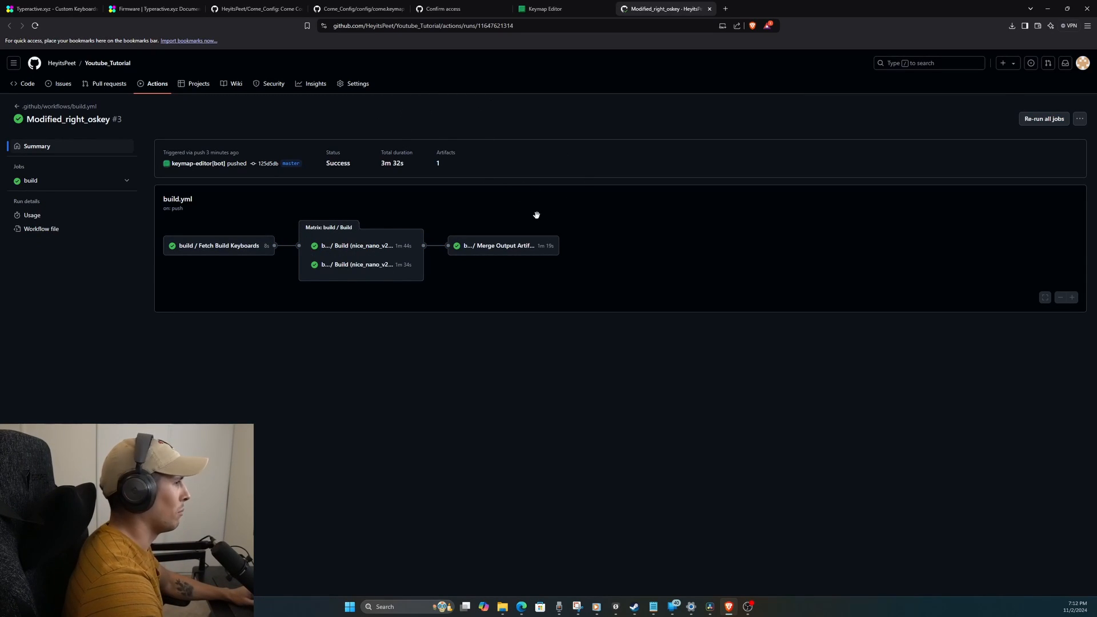
click(545, 8)
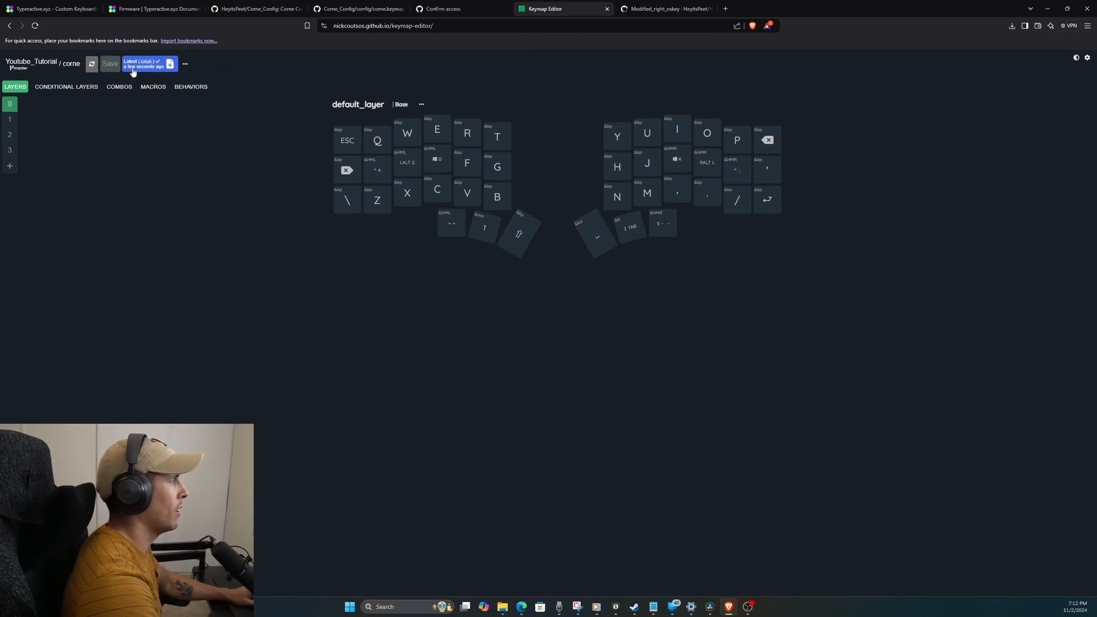
click(662, 8)
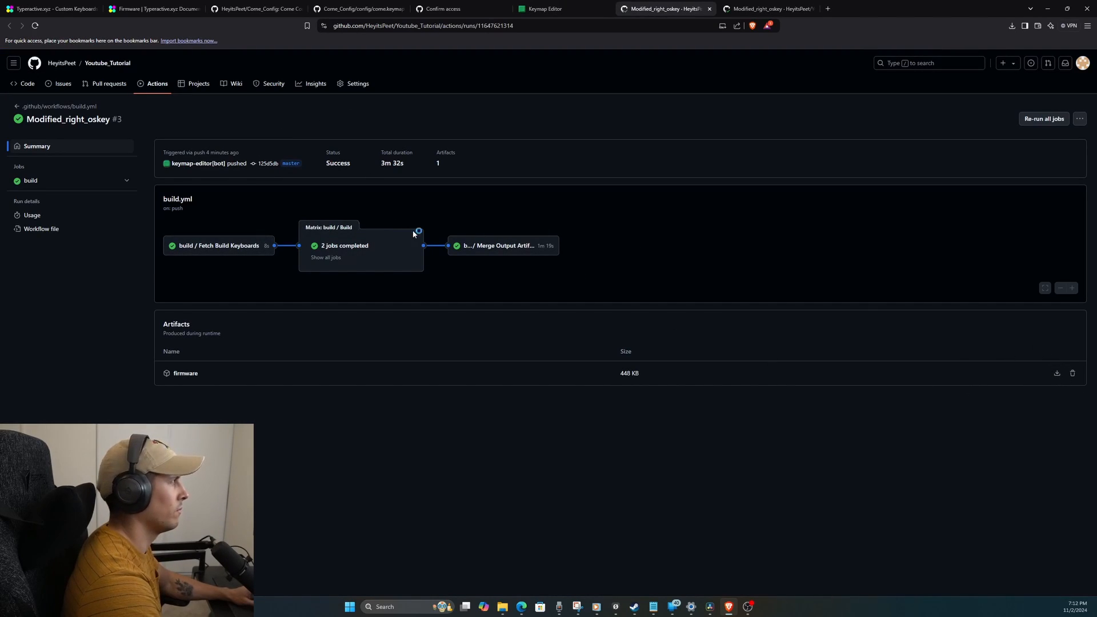
Step: Download the firmware artifact and save it to the ZMK Tutorial folder
click(1057, 373)
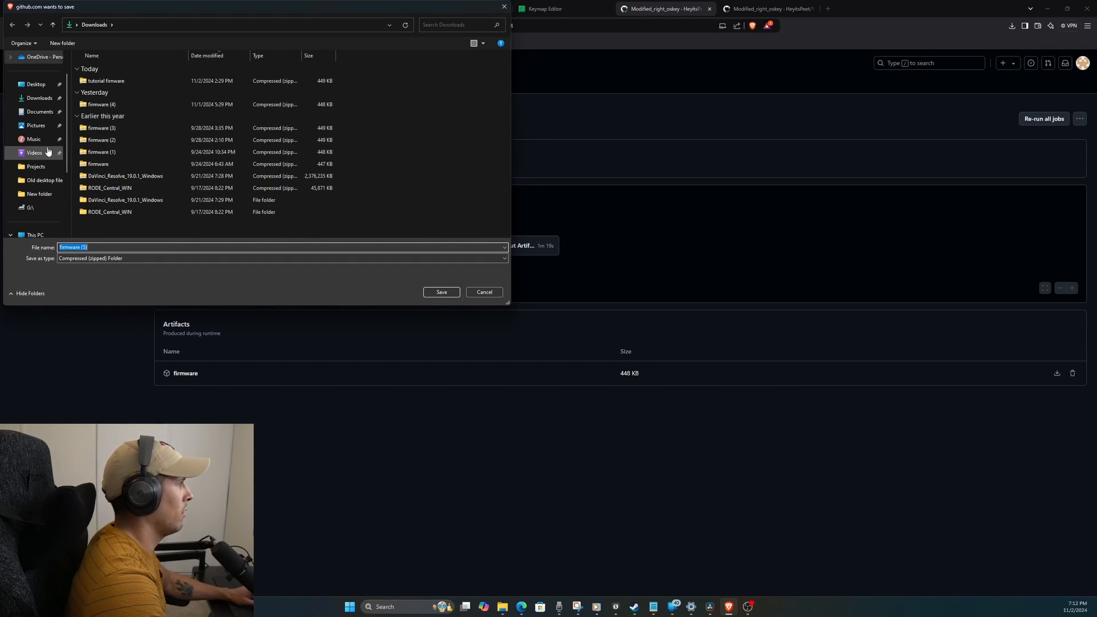
click(36, 167)
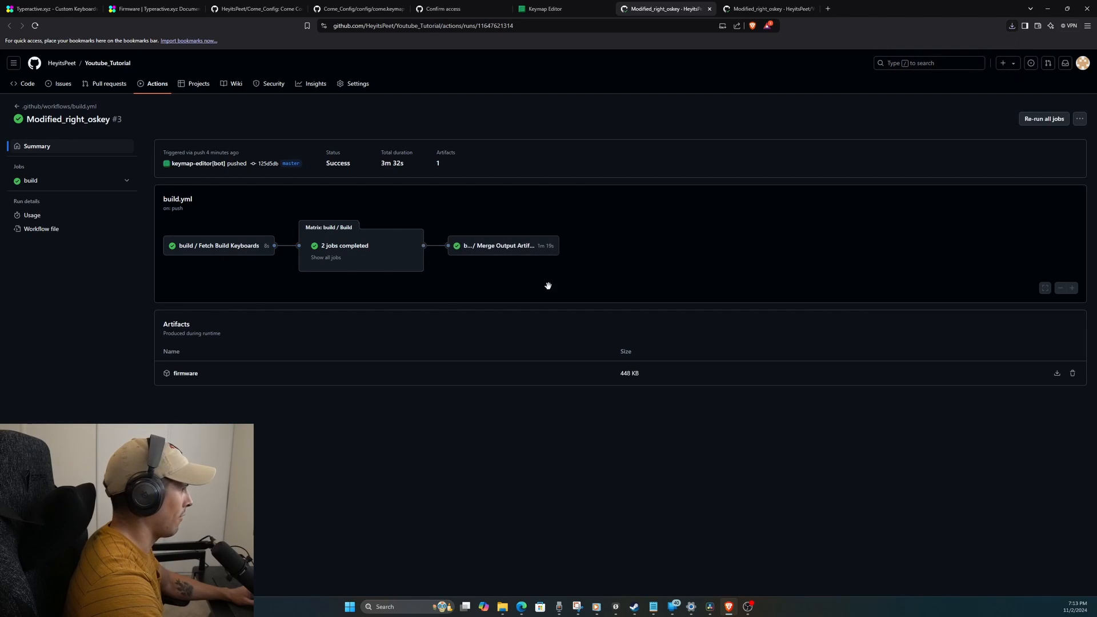
mouse_move(299, 313)
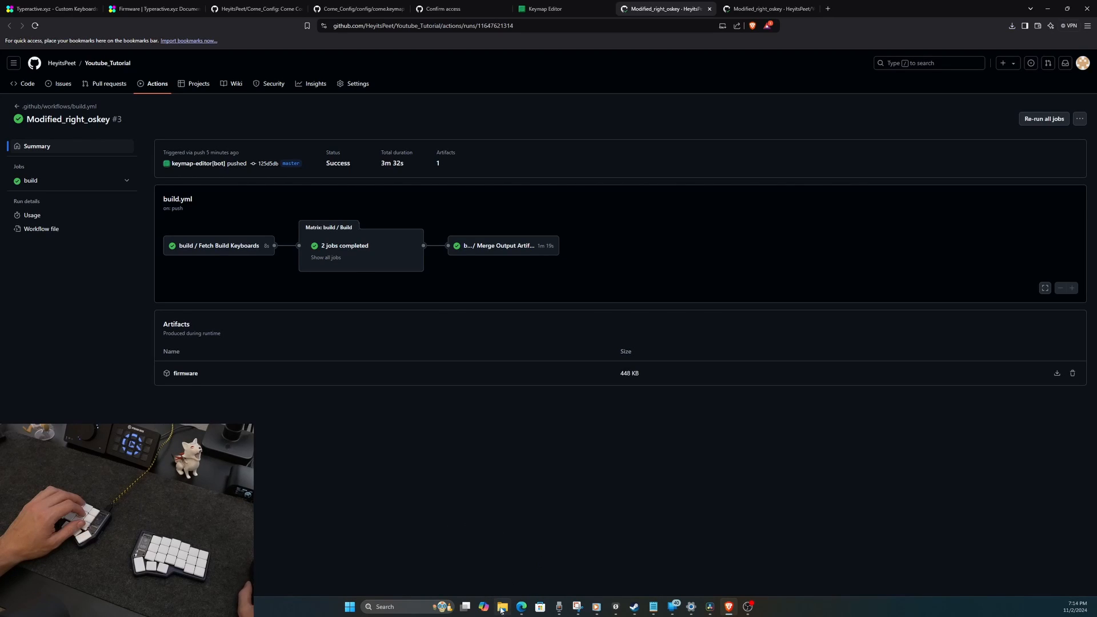
Step: In ZMK Tutorial, view firmware (5)'s left and right UF2 files and the NICENANO (G:) drive
right_click(501, 607)
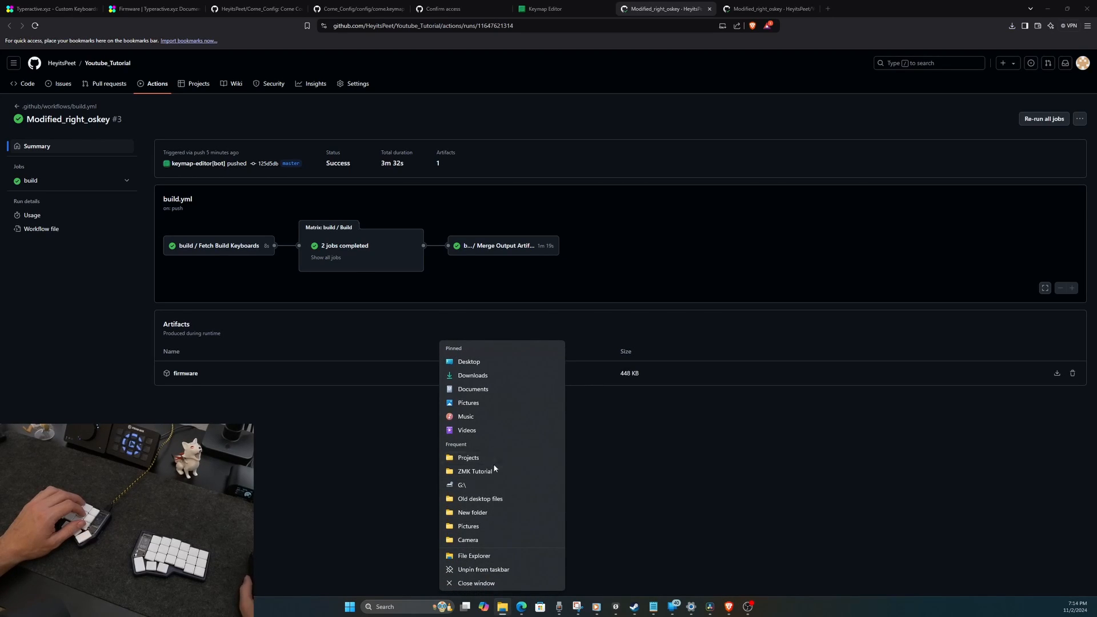
click(476, 471)
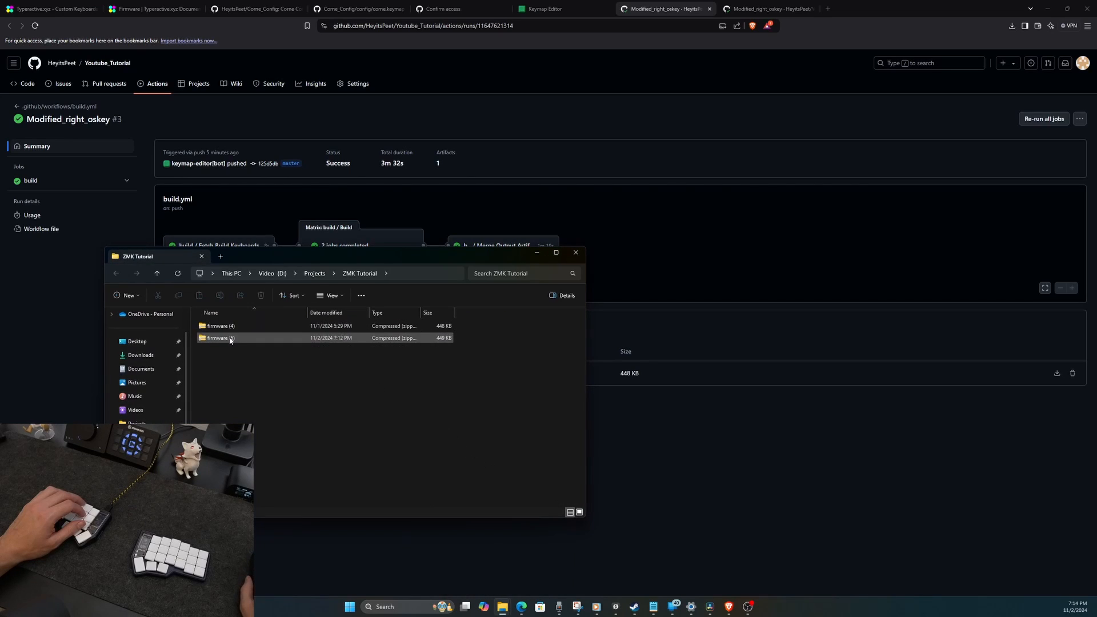
double_click(218, 339)
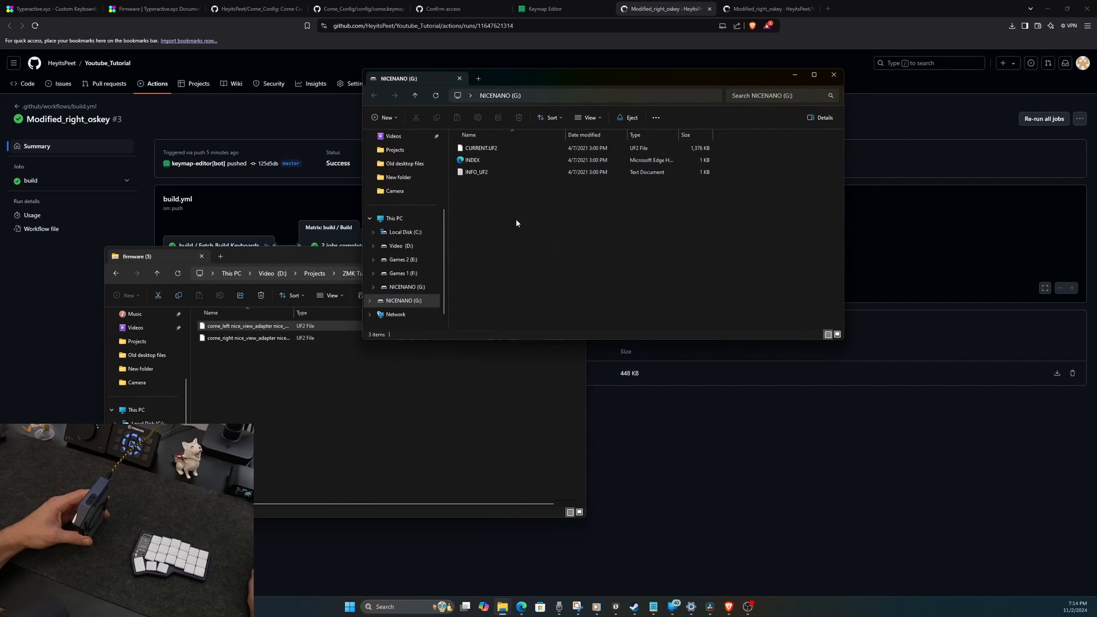
click(414, 95)
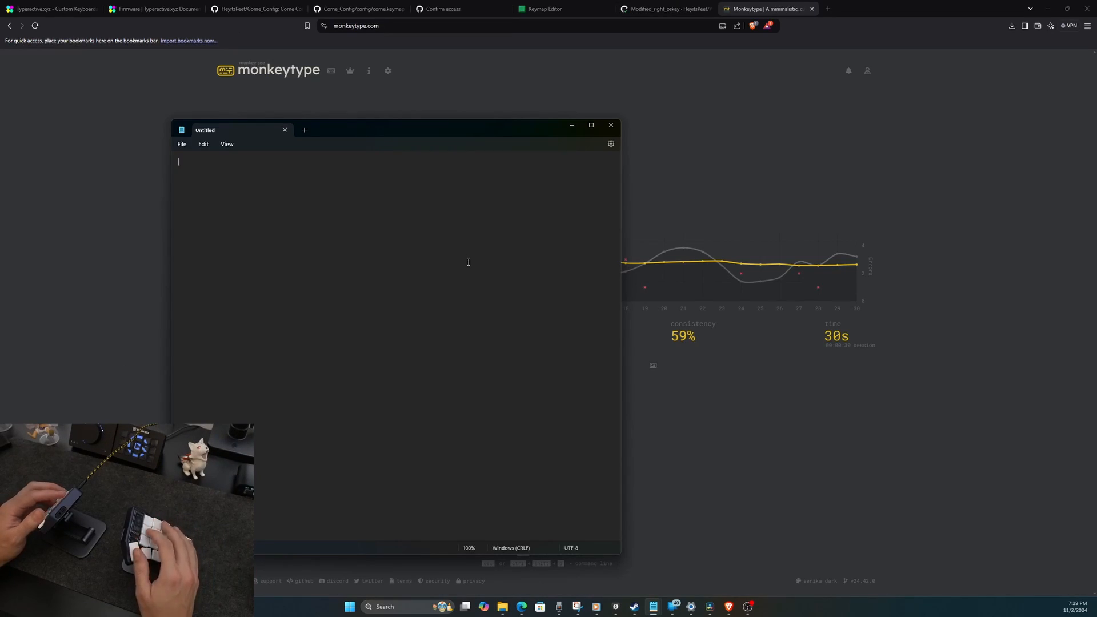
Step: Type the displayed words for the 30-second Monkeytype test, finishing at 84 wpm, 92% accuracy
text(Thi)
text(more general any fact most)
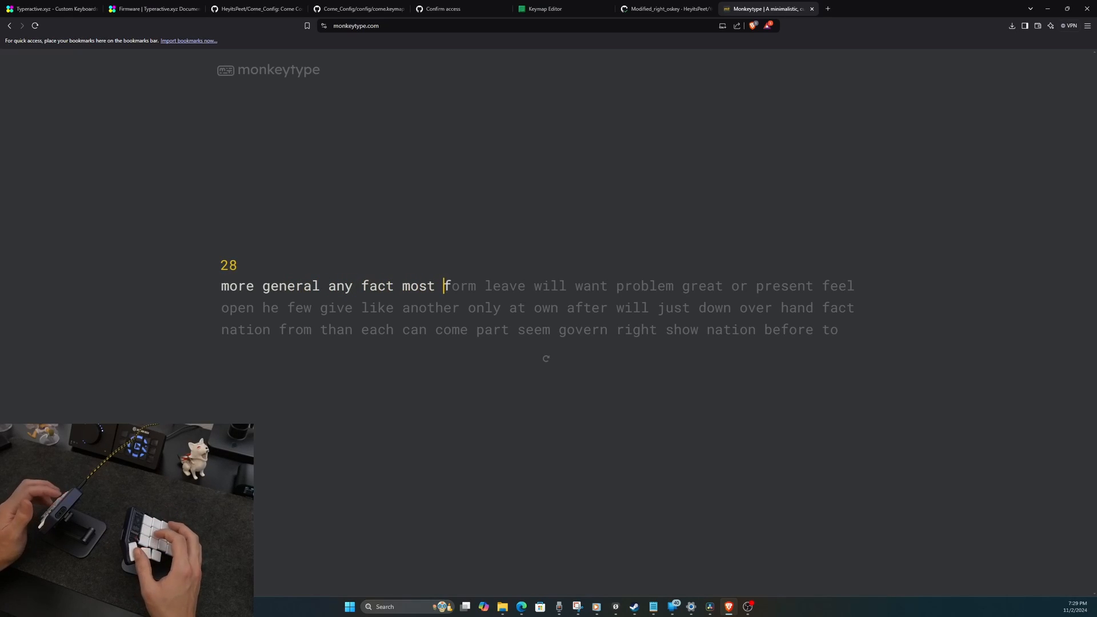
text(form leave will w)
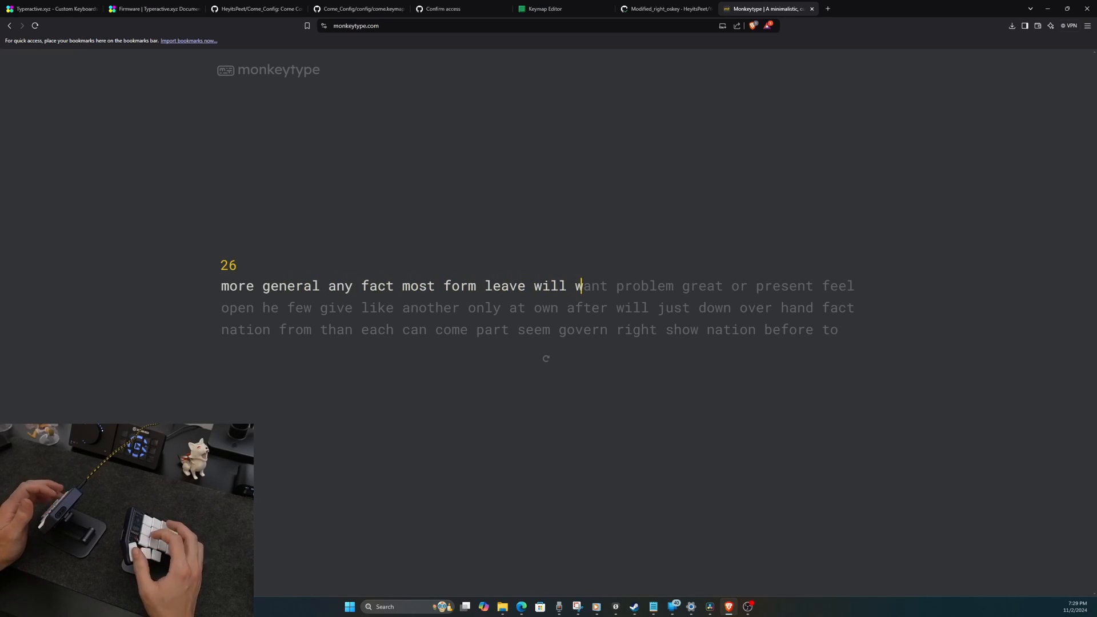
text(ant problem great or present feel)
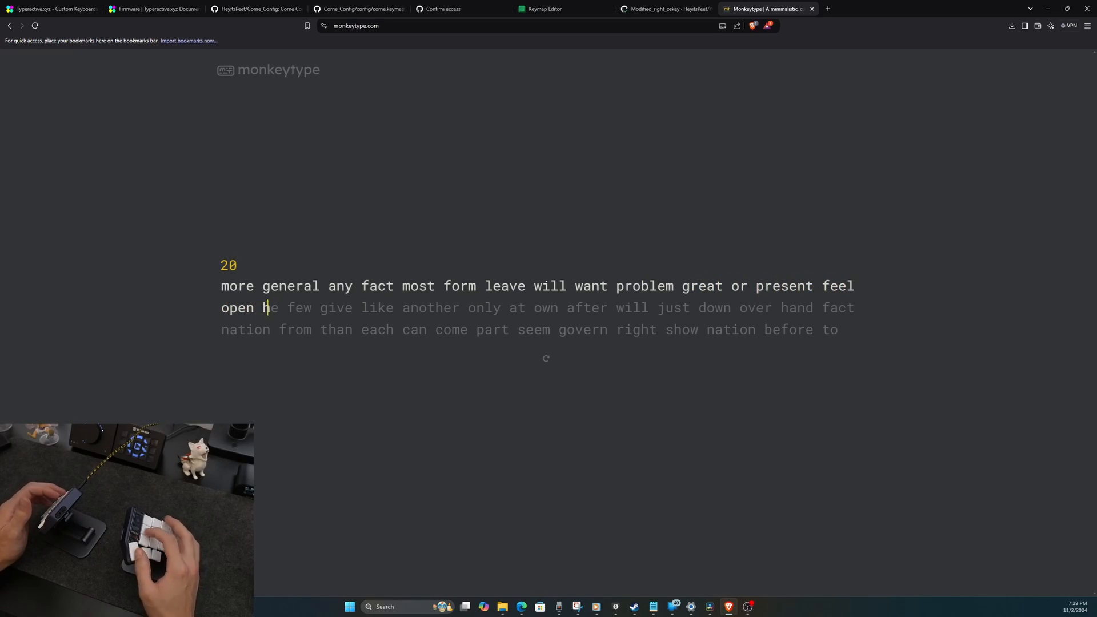
text(he few)
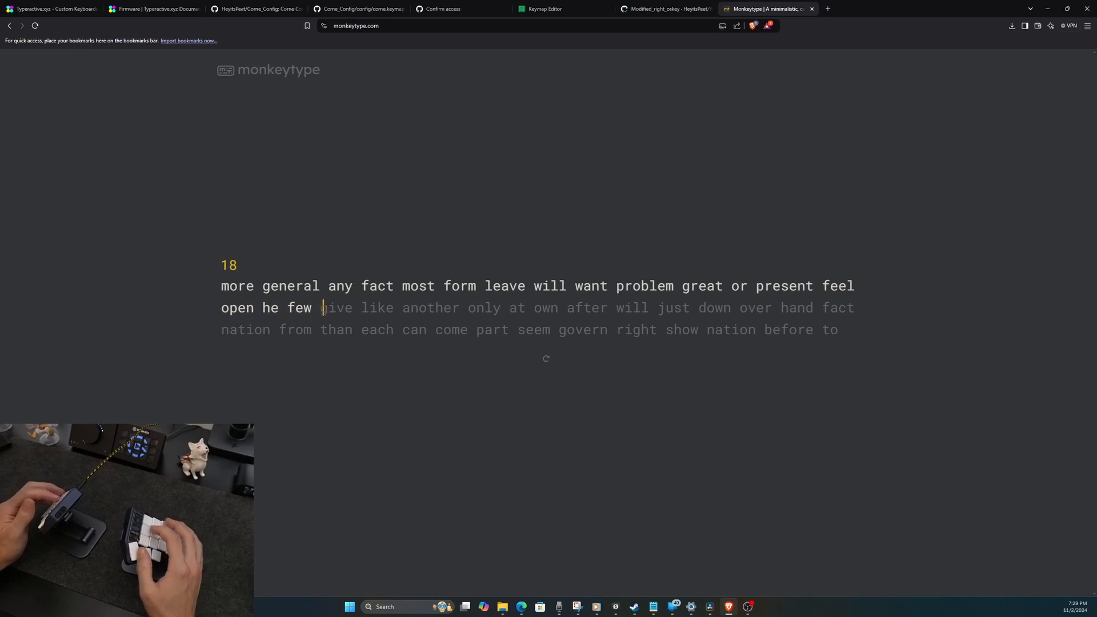
text(give like another only at own afte)
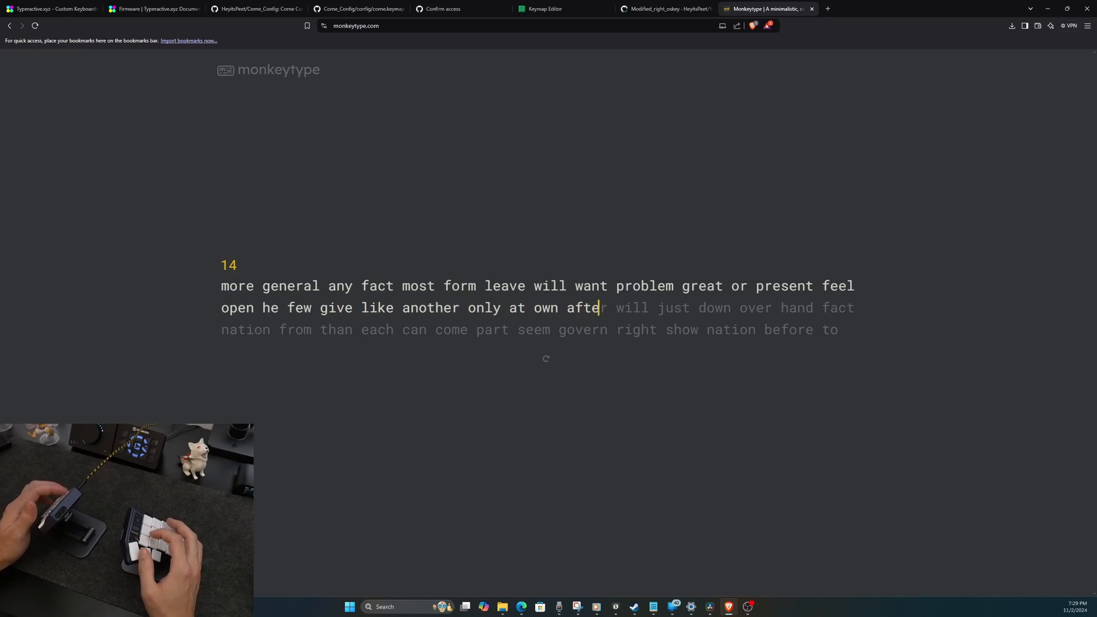
text(will just down over hand fact)
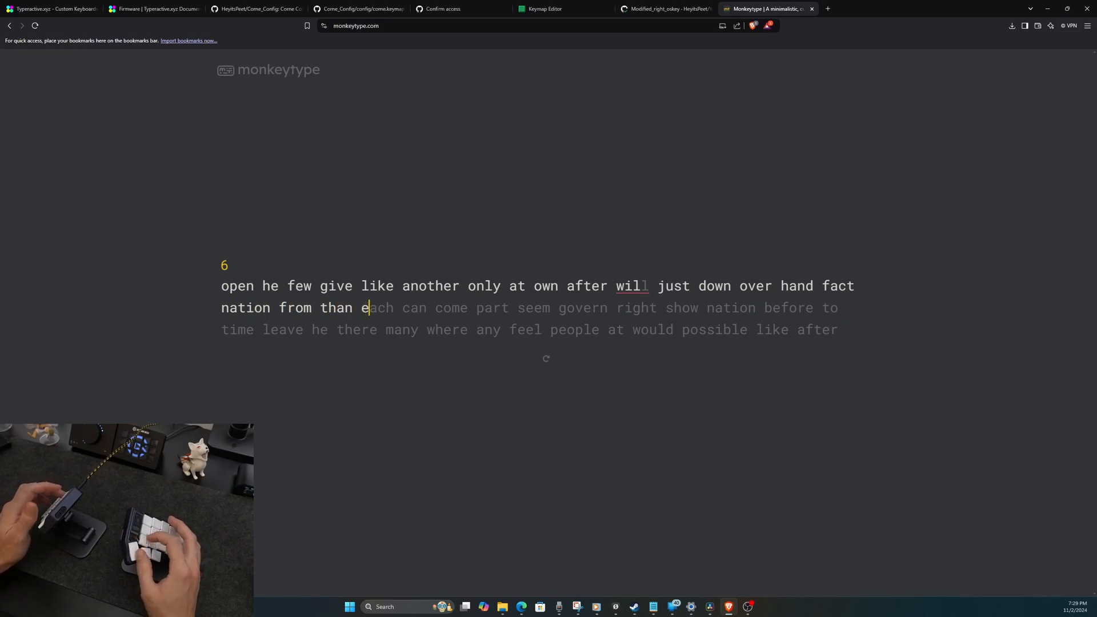
text(each can come part)
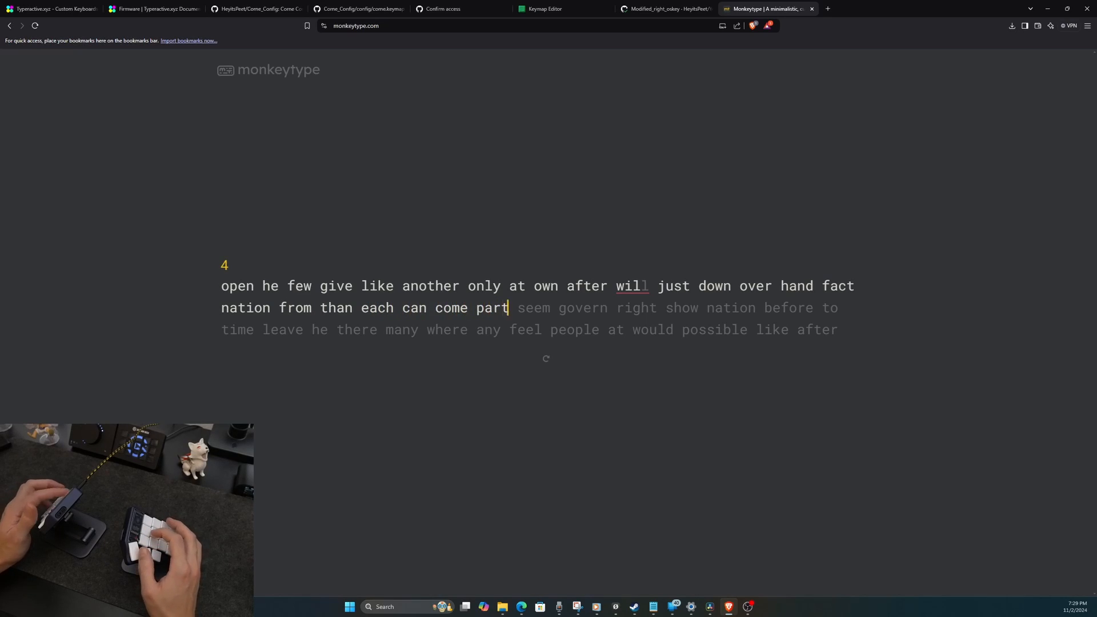
text(seem govern)
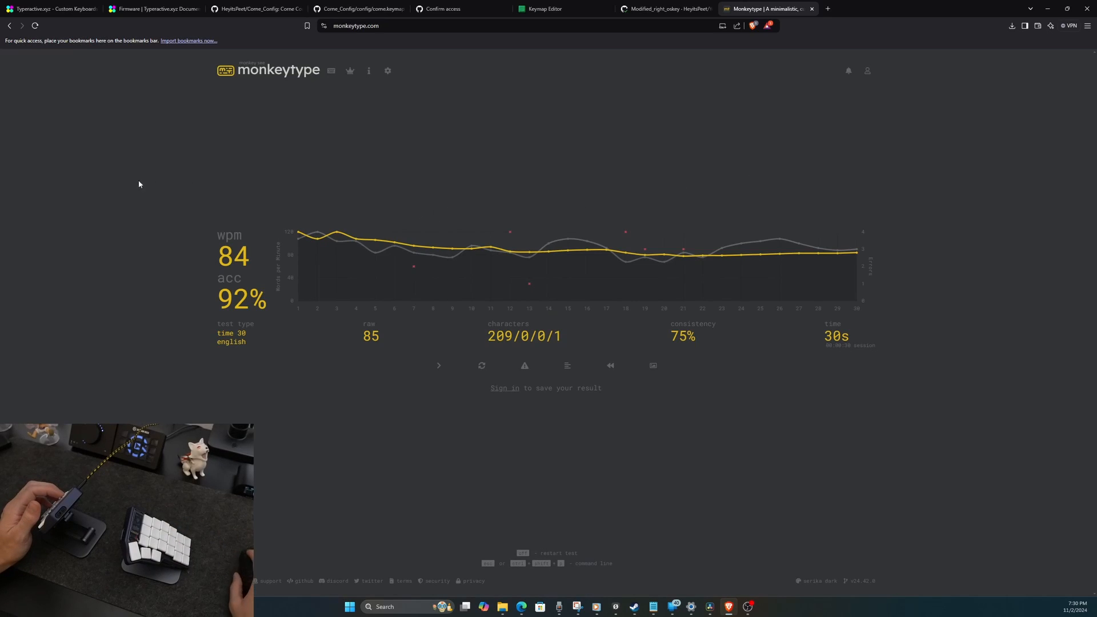
mouse_move(288, 188)
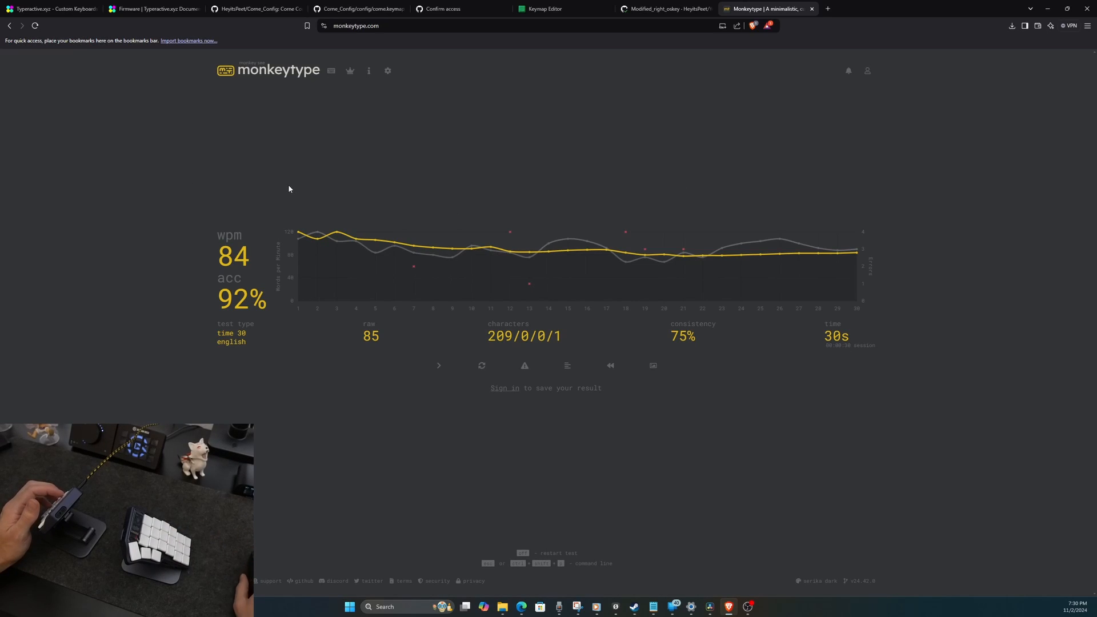